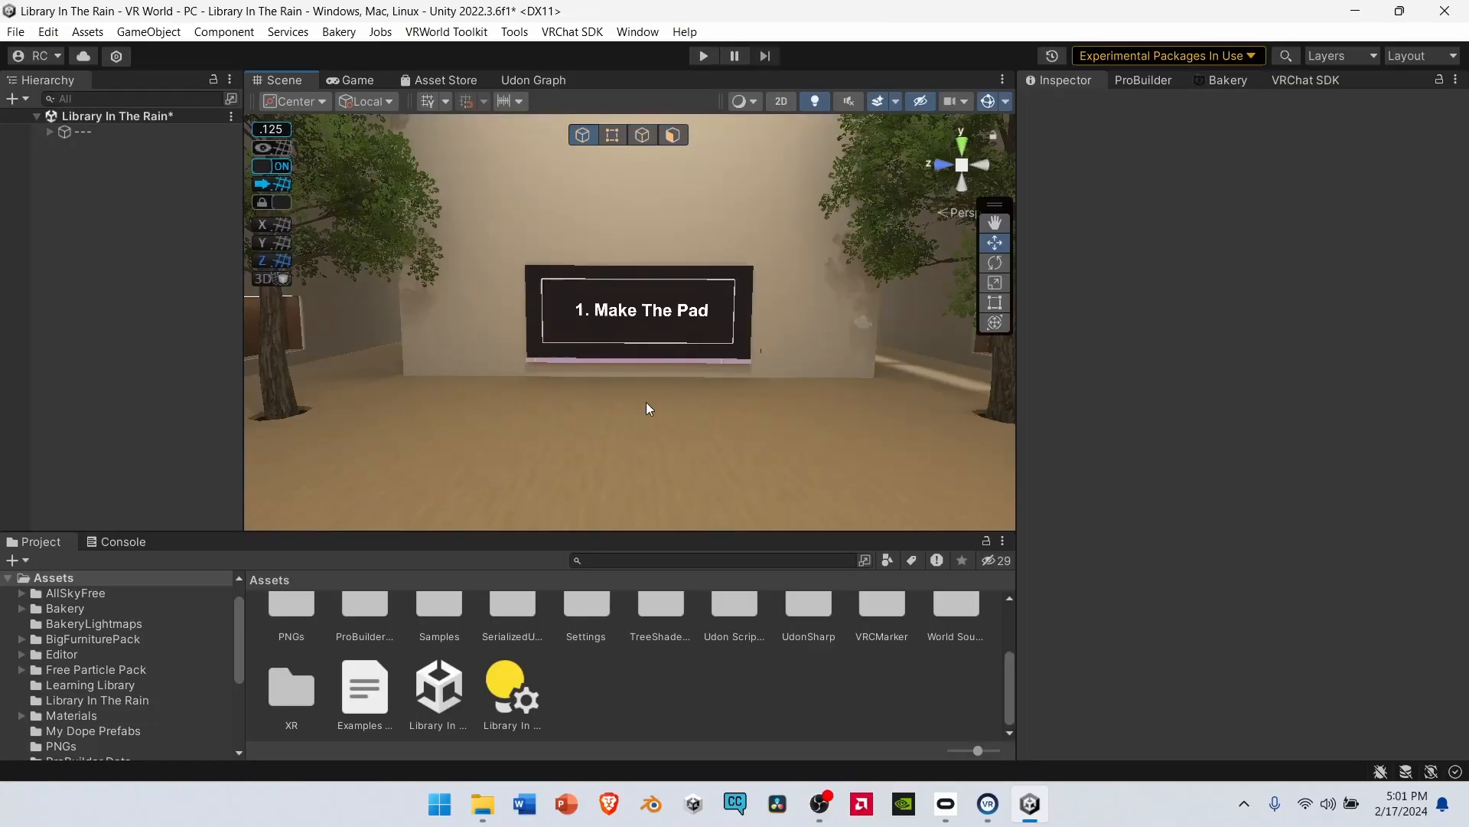
mouse_move(715, 333)
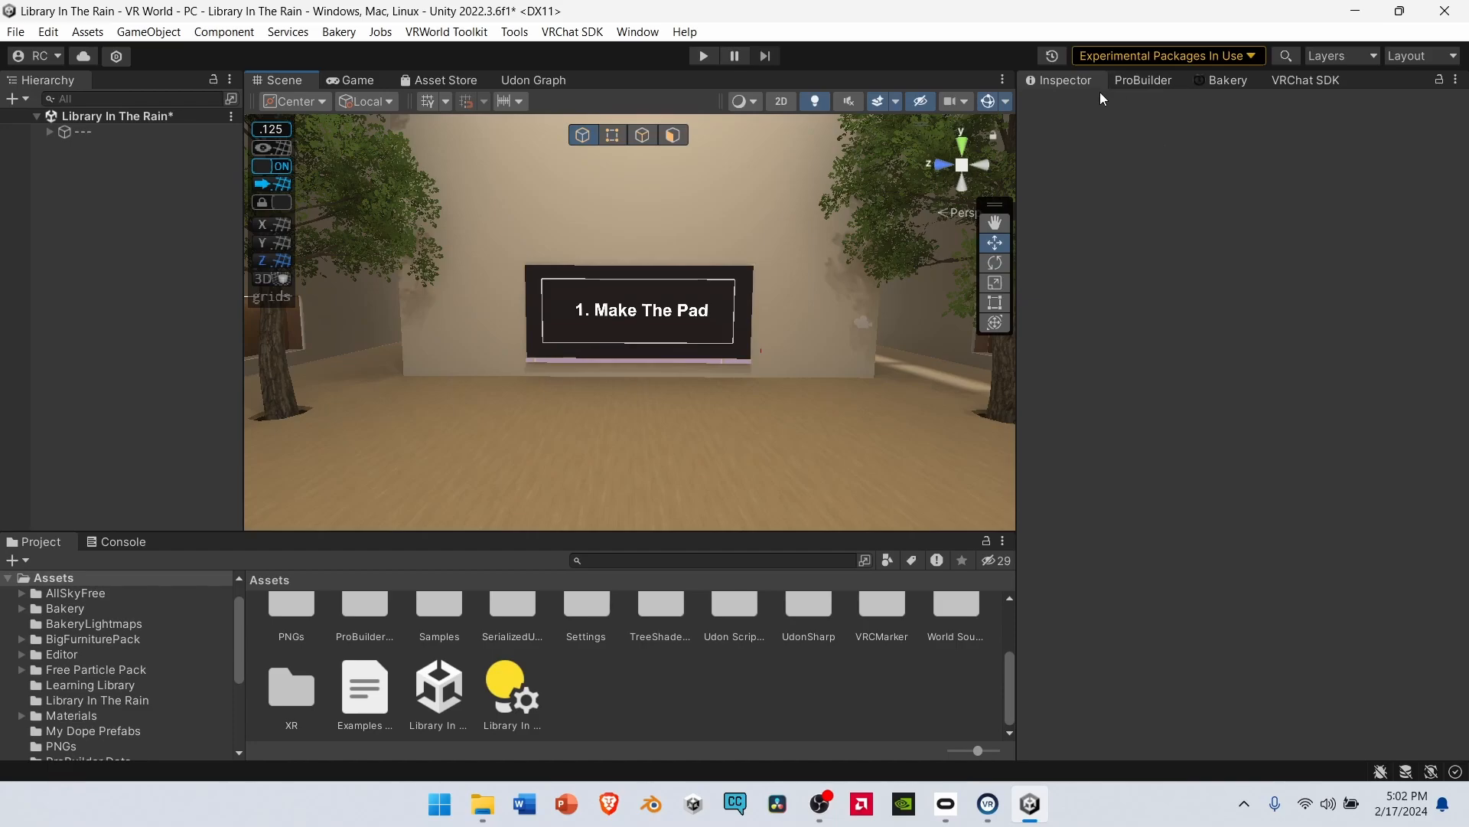
mouse_move(1124, 116)
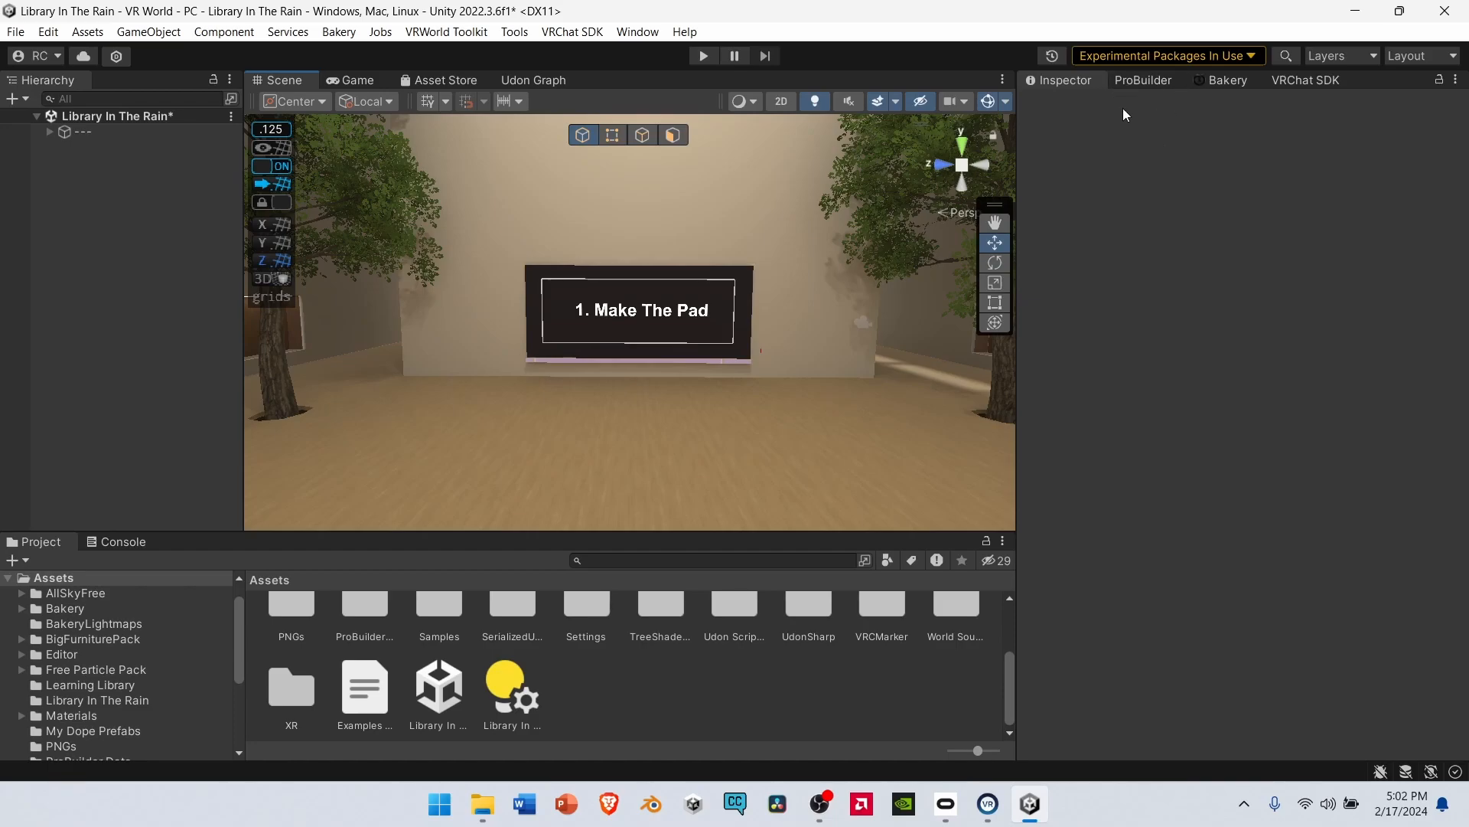
- Create a ProBuilder cube in front of the sign and name it Bounce Pad
click(1143, 80)
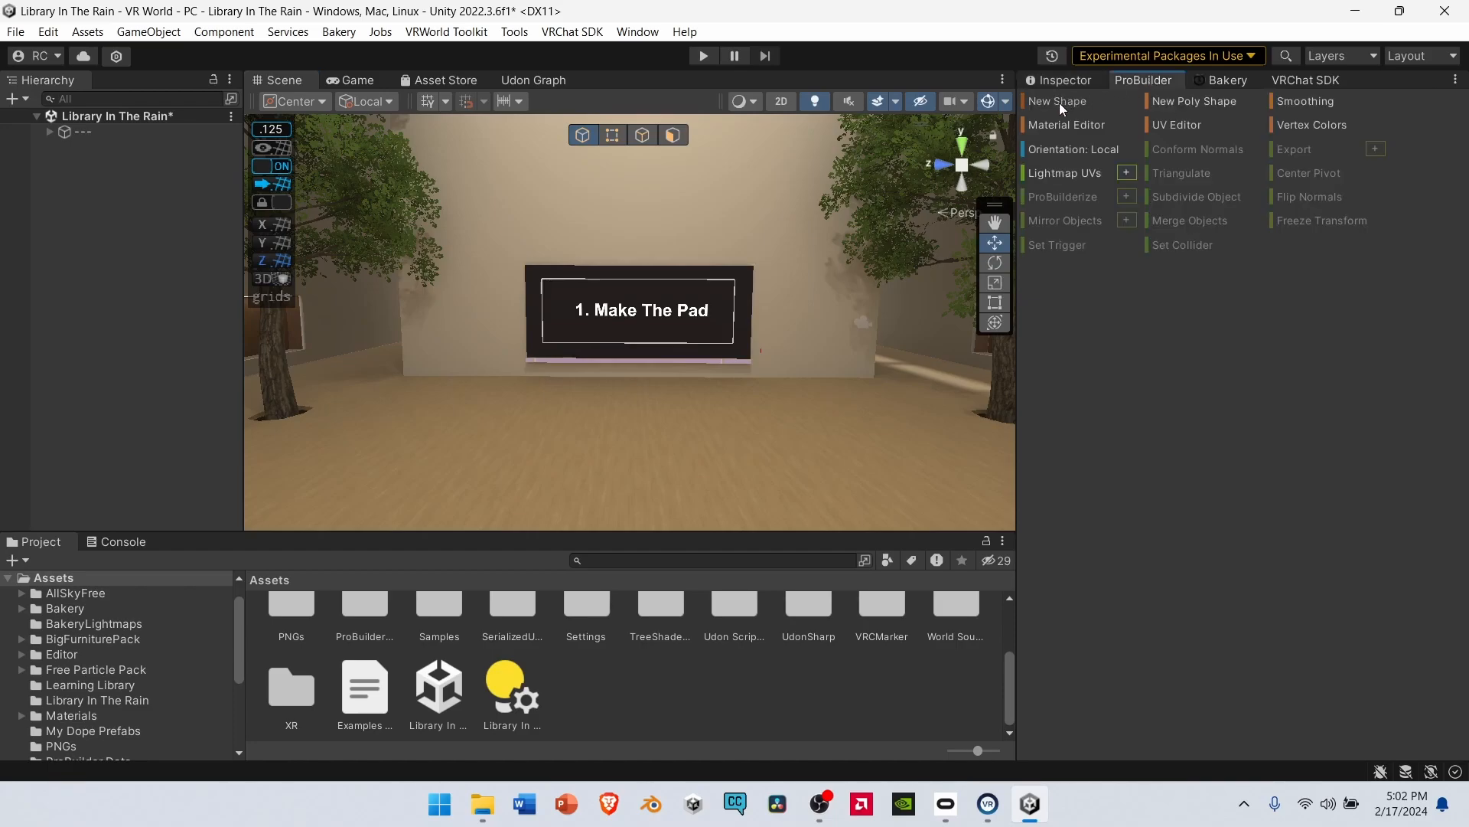
click(1057, 101)
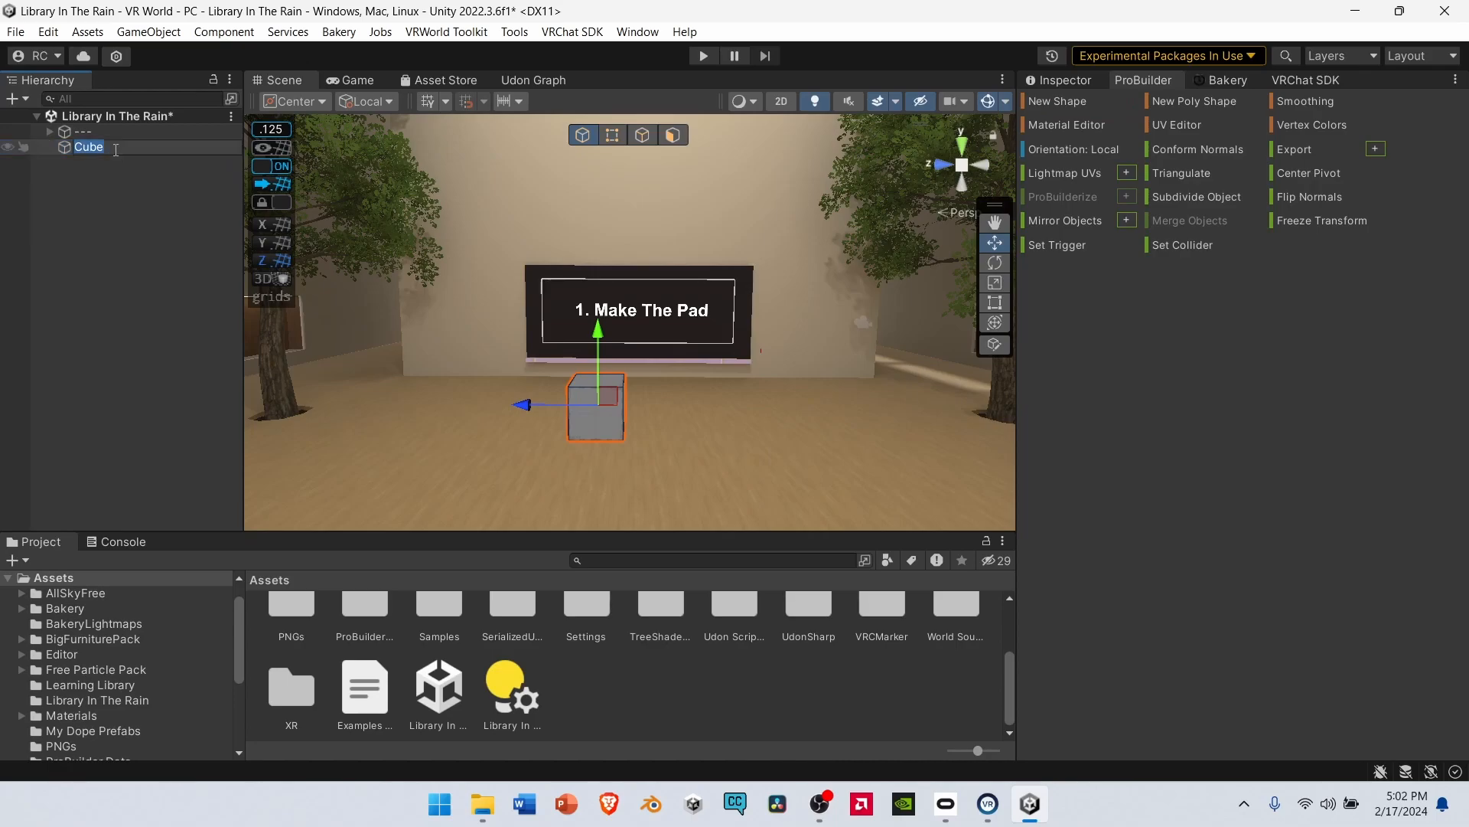
text(Bounce Pad)
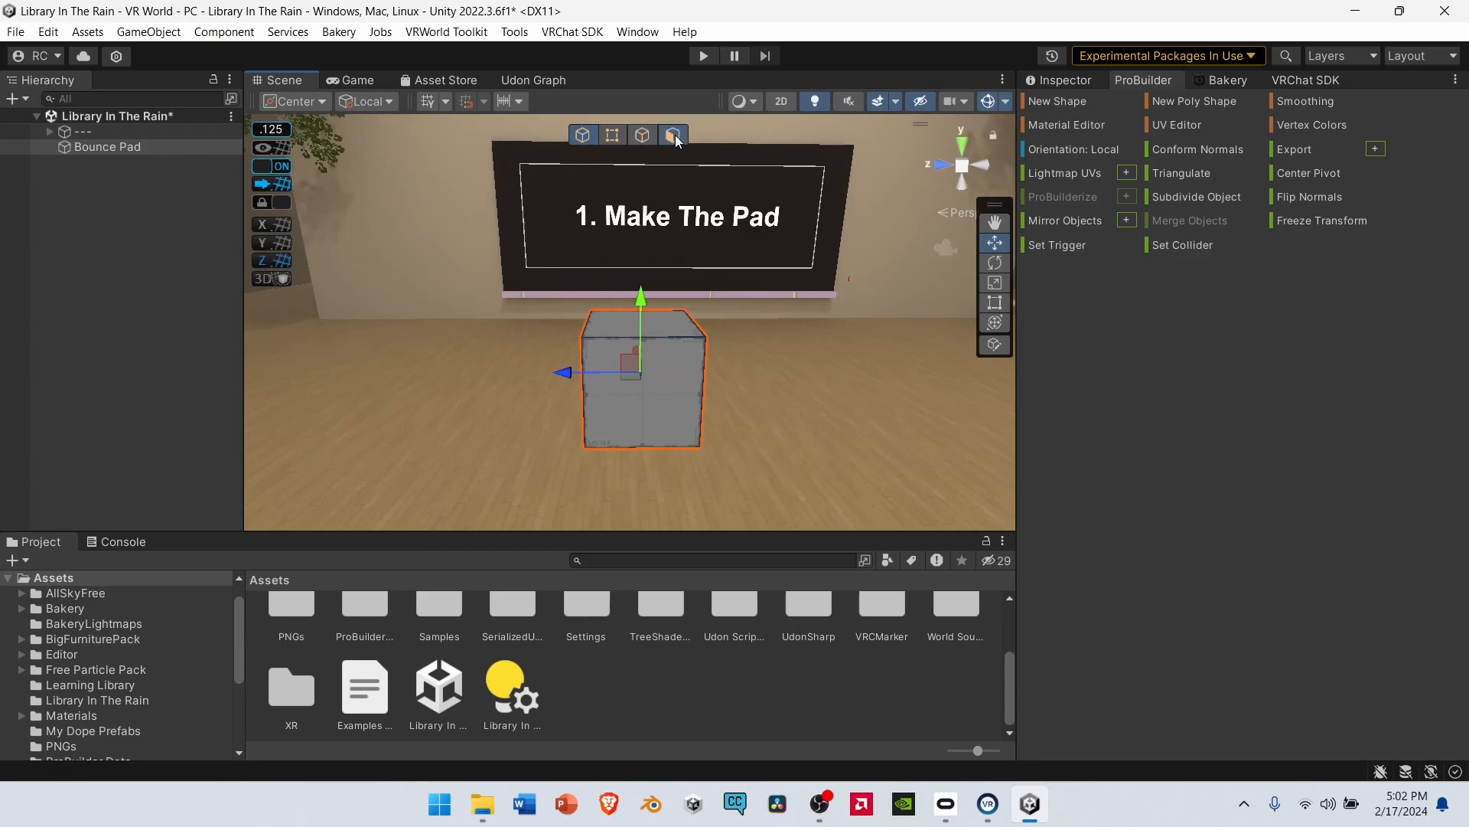
- Enter ProBuilder Face Selection mode and push the top face down into a flat slab
click(672, 134)
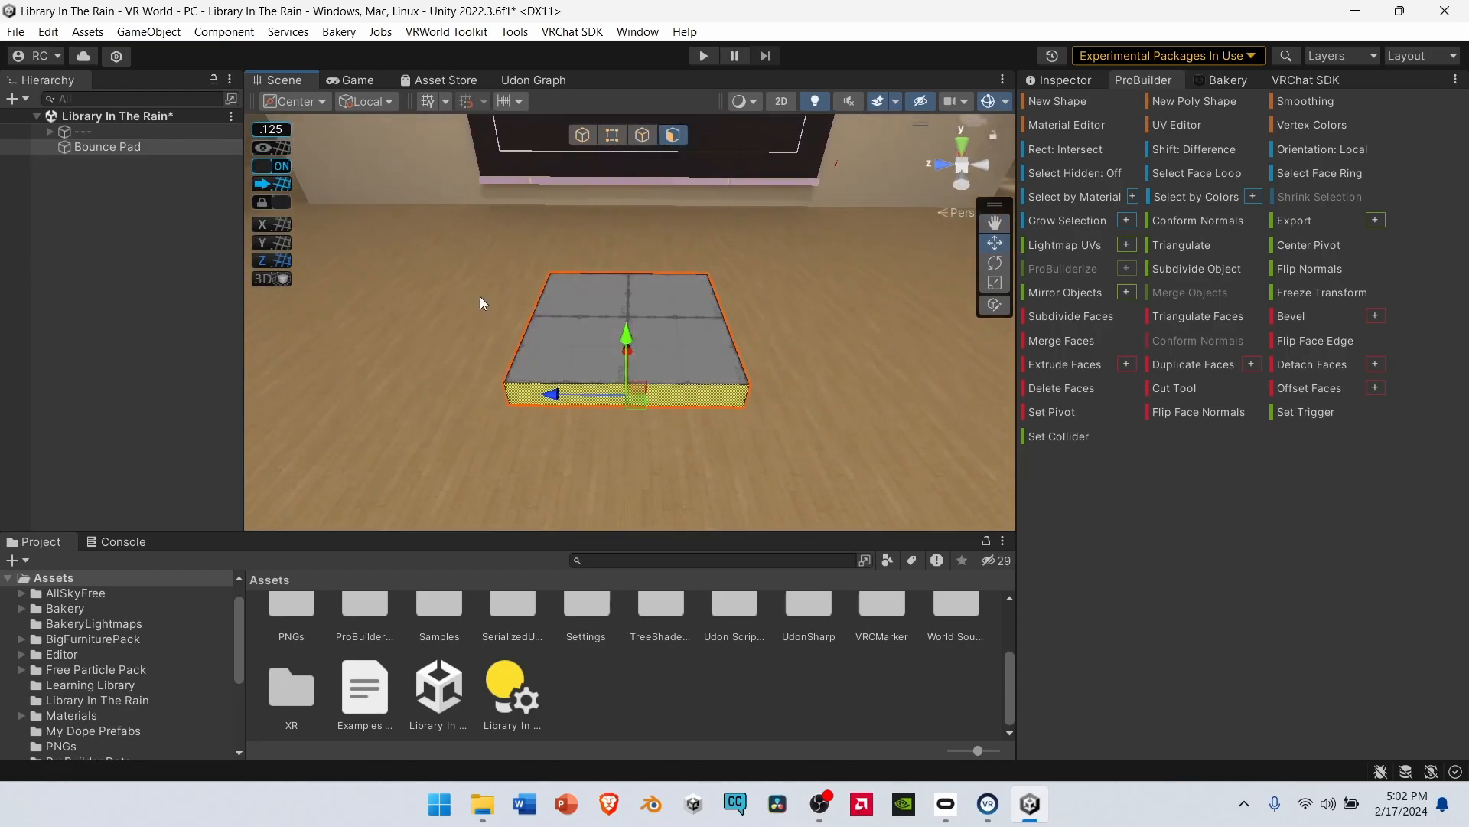
mouse_move(582, 135)
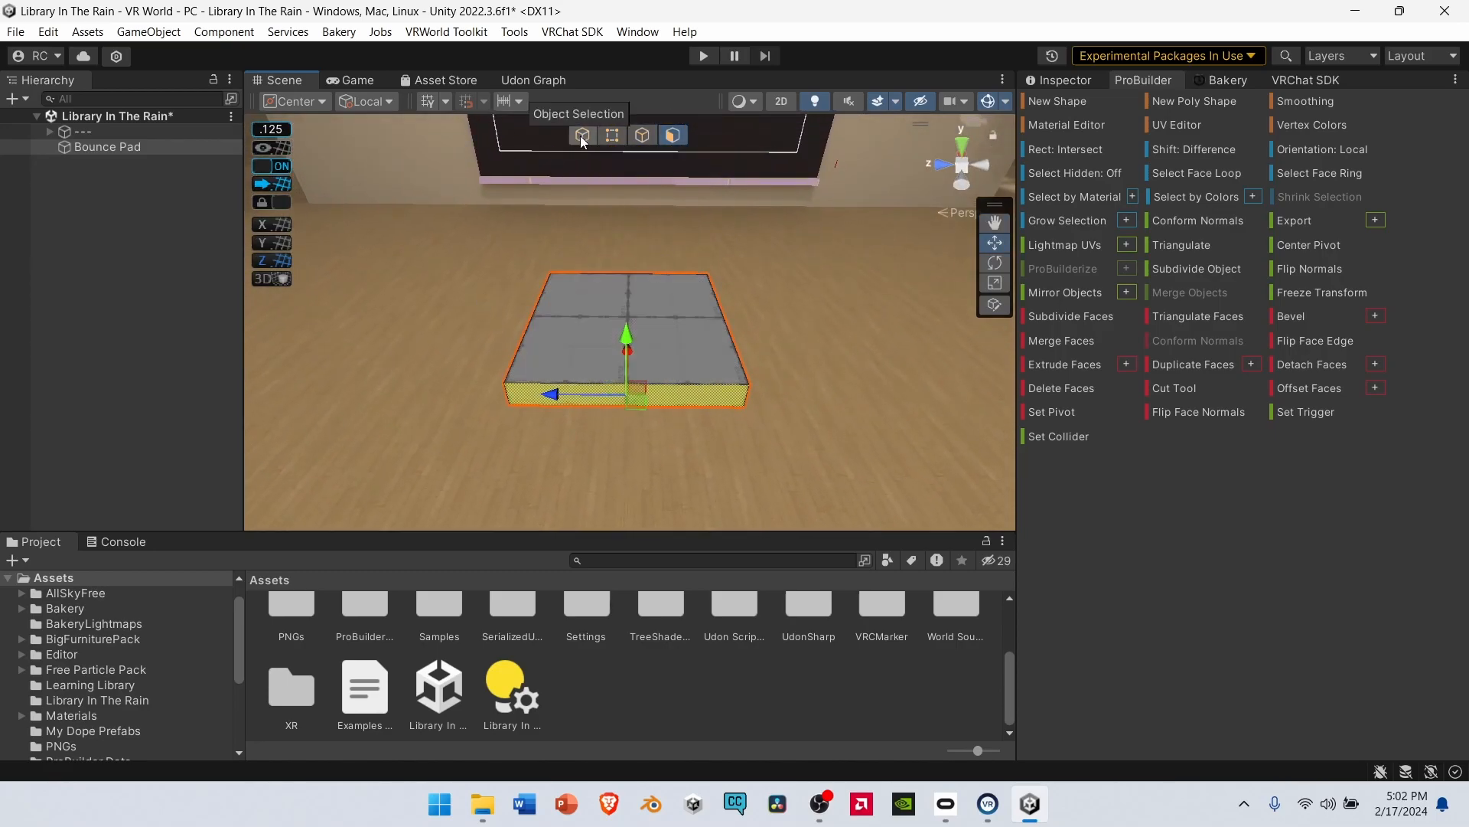
- Add a Box Collider to Bounce Pad and set it as a trigger
click(582, 134)
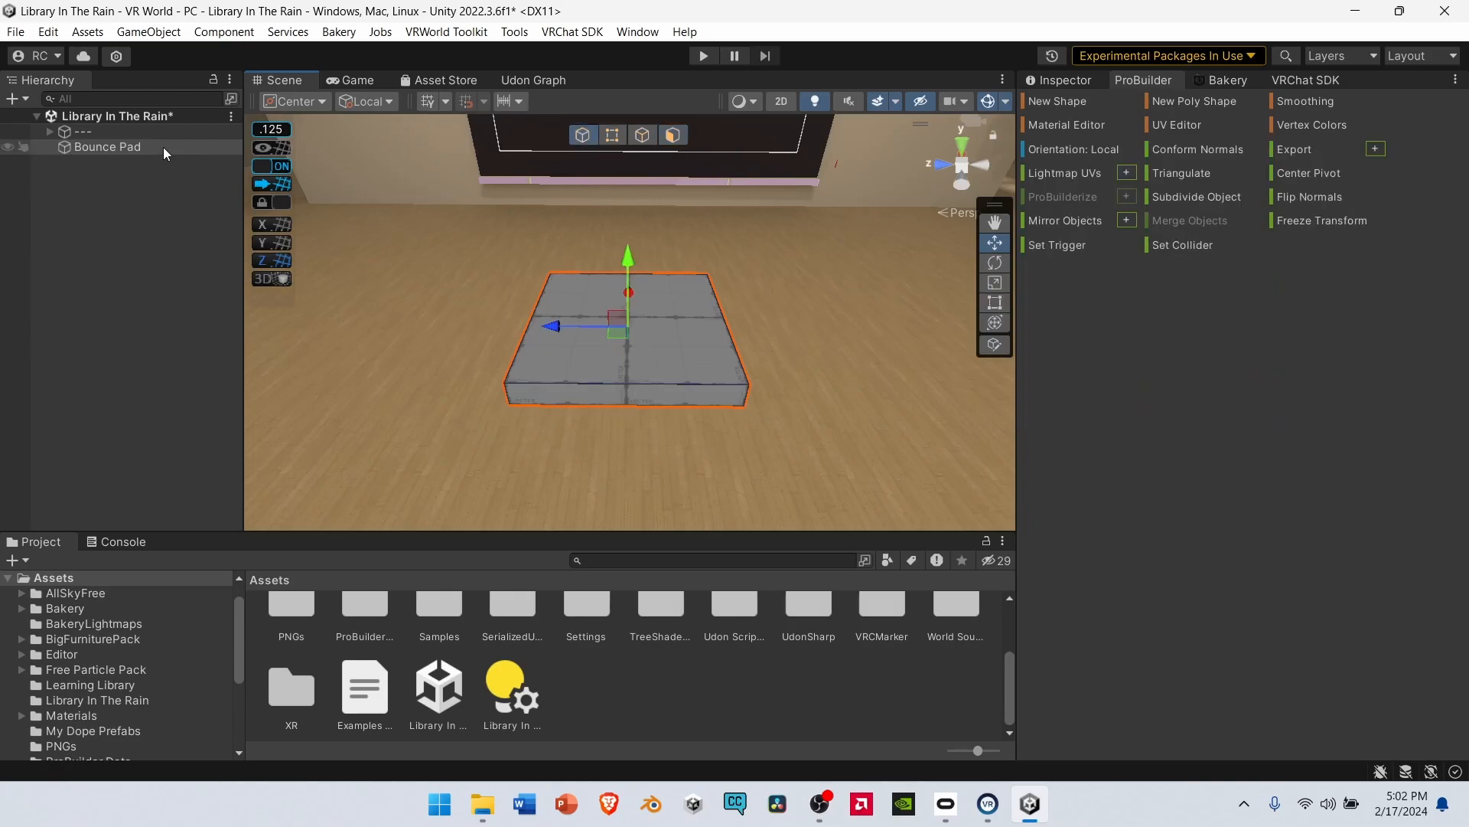
click(107, 146)
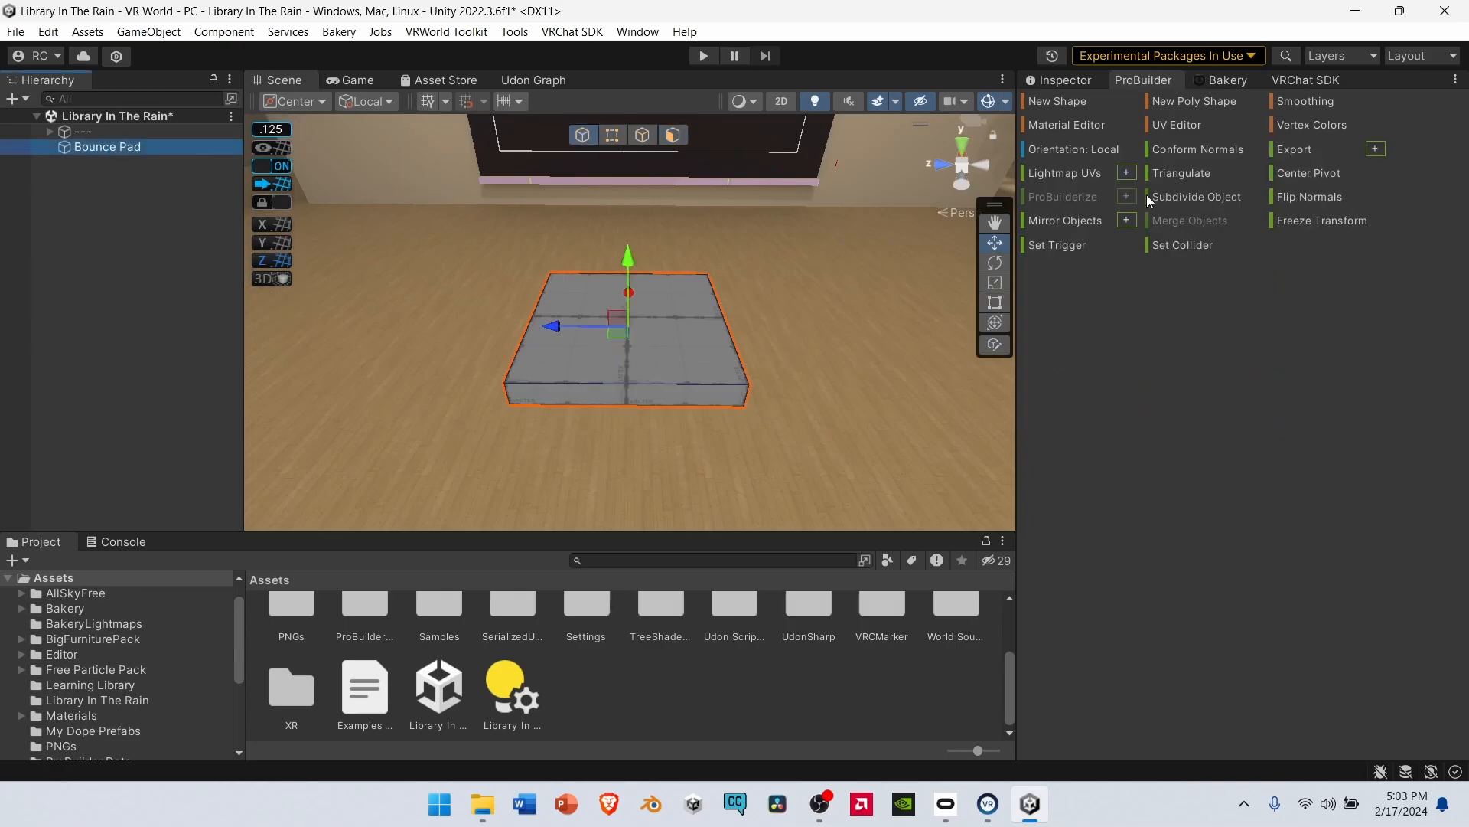
click(1064, 79)
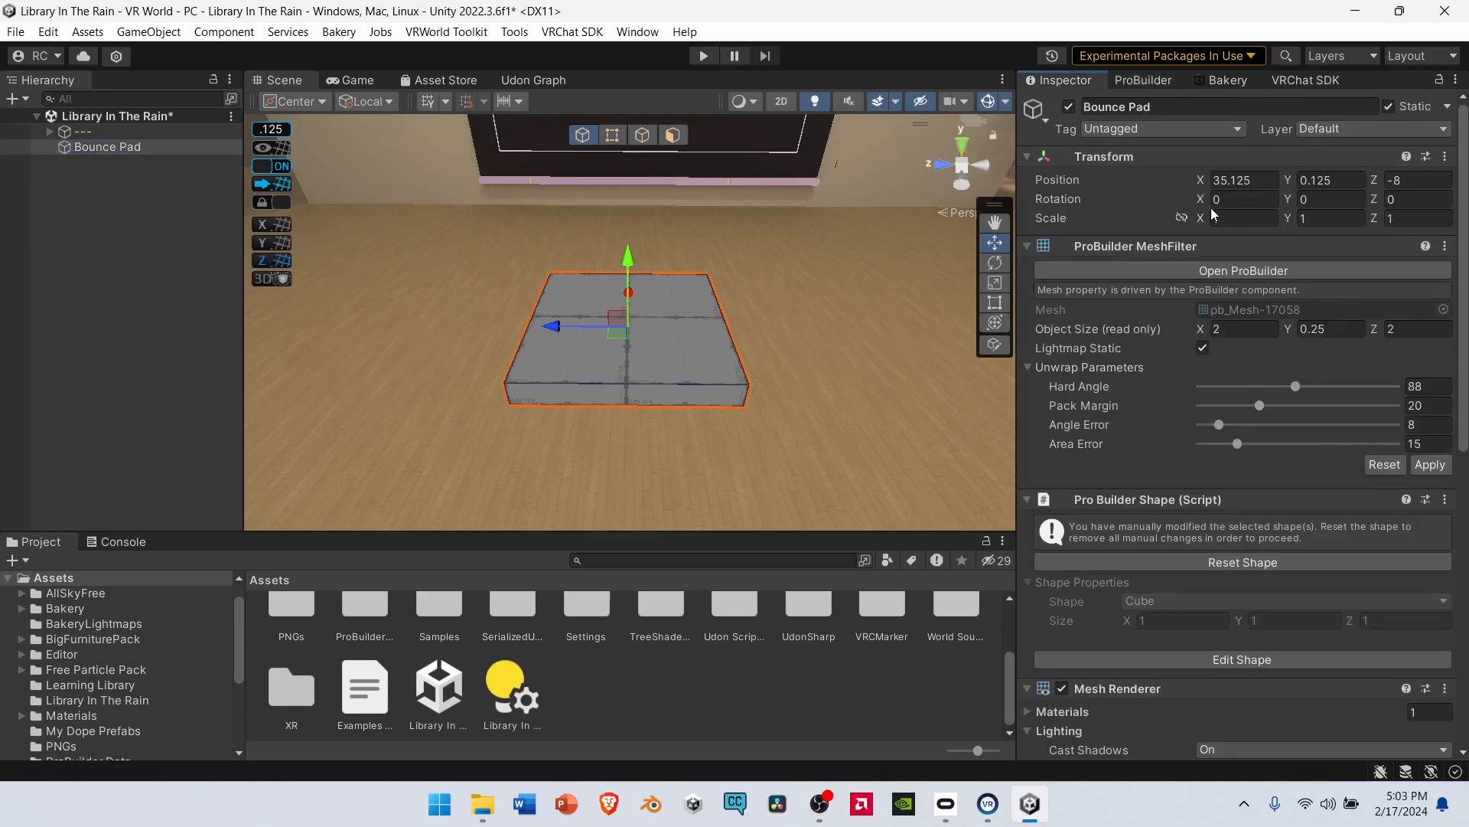
scroll(down, 3)
text(udon)
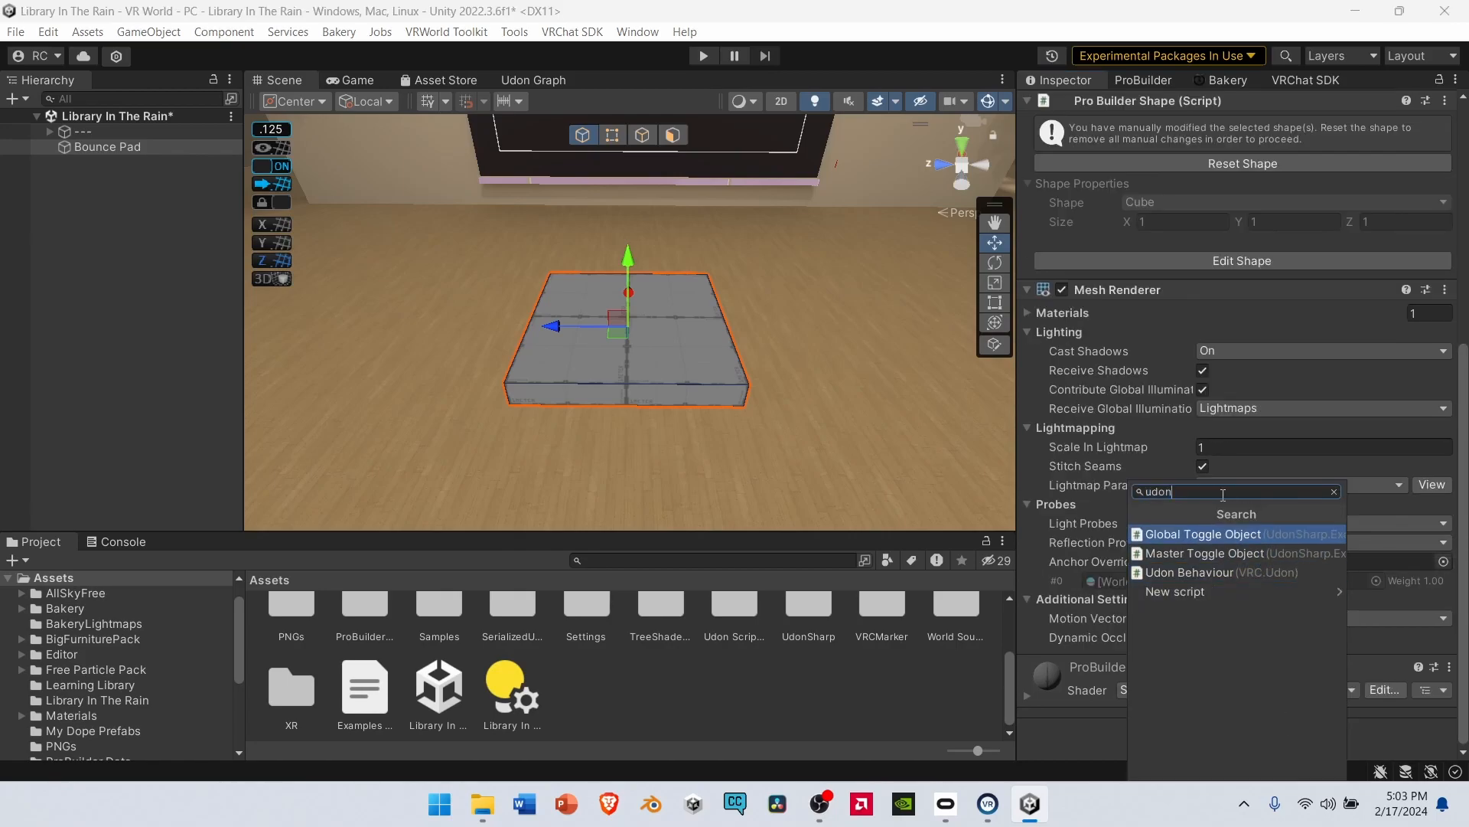
text(bo)
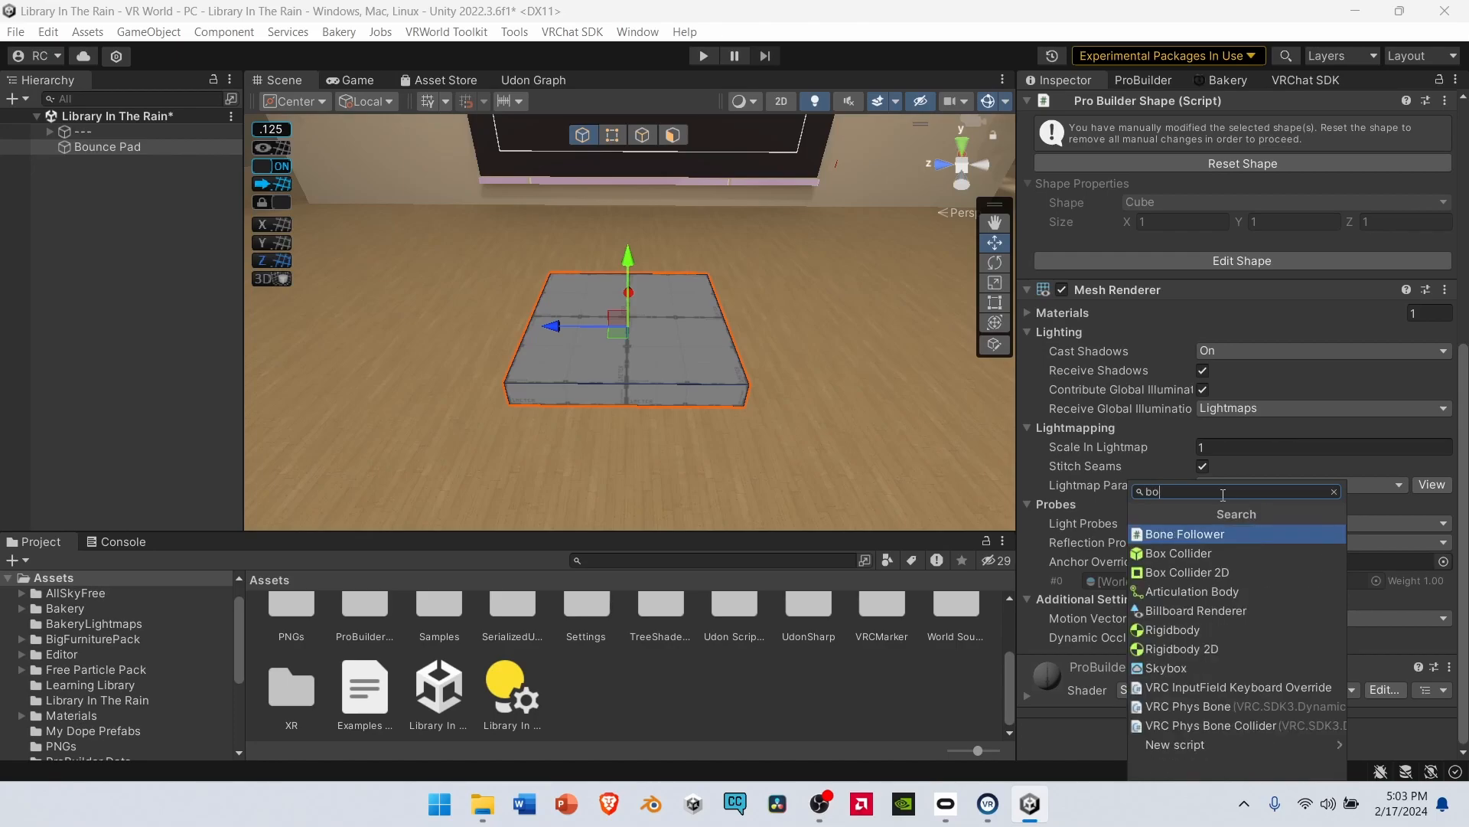
click(1178, 553)
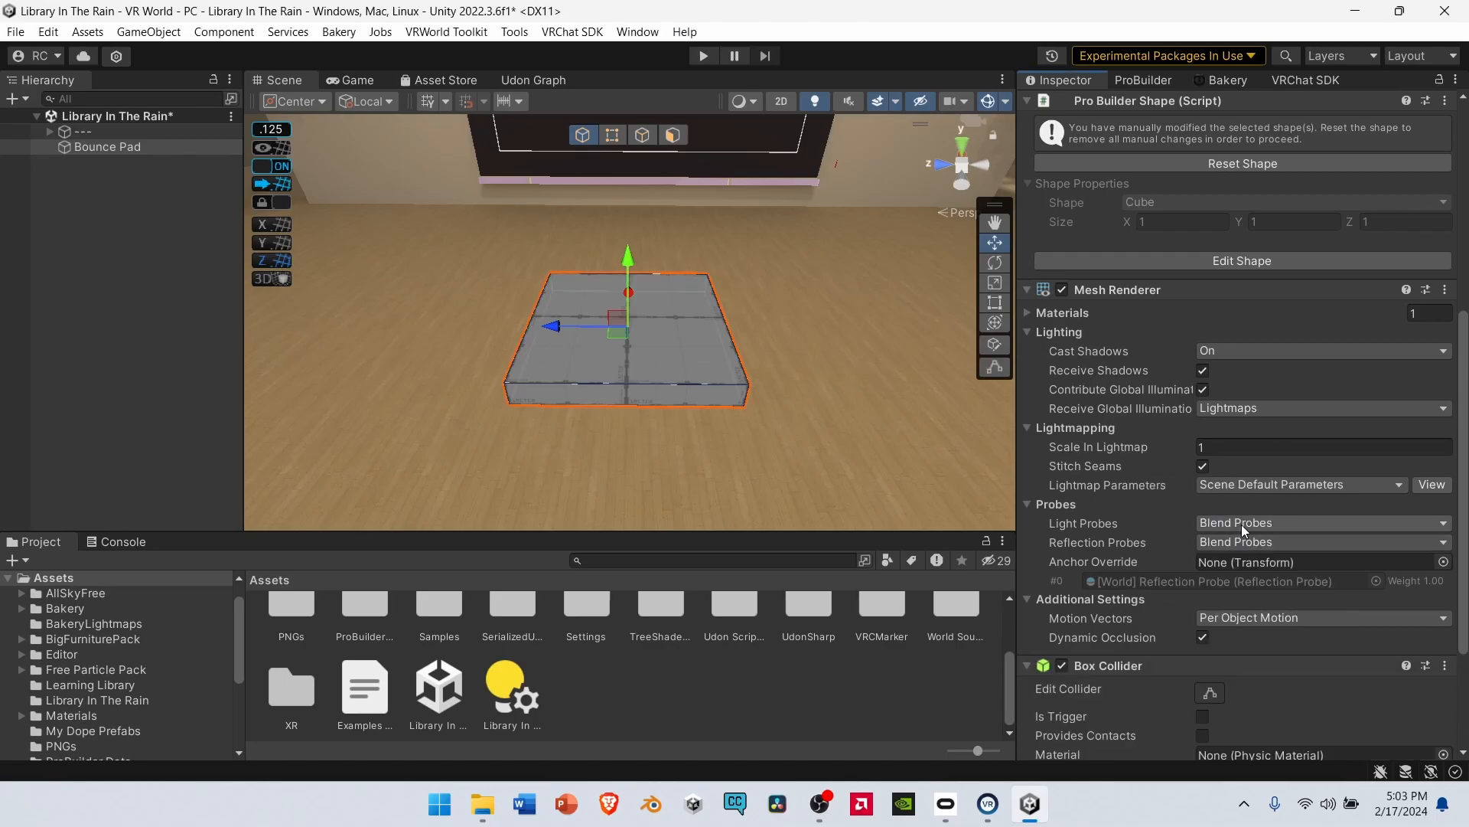
scroll(down, 3)
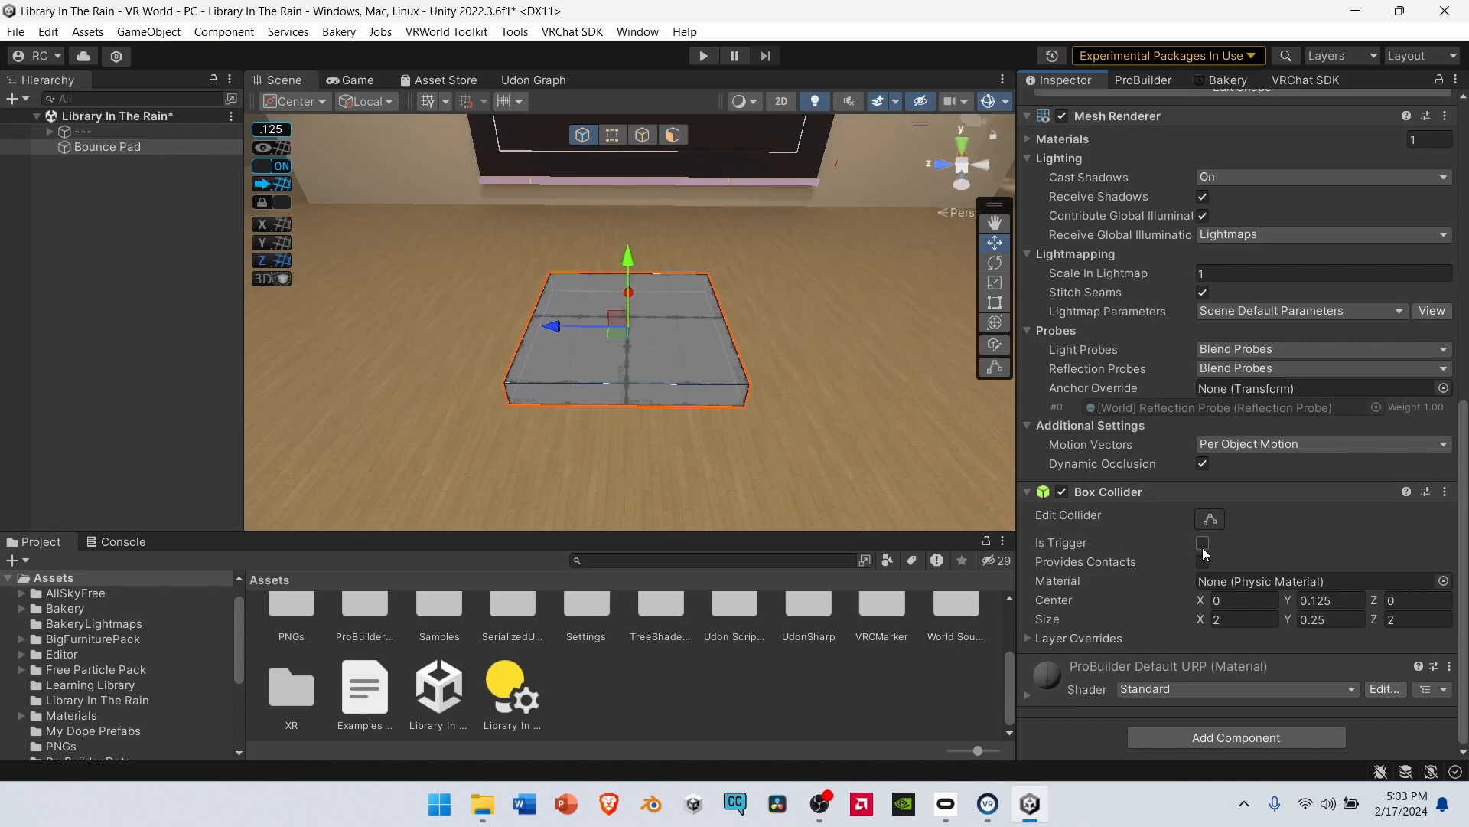
click(1202, 542)
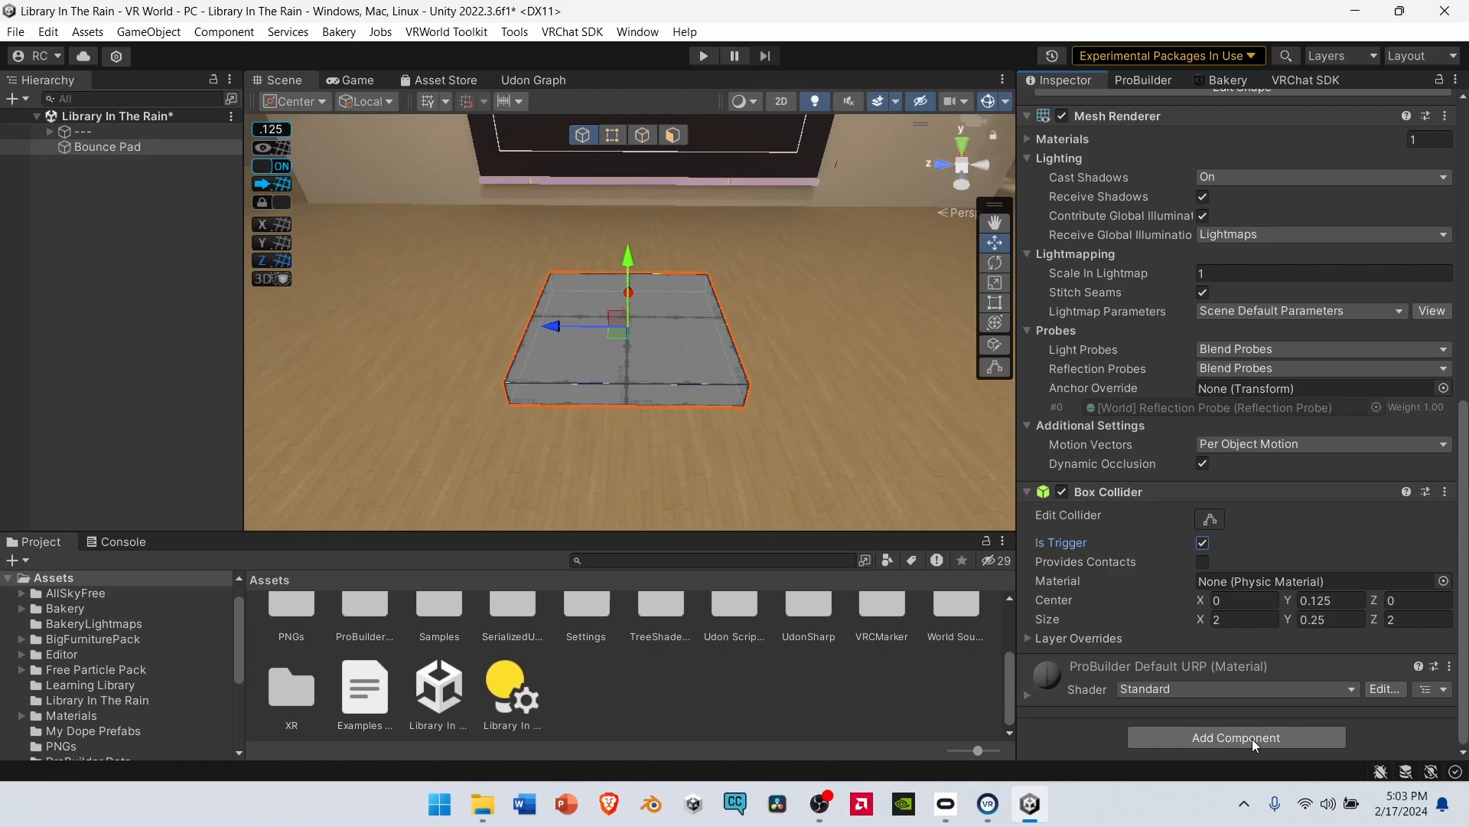
- Add an Udon Behaviour component to Bounce Pad
click(1235, 736)
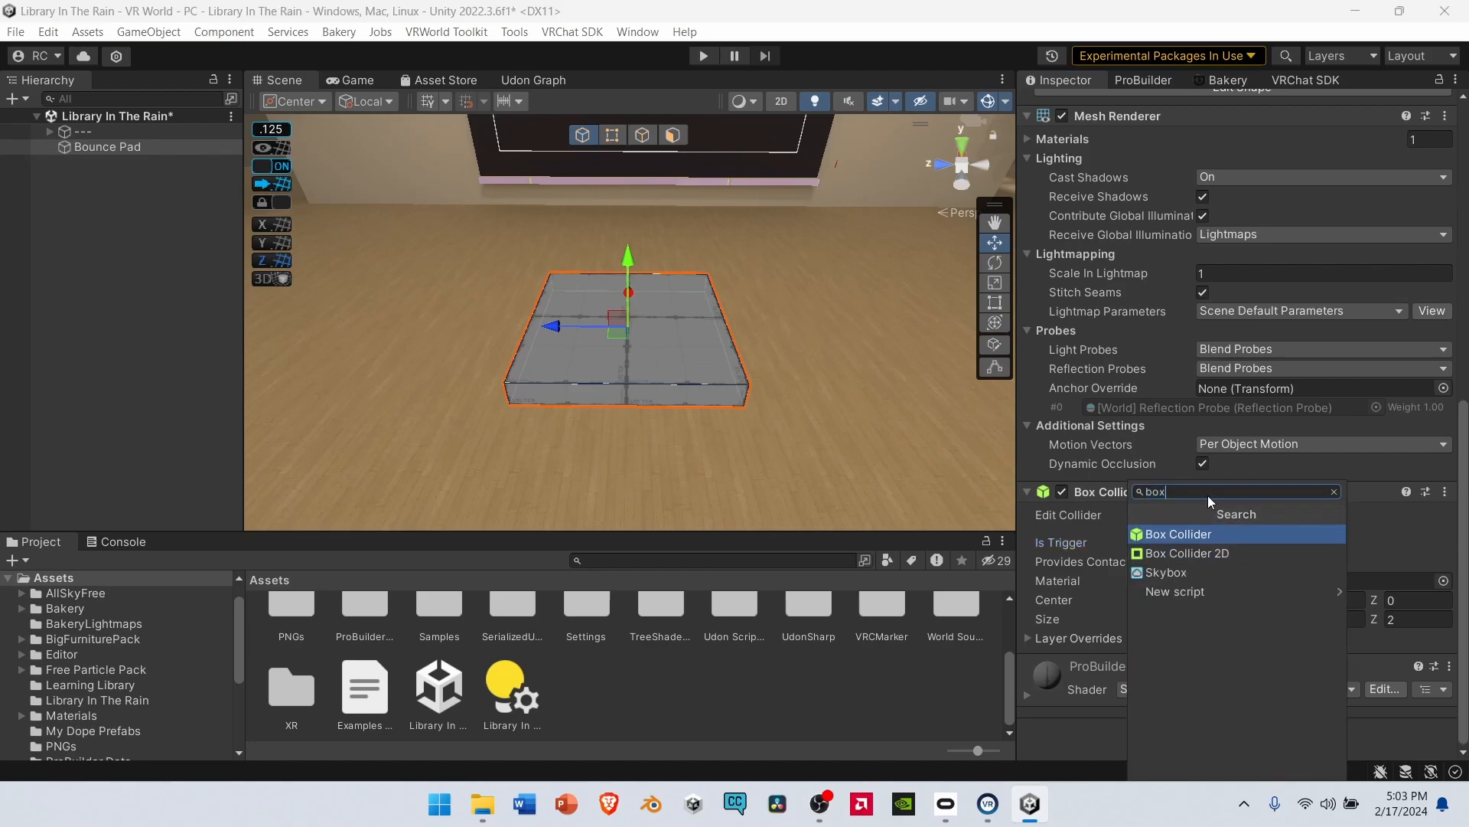
text(udon)
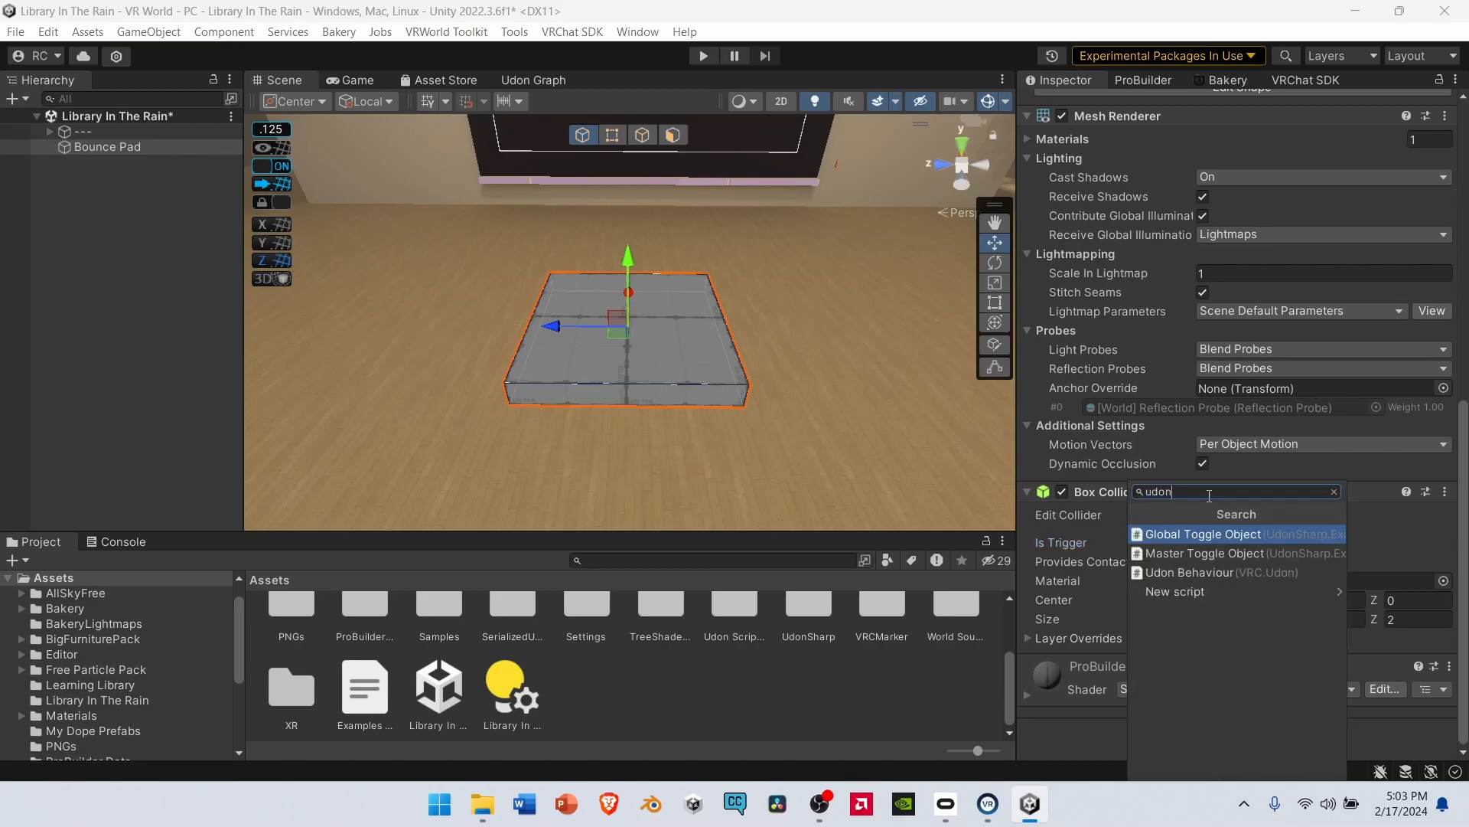
click(1219, 572)
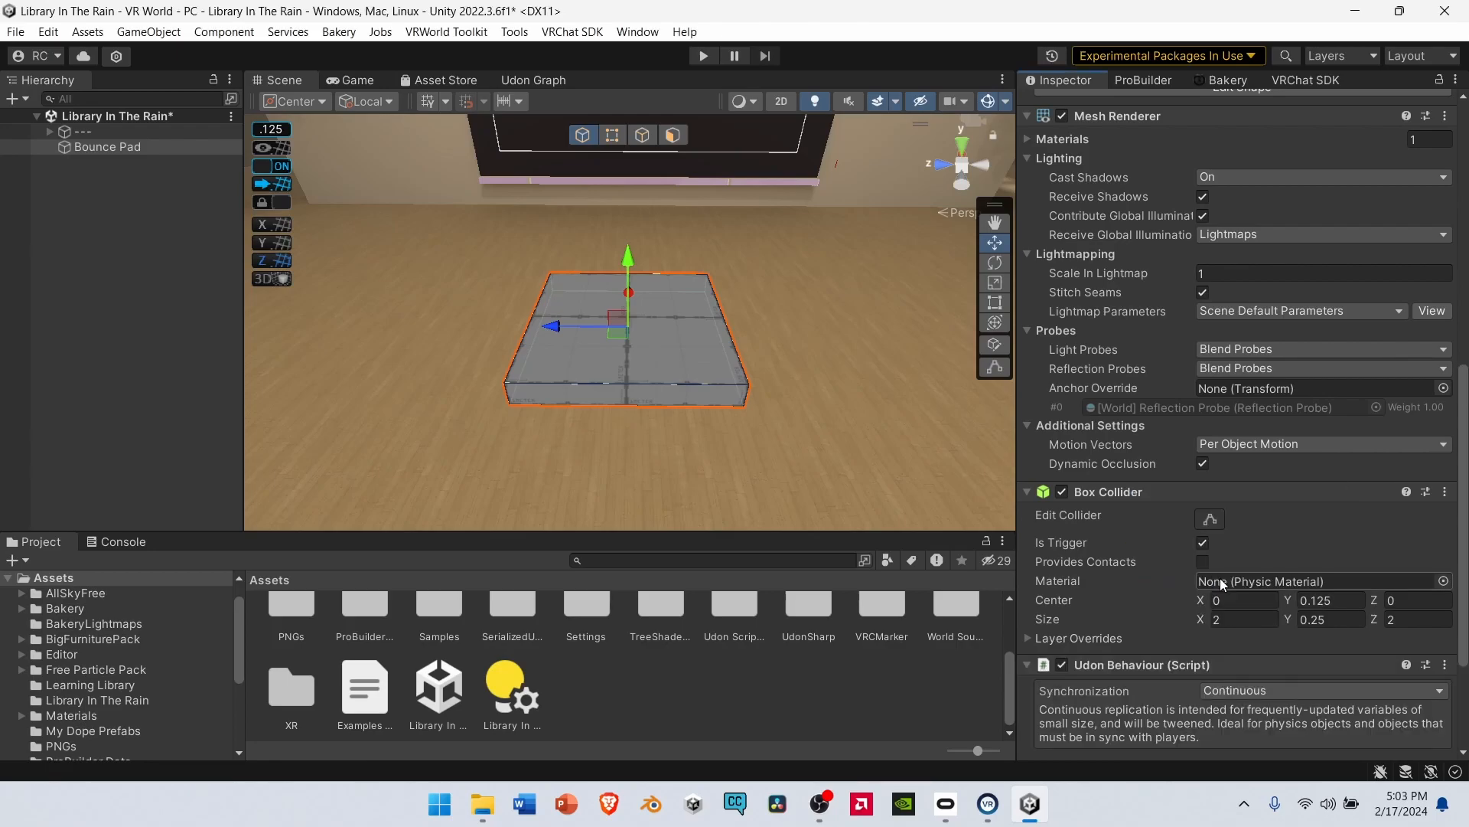
scroll(down, 3)
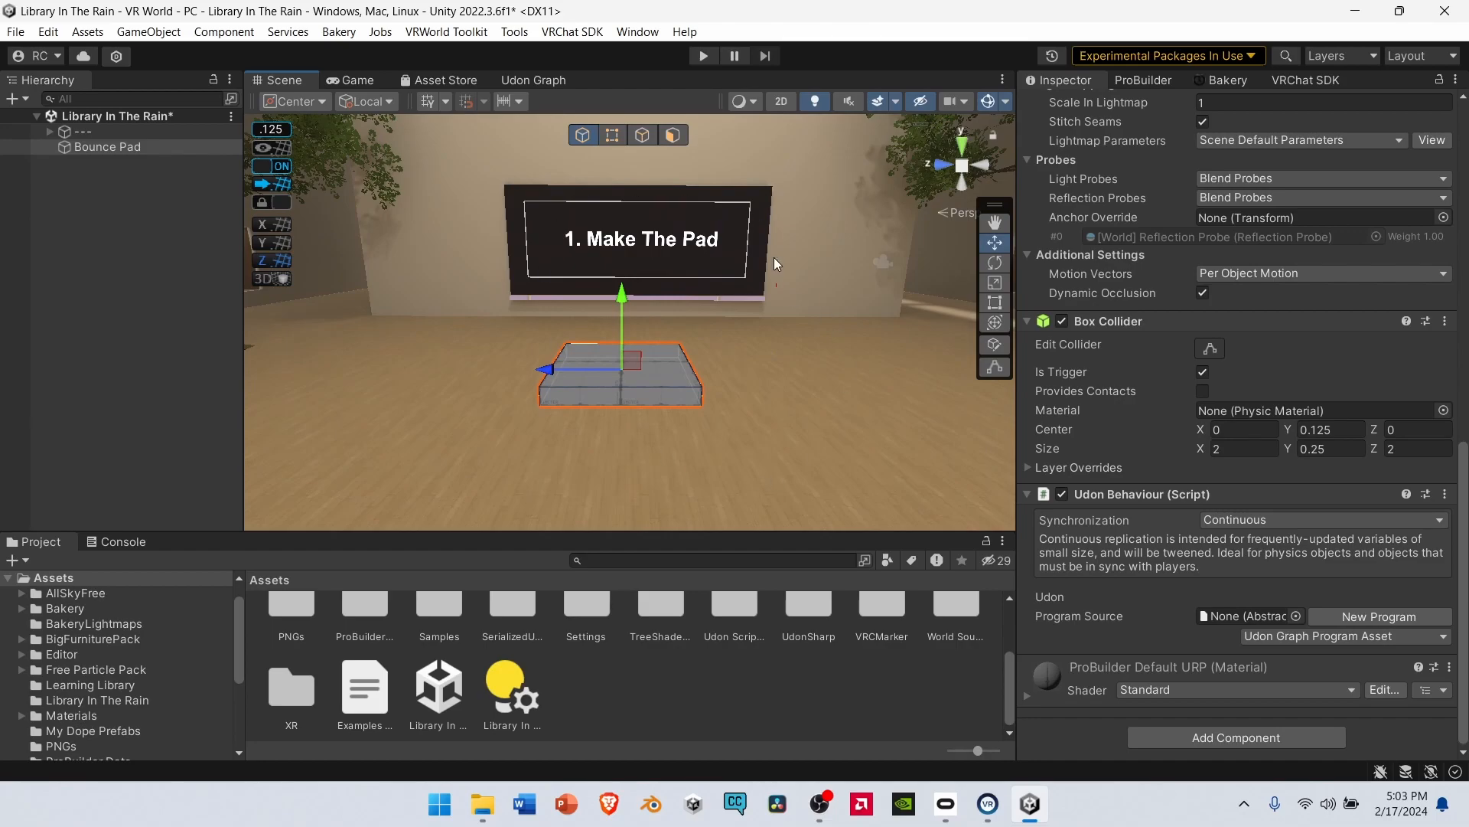
mouse_move(736, 439)
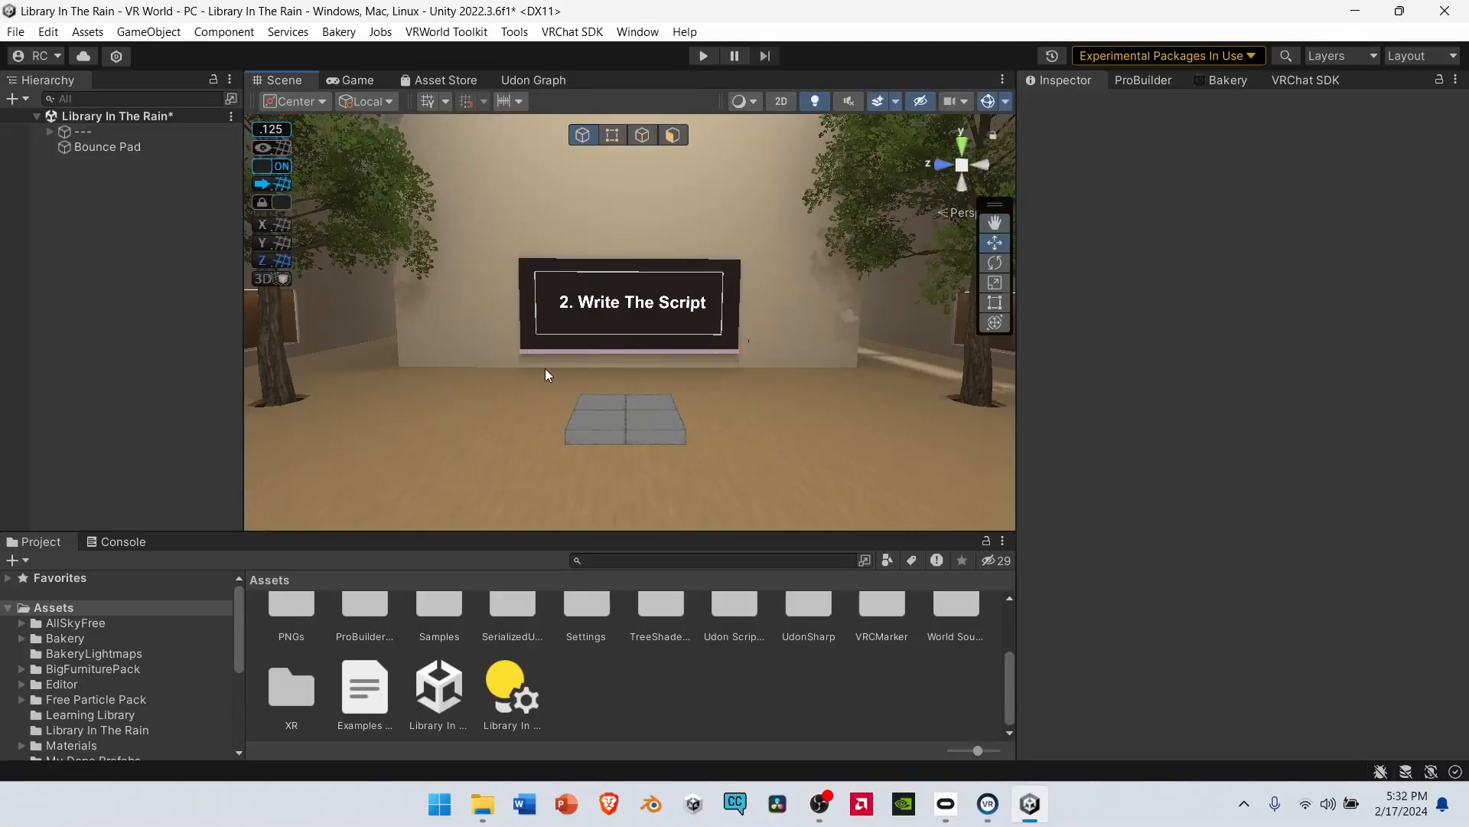
mouse_move(505, 318)
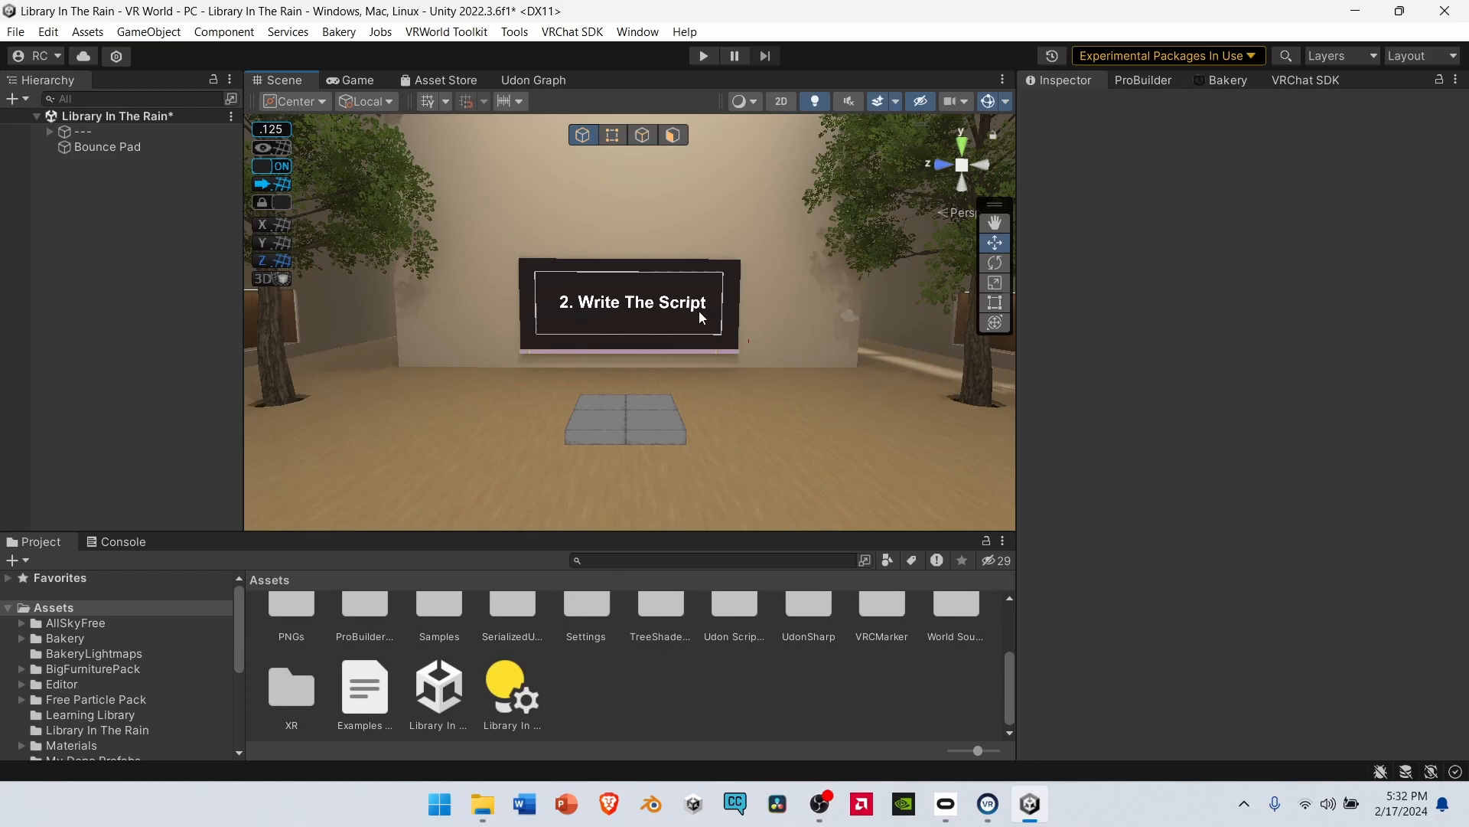
- Create an Udon Graph Program Asset in Assets named Bounce Pad Logic
click(53, 607)
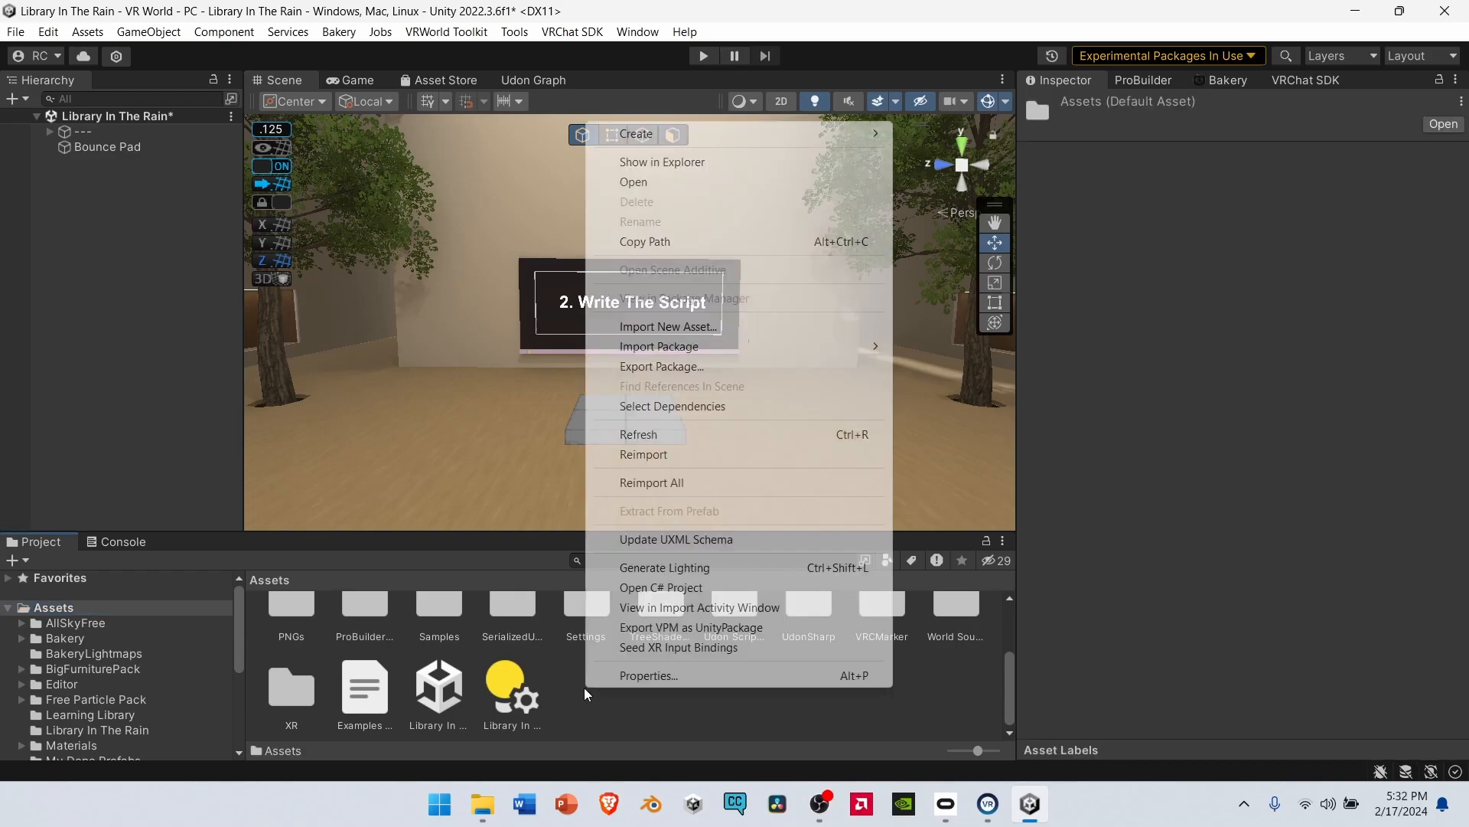
mouse_move(636, 133)
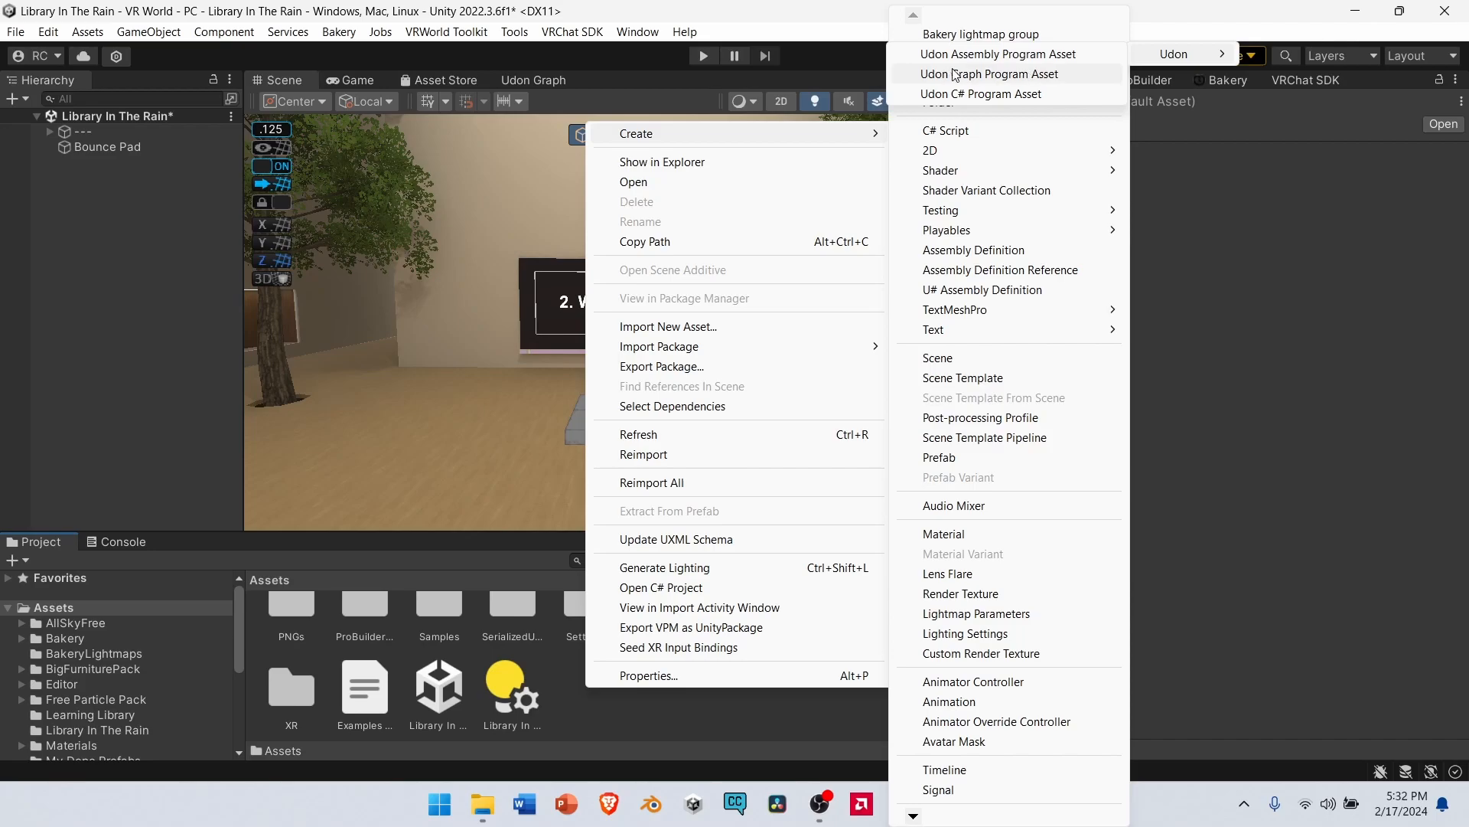
click(989, 73)
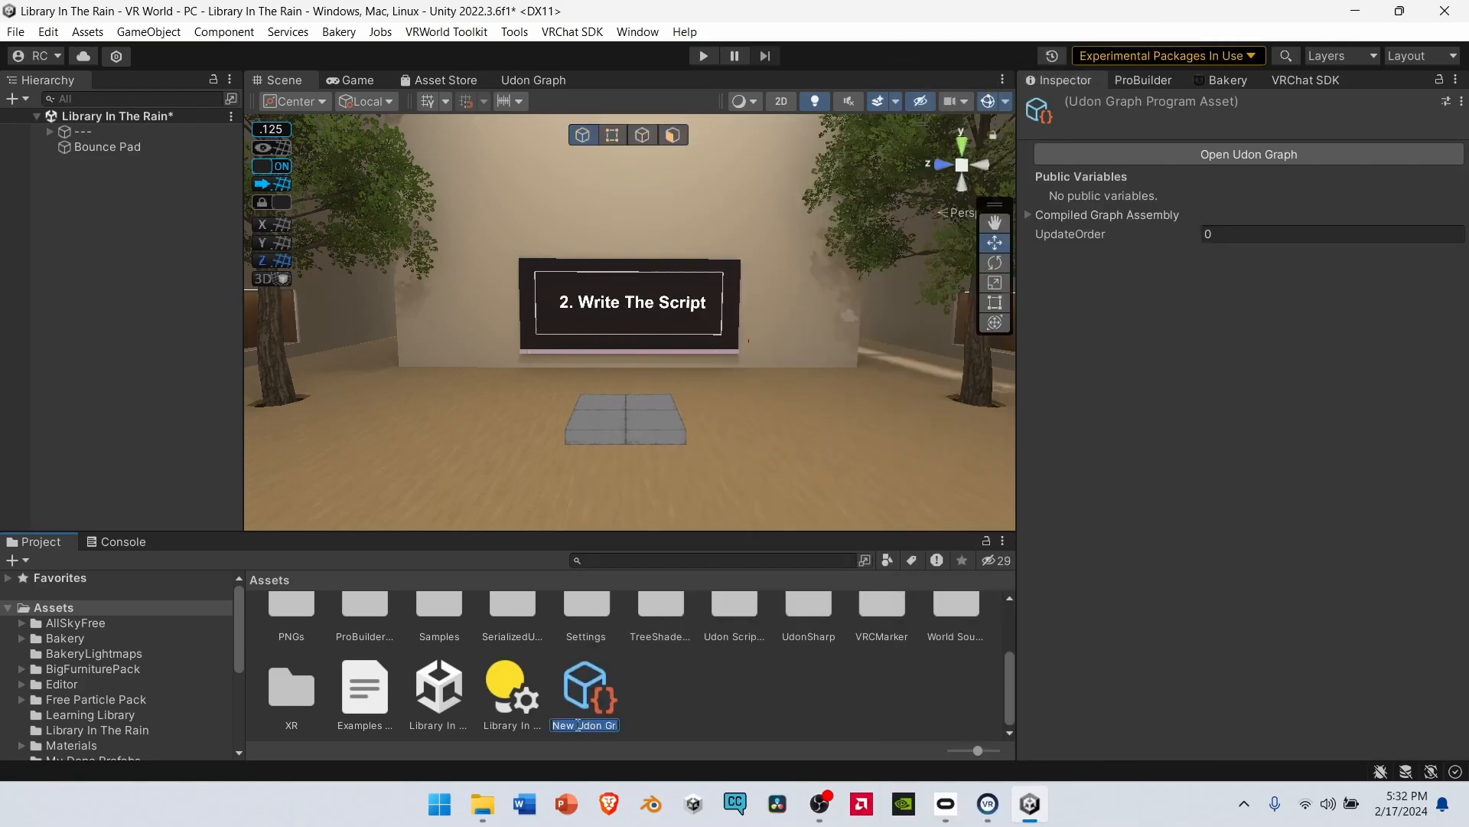
text(Bounce Pad)
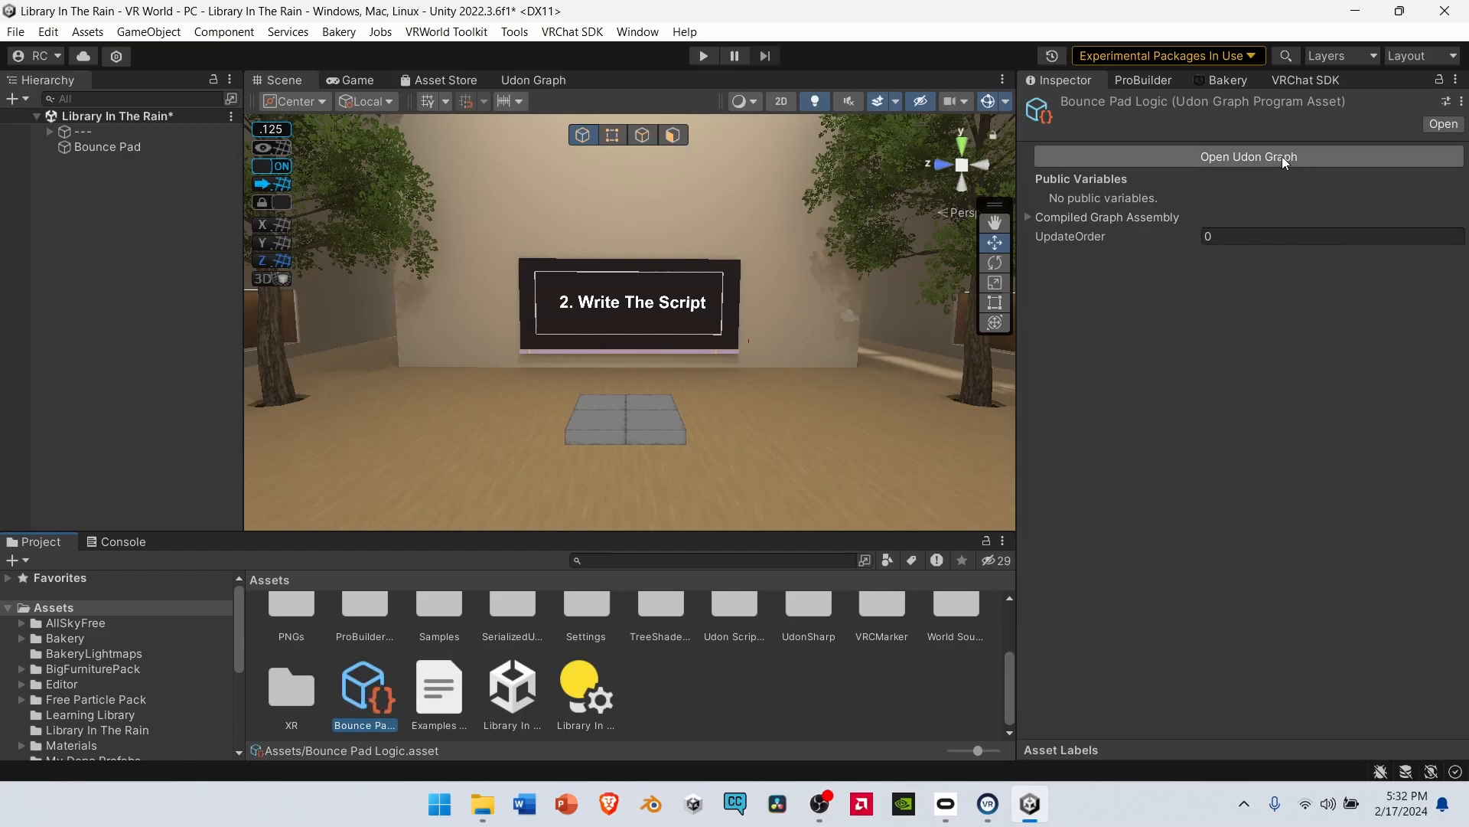
- Open the graph and add BounceVelocity as a public float defaulting to 10
click(1247, 156)
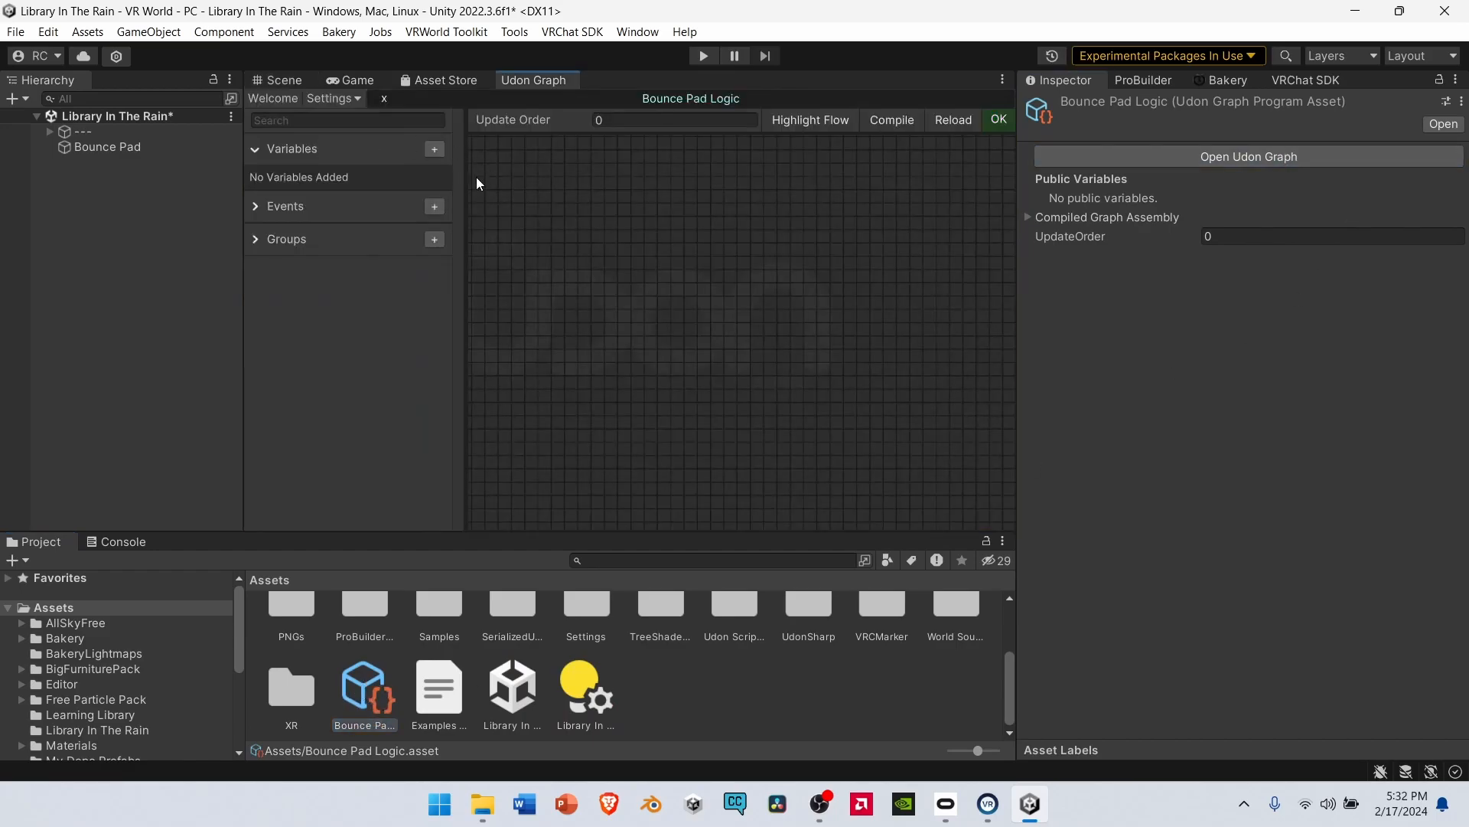
mouse_move(392, 153)
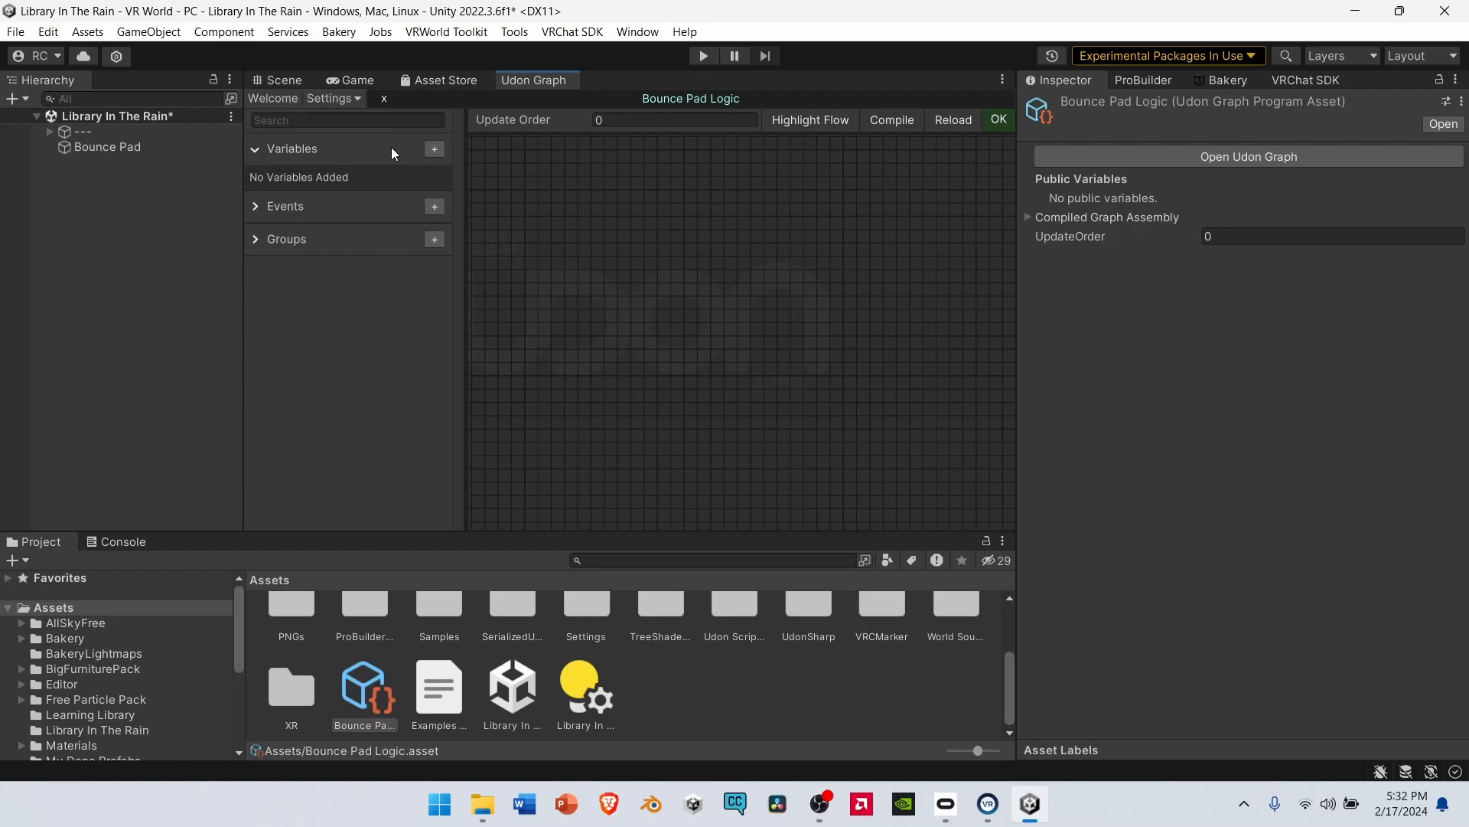
click(434, 149)
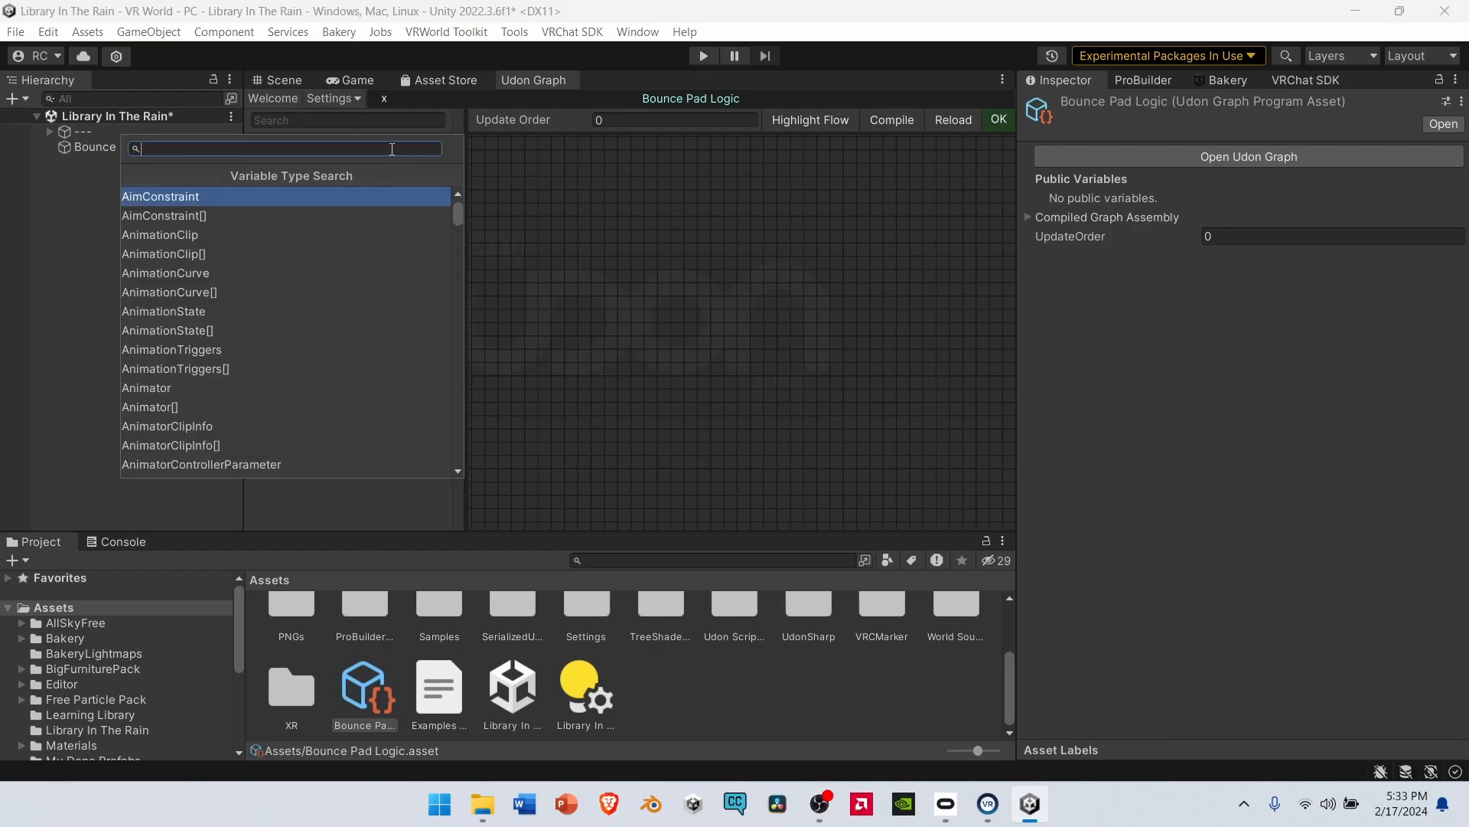
text(float)
text(B)
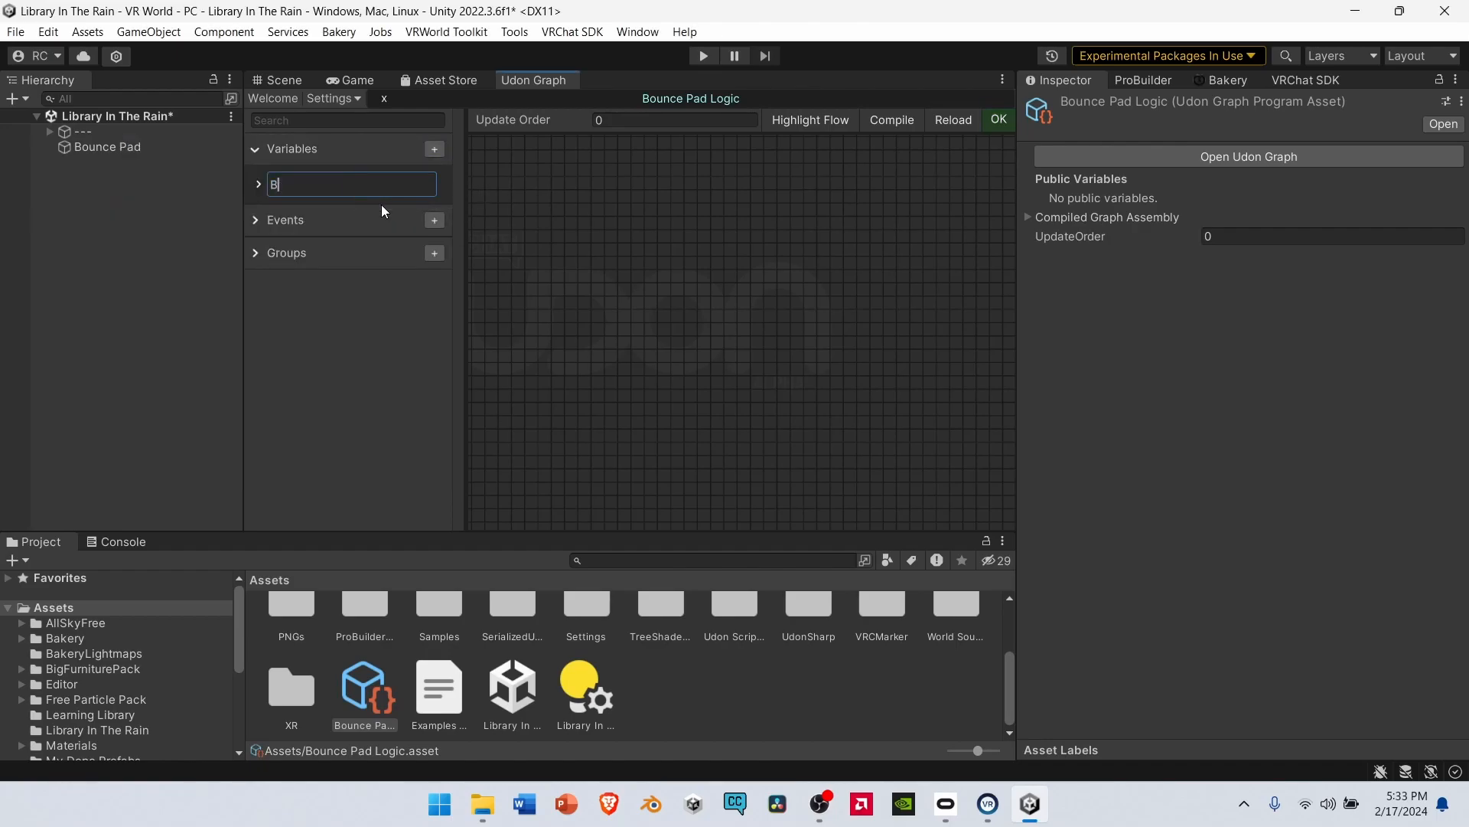
text(ounce Velocity)
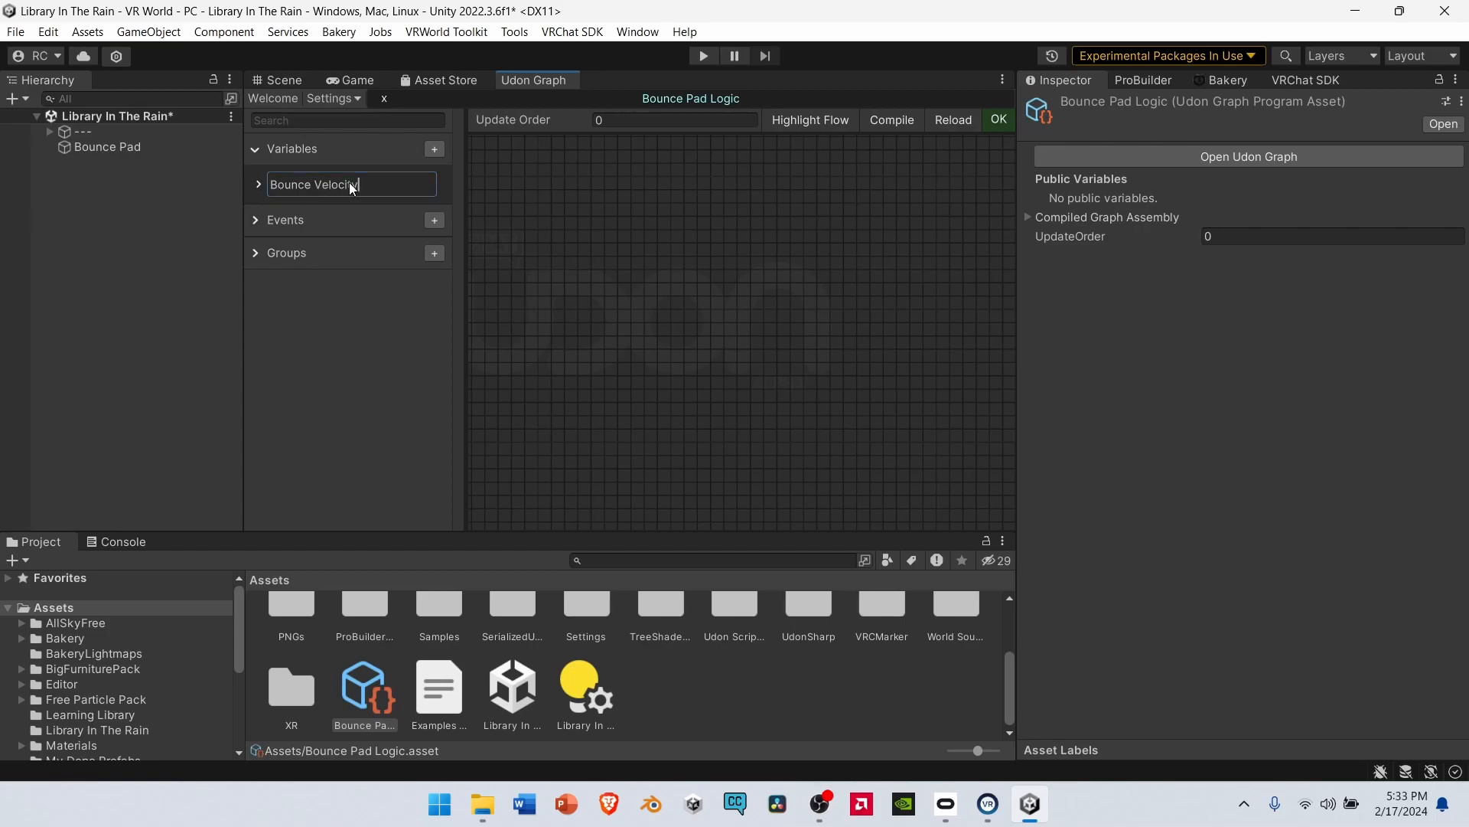
click(258, 184)
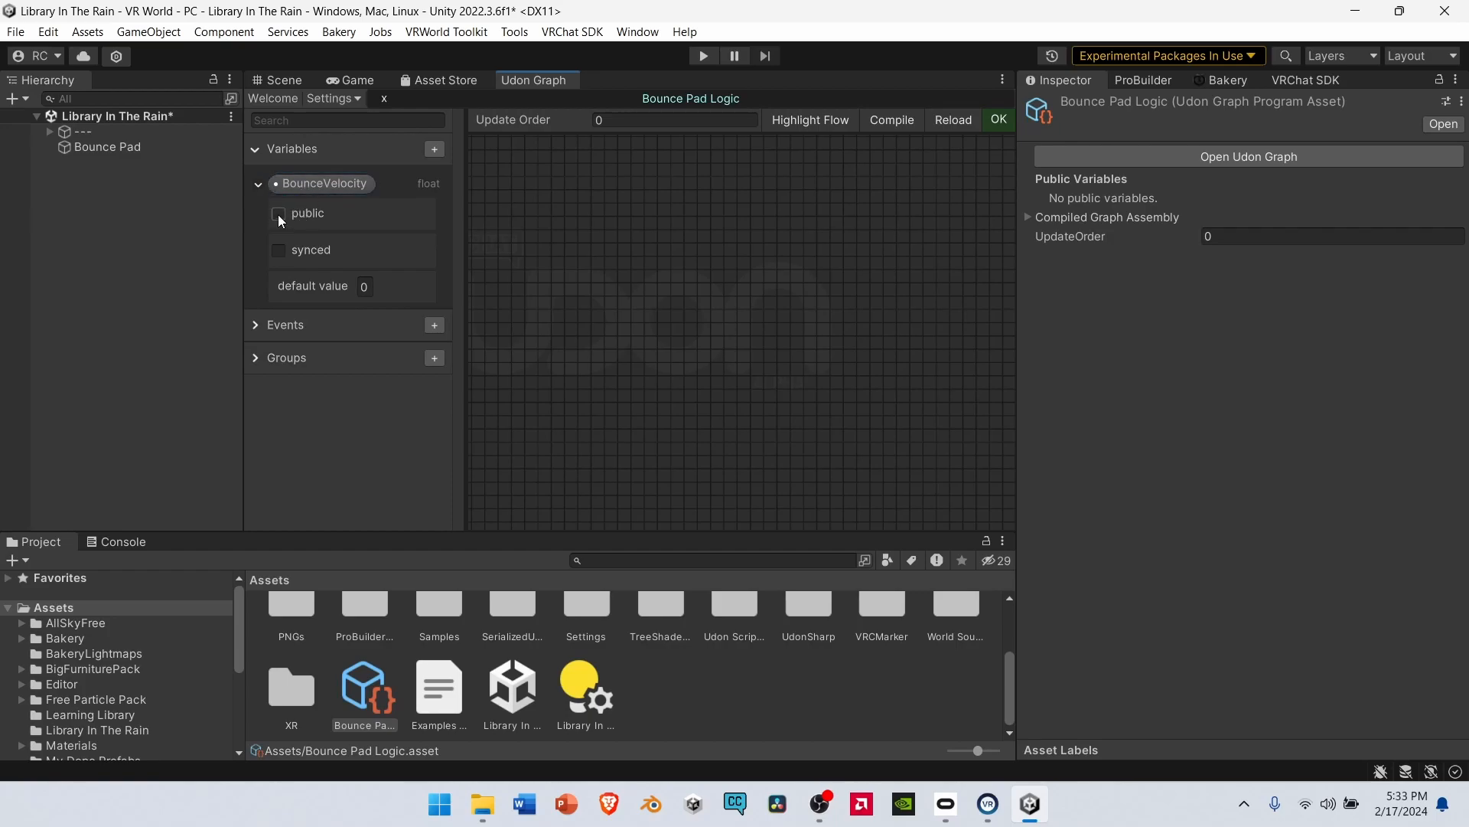
click(277, 214)
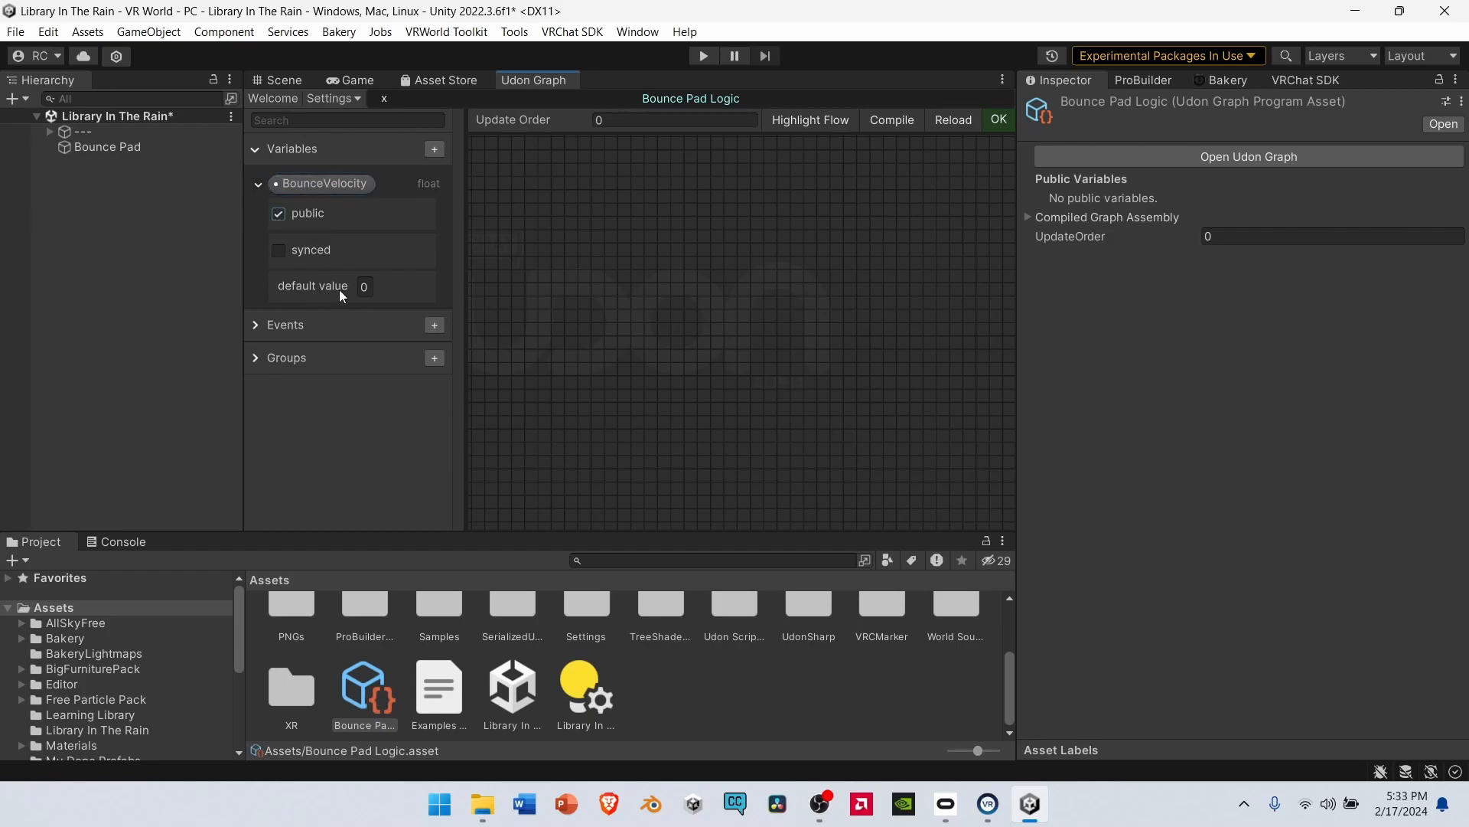
text(10)
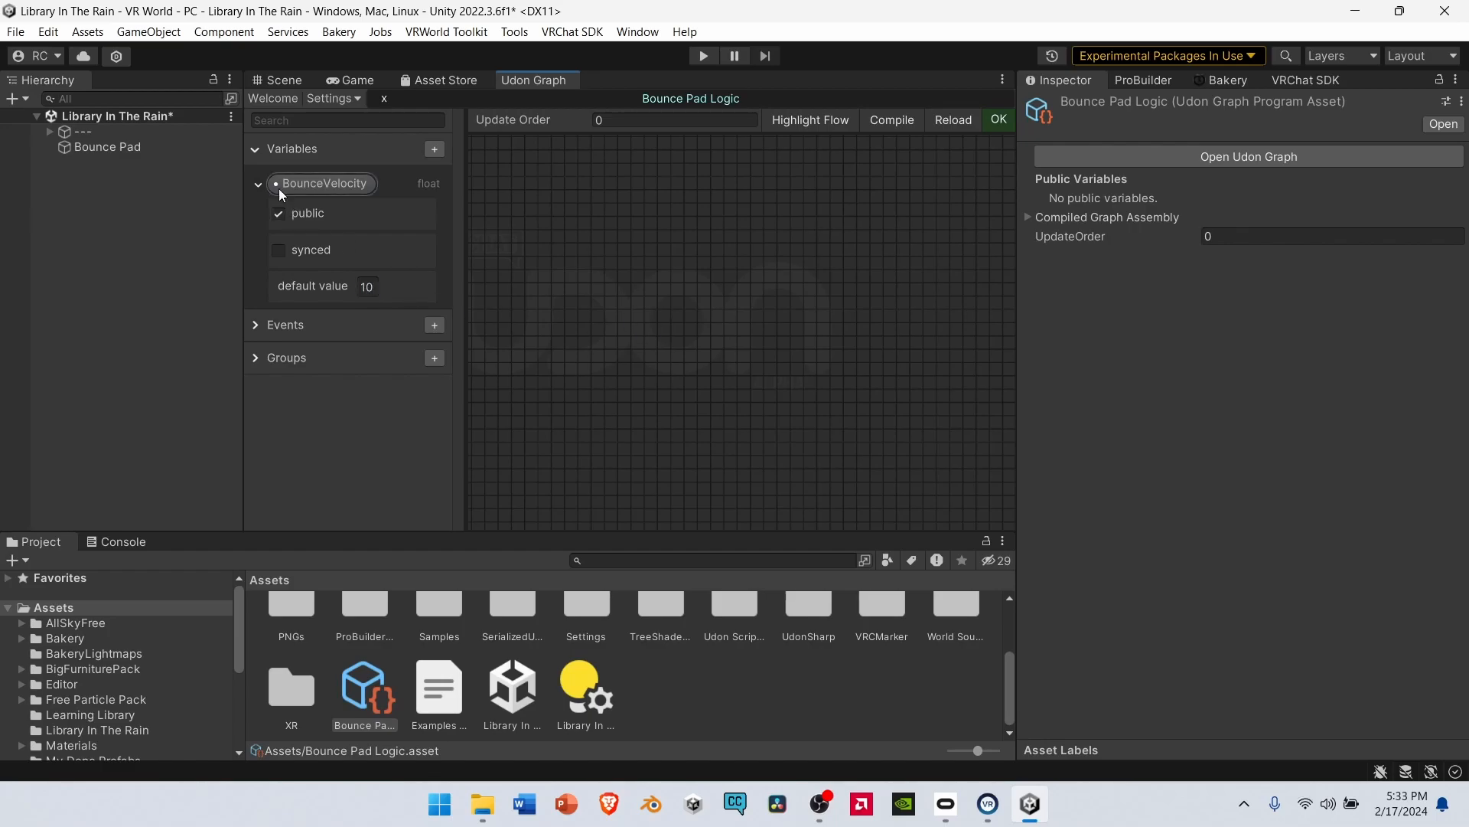
- Create the section groups on the canvas and delete the stray test group
click(258, 183)
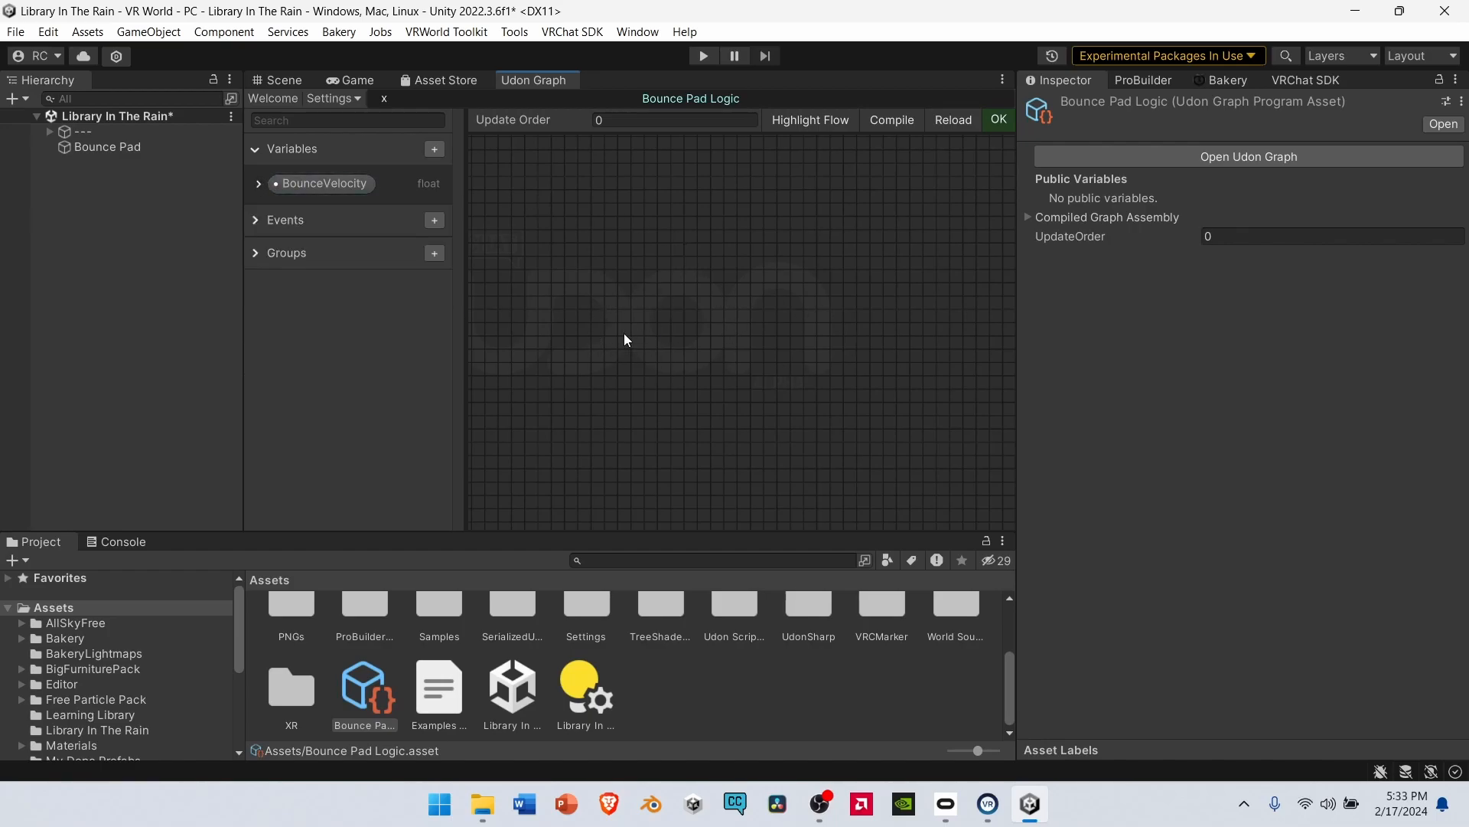
mouse_move(709, 363)
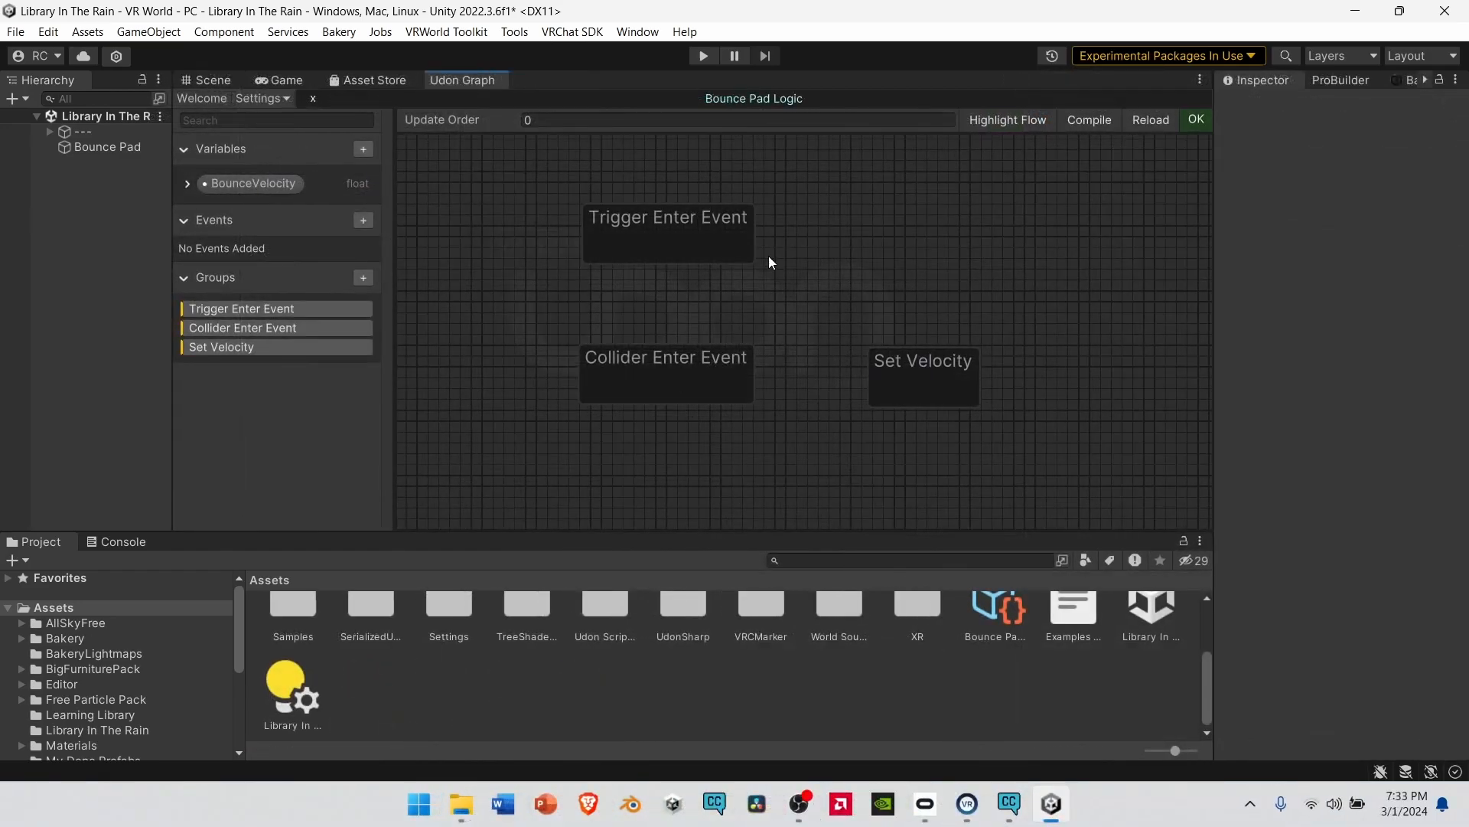
mouse_move(690, 225)
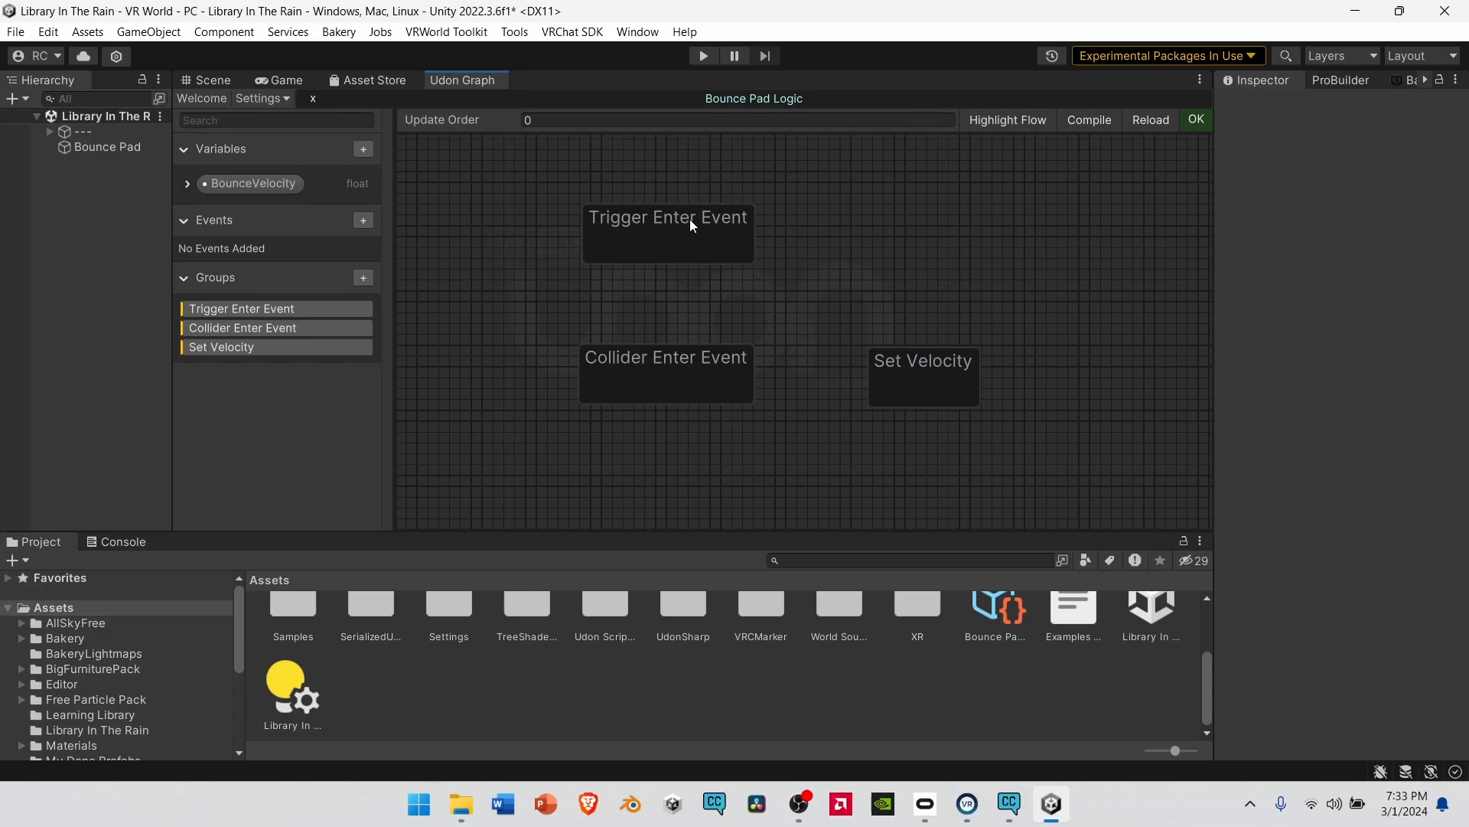
mouse_move(592, 230)
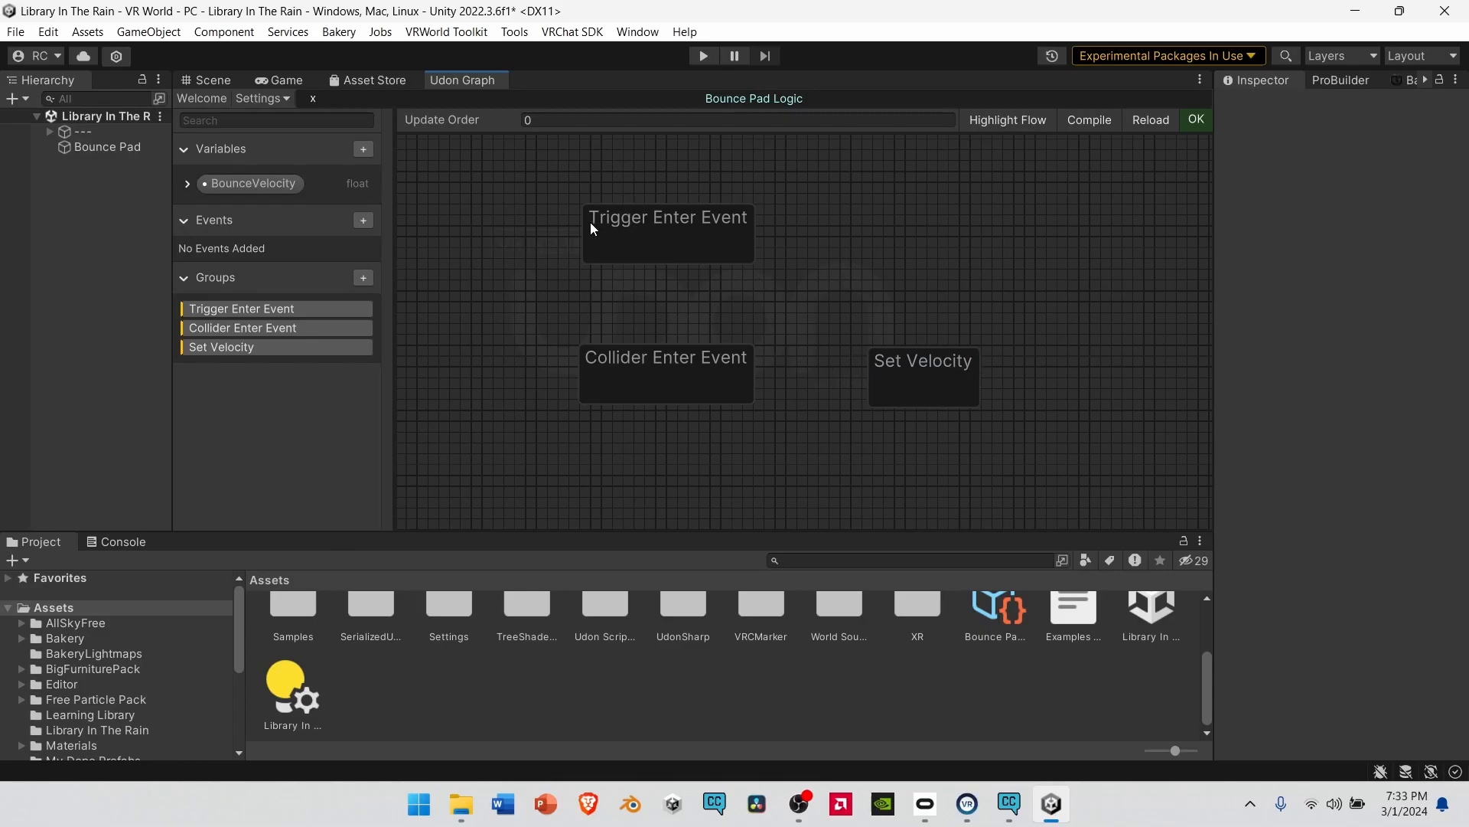
mouse_move(670, 358)
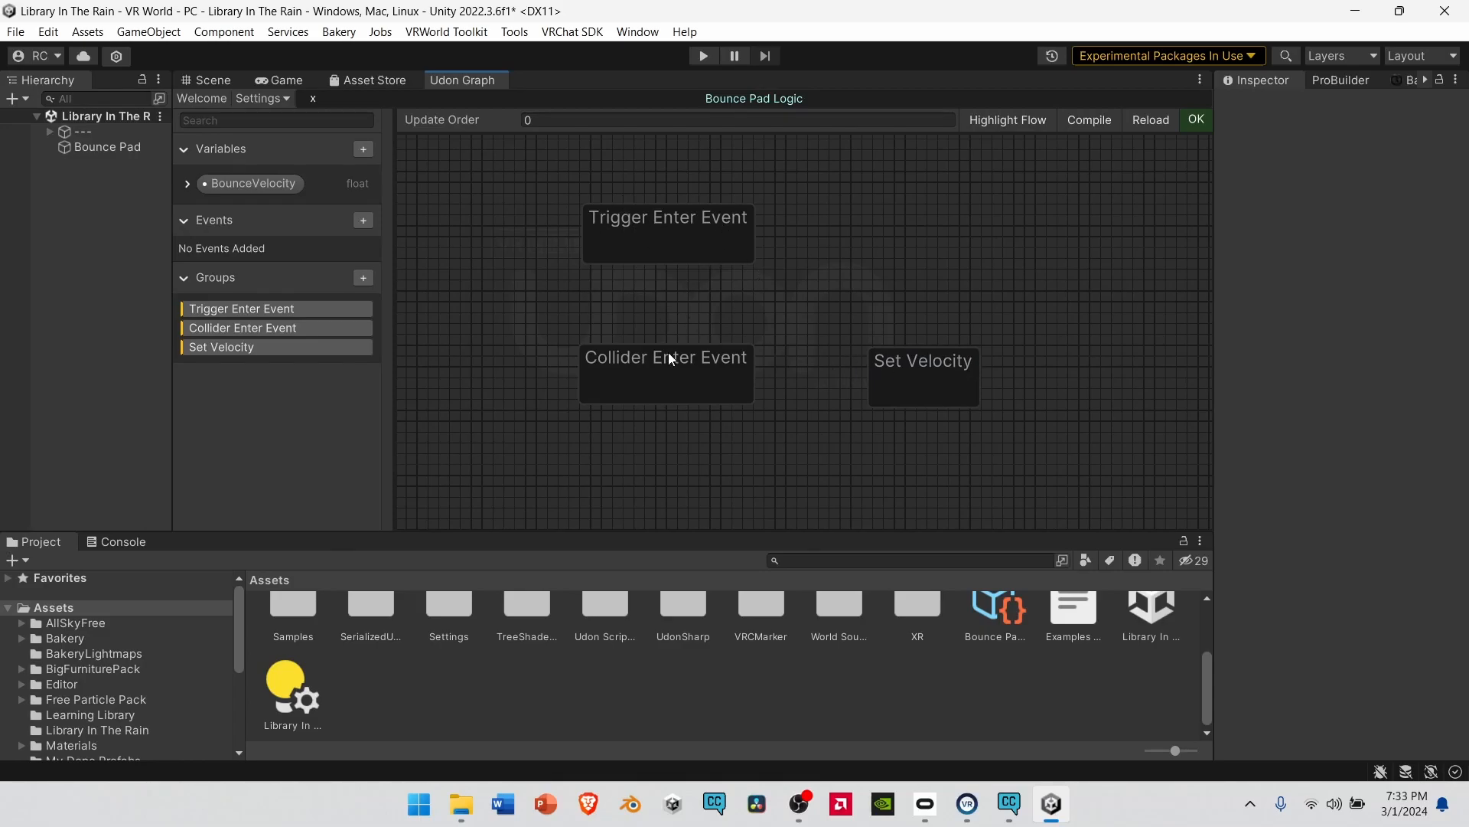
mouse_move(710, 370)
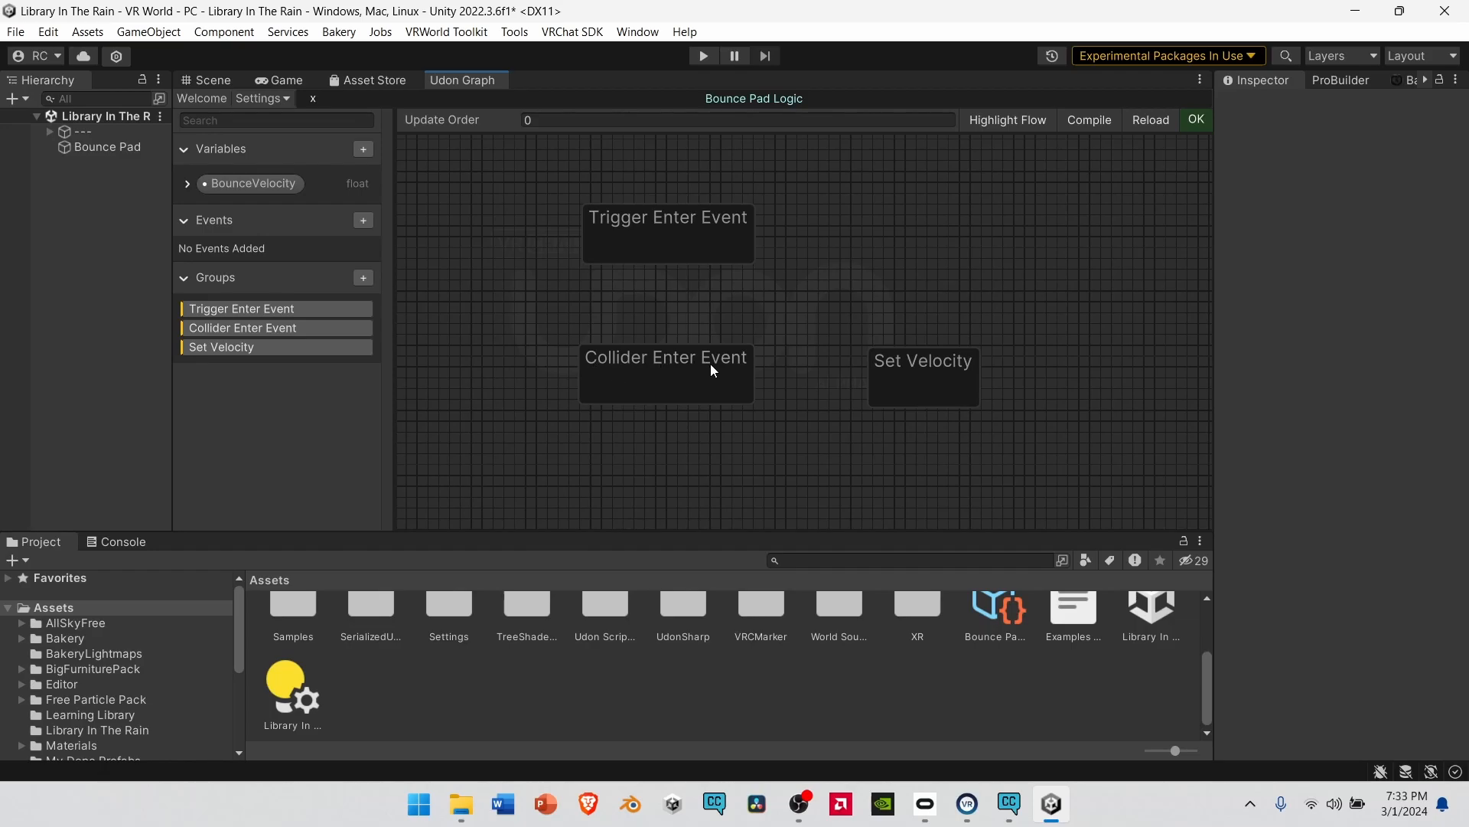
mouse_move(914, 371)
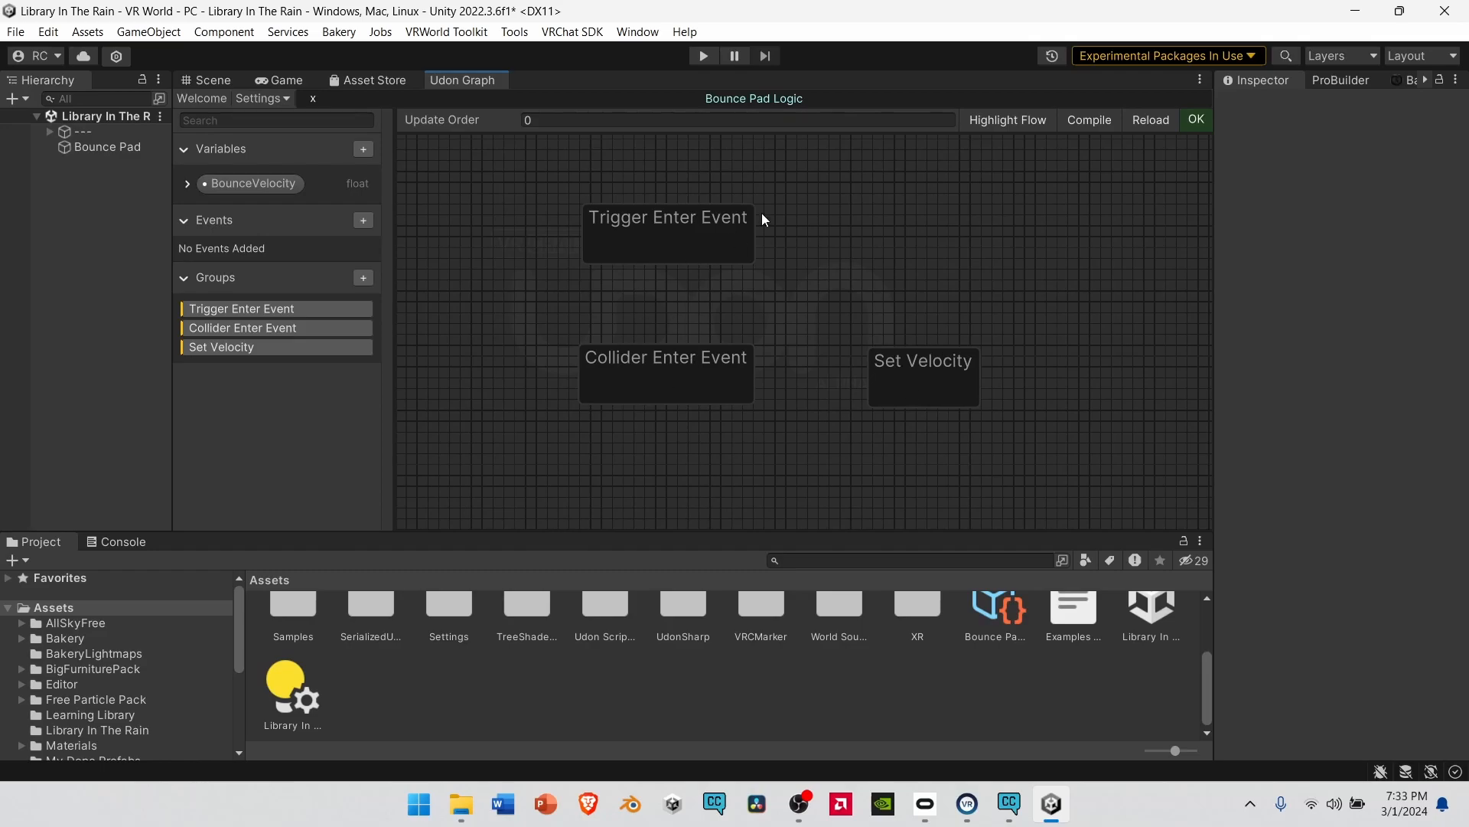
right_click(1027, 236)
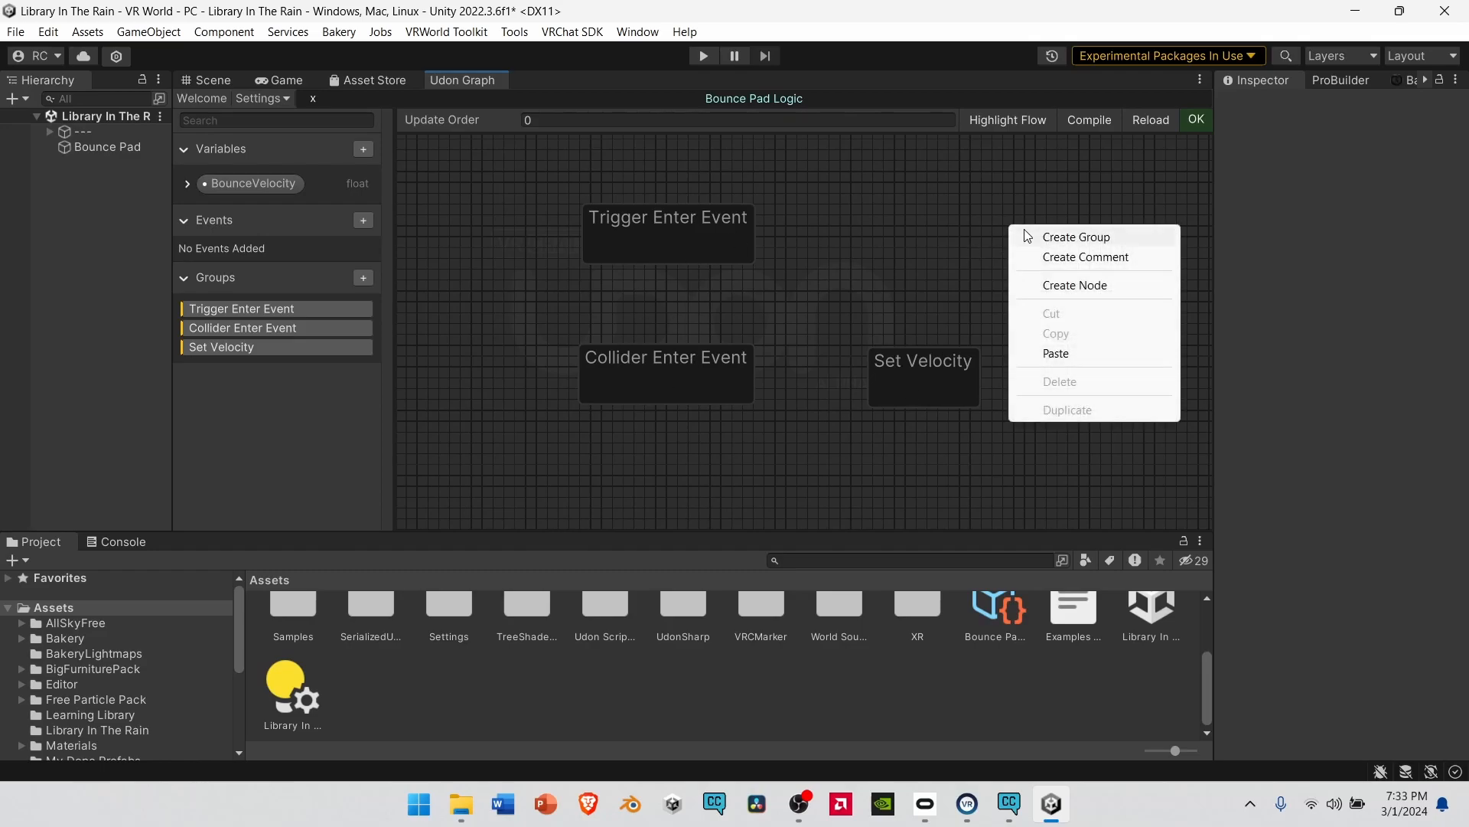
click(1076, 236)
text(asdjkfhaskdjf)
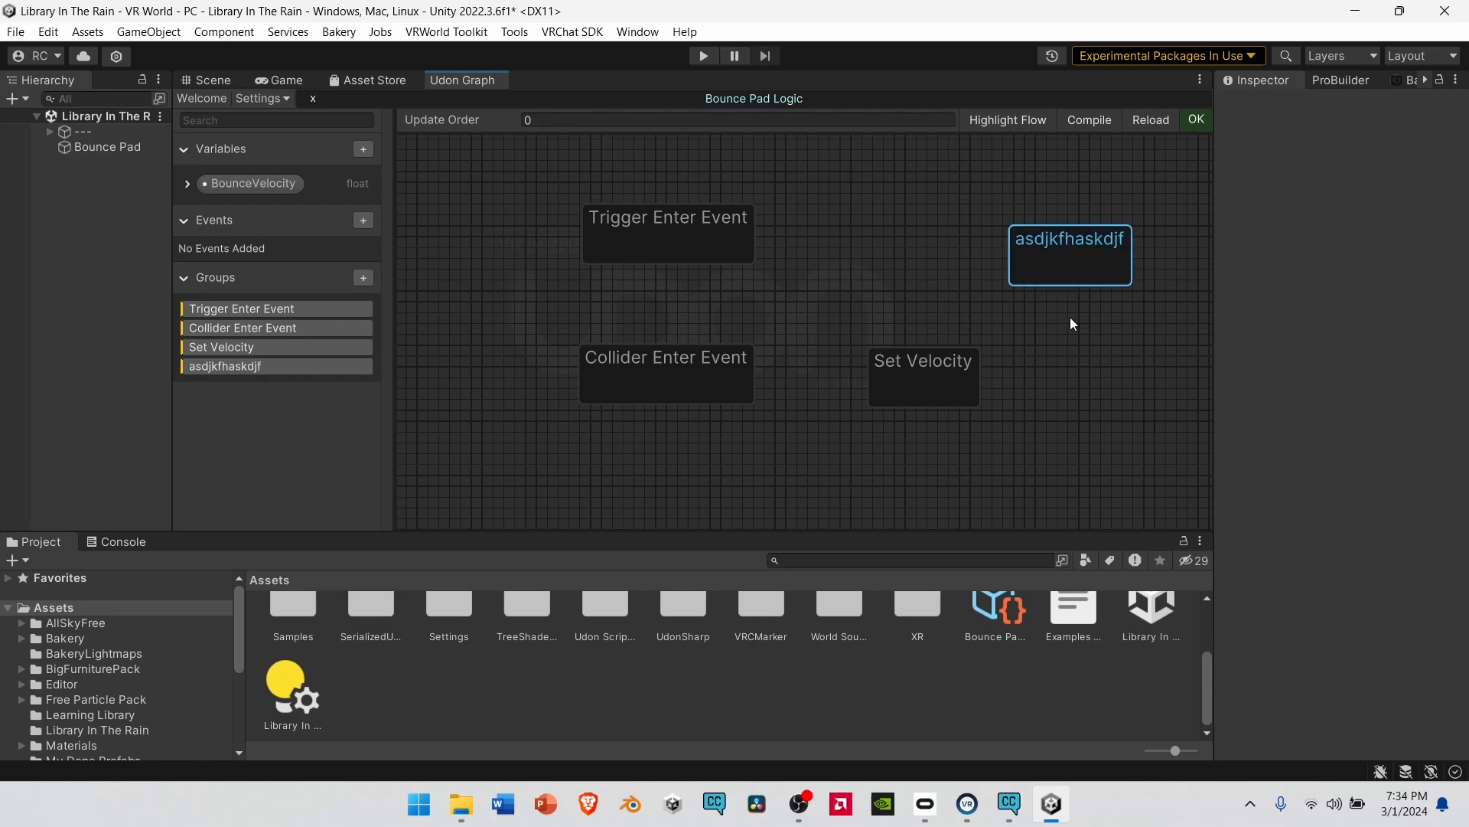
mouse_move(1069, 246)
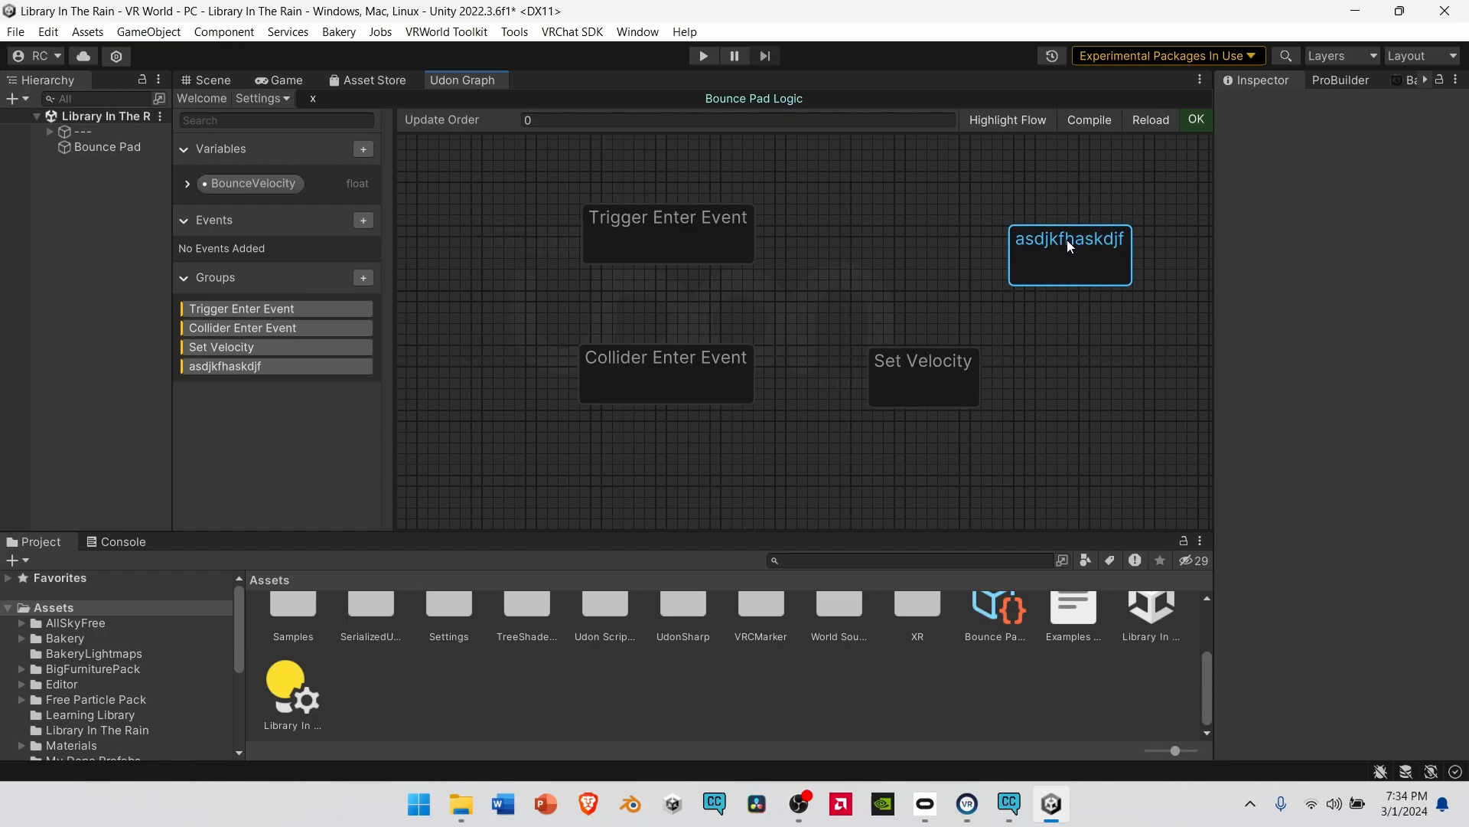
key(Delete)
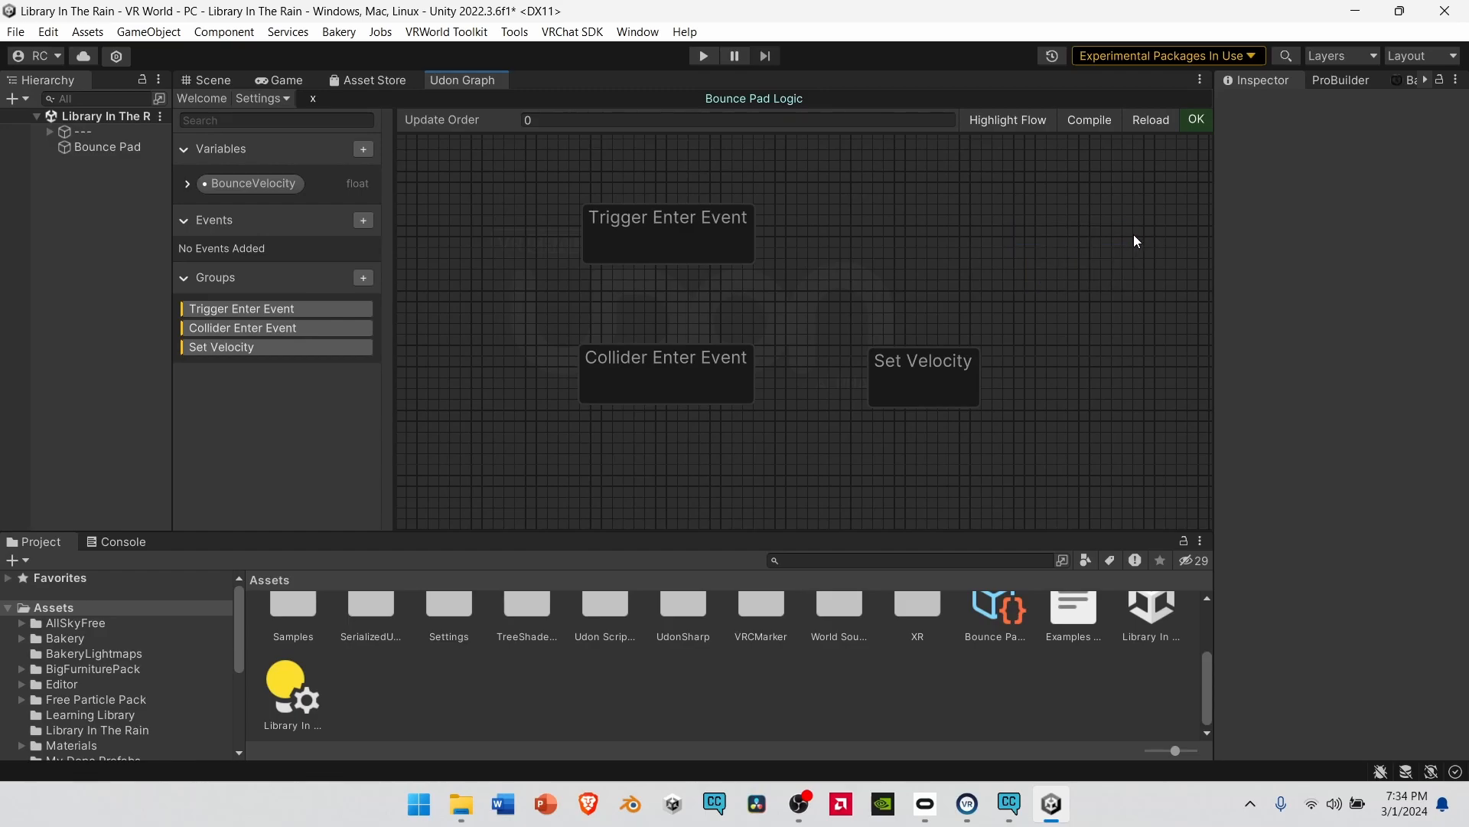
mouse_move(594, 230)
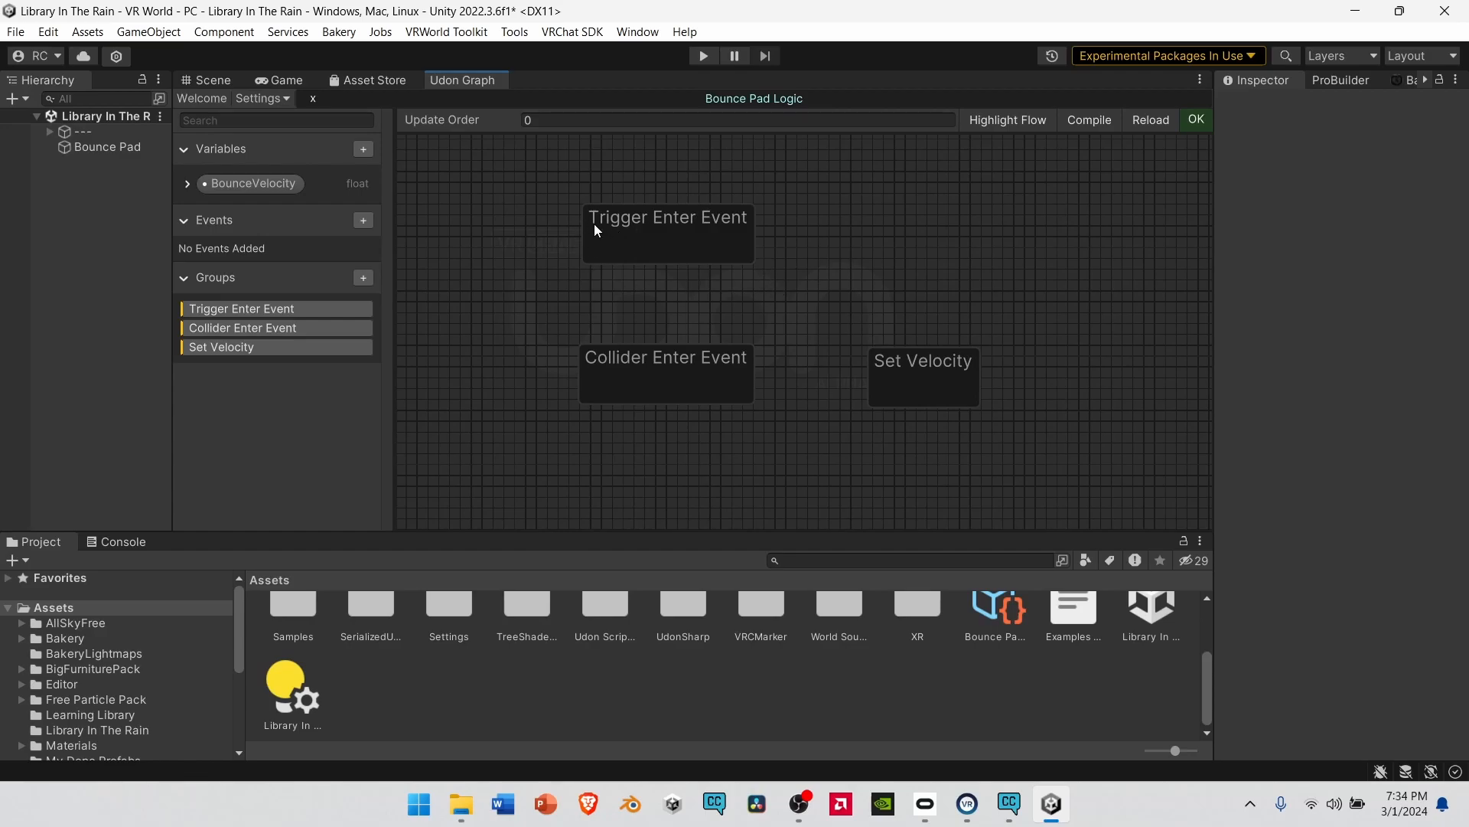
mouse_move(844, 261)
text(o)
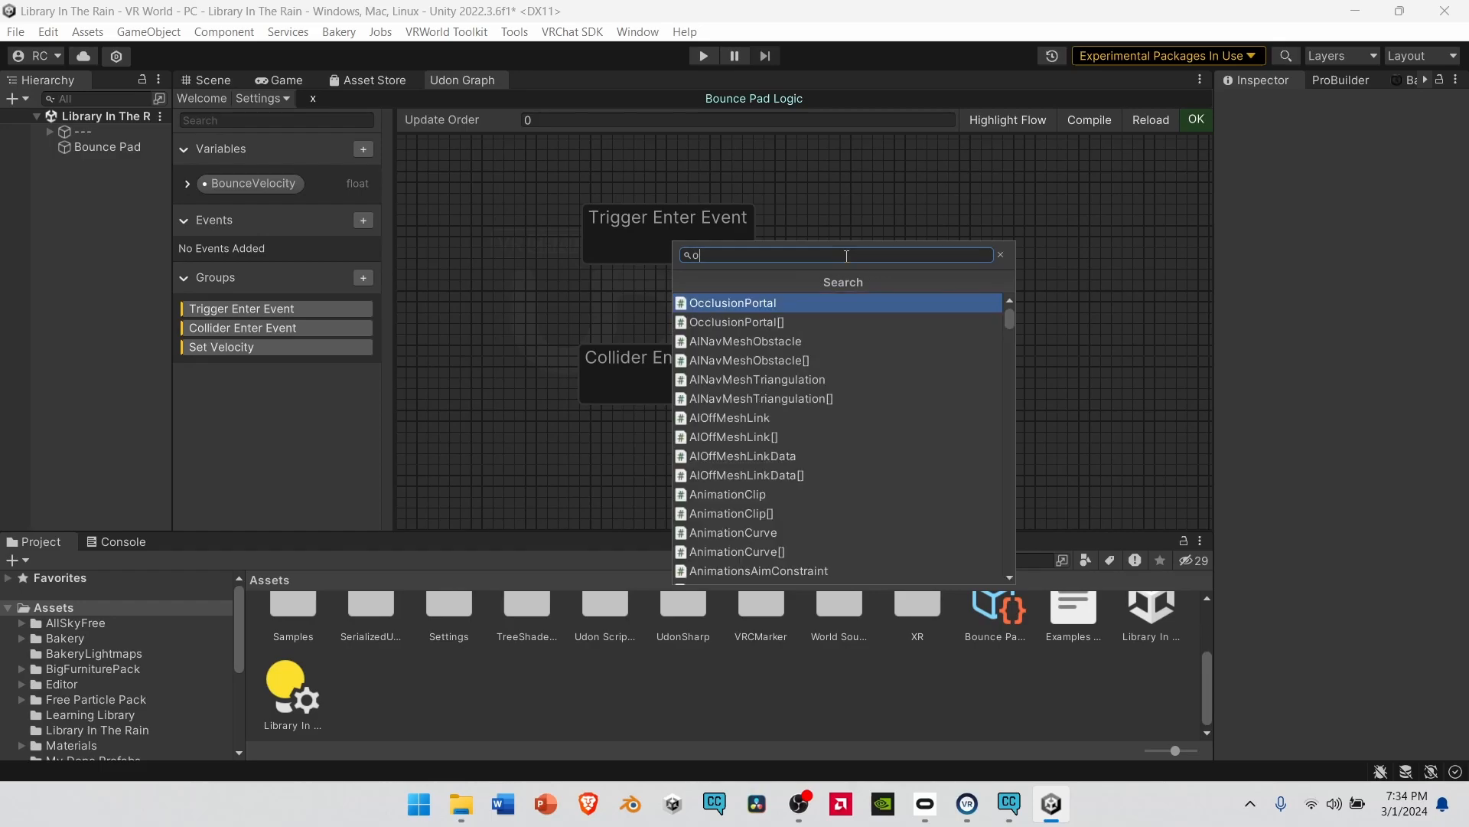
- Add OnPlayerTriggerEnter and a Get isLocal node inside the Trigger Enter Event group
text(n player trigg)
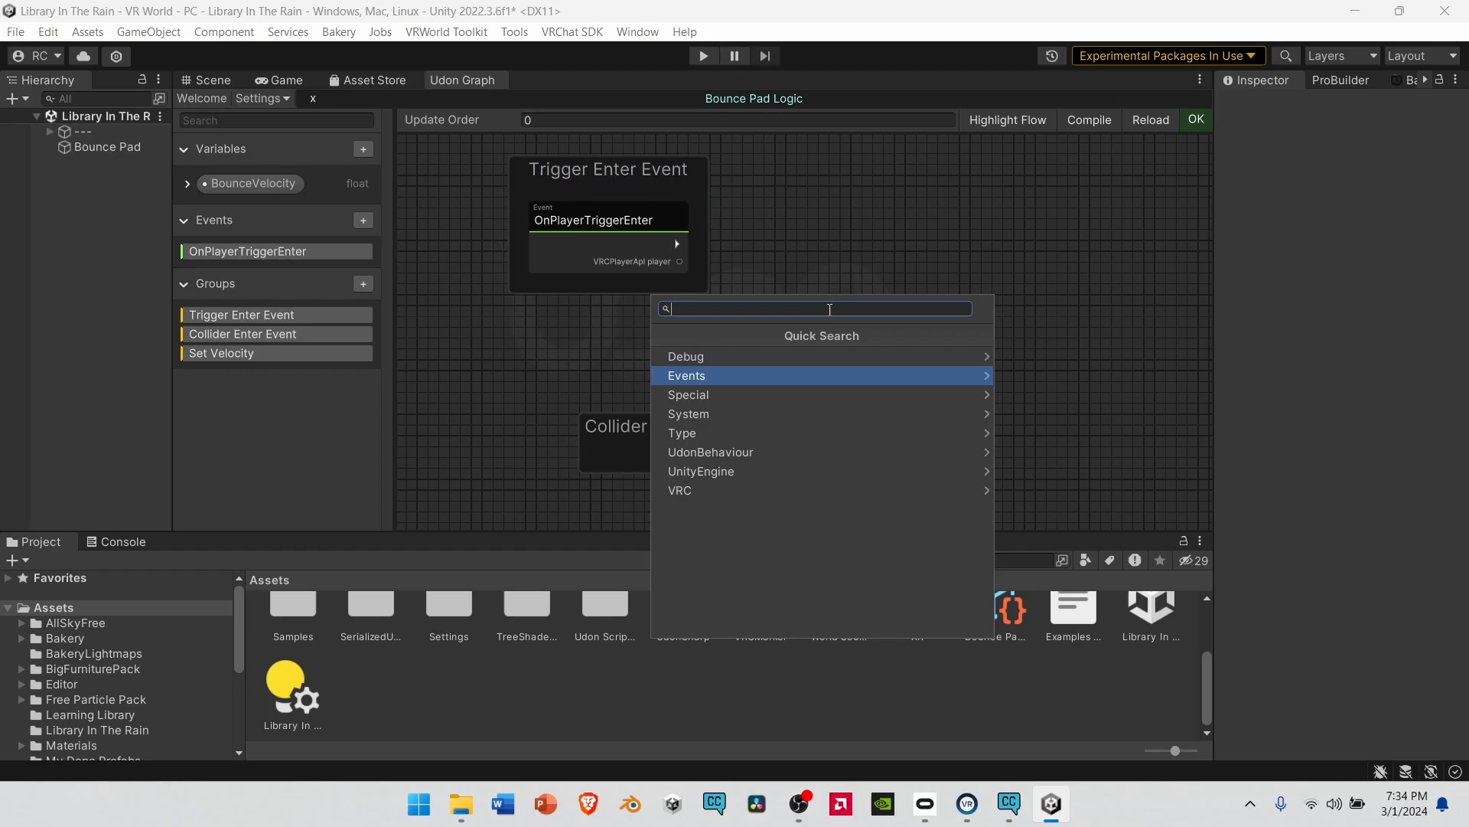
text(pla)
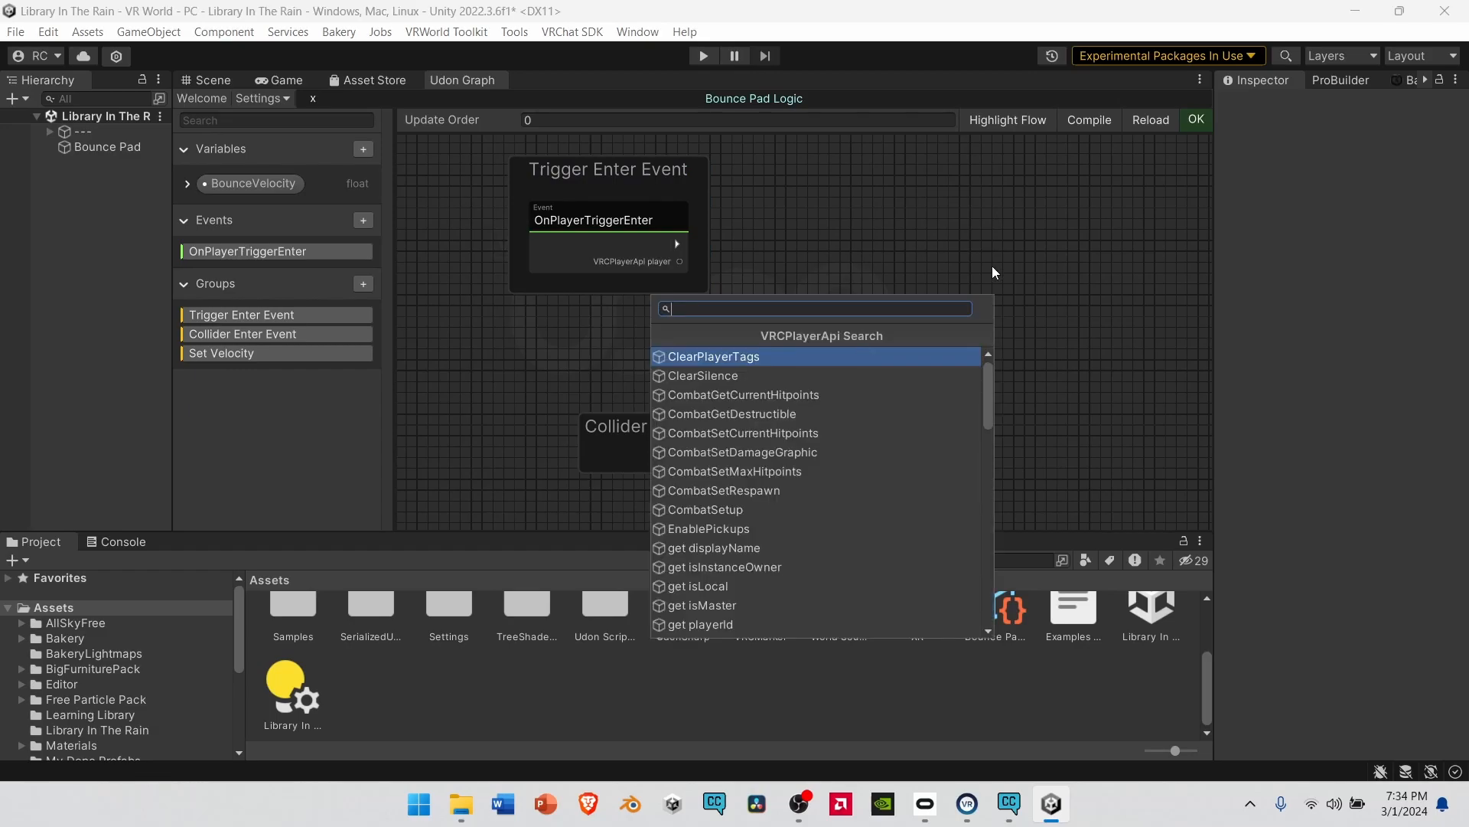
mouse_move(901, 309)
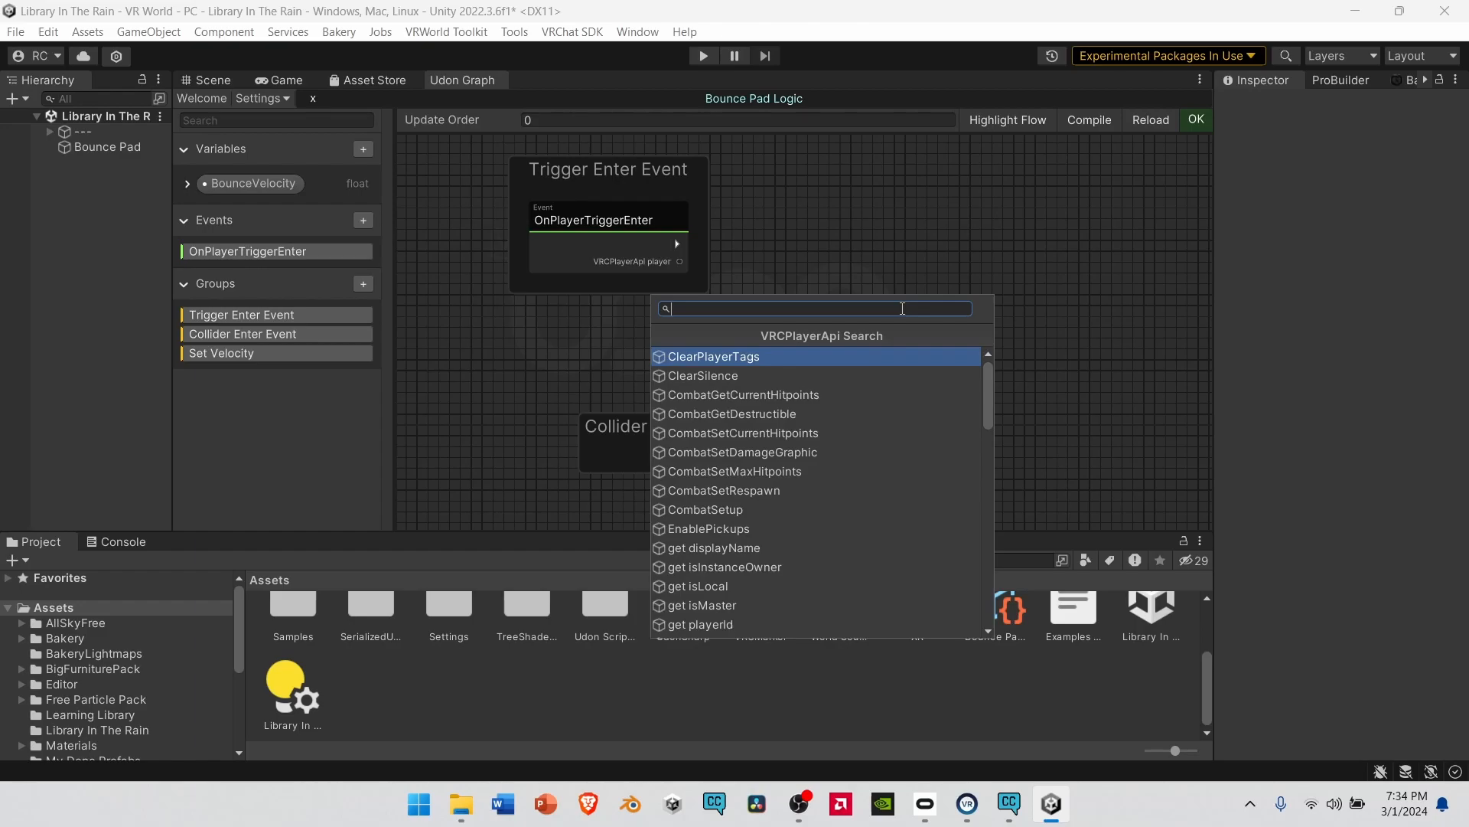
text(get is)
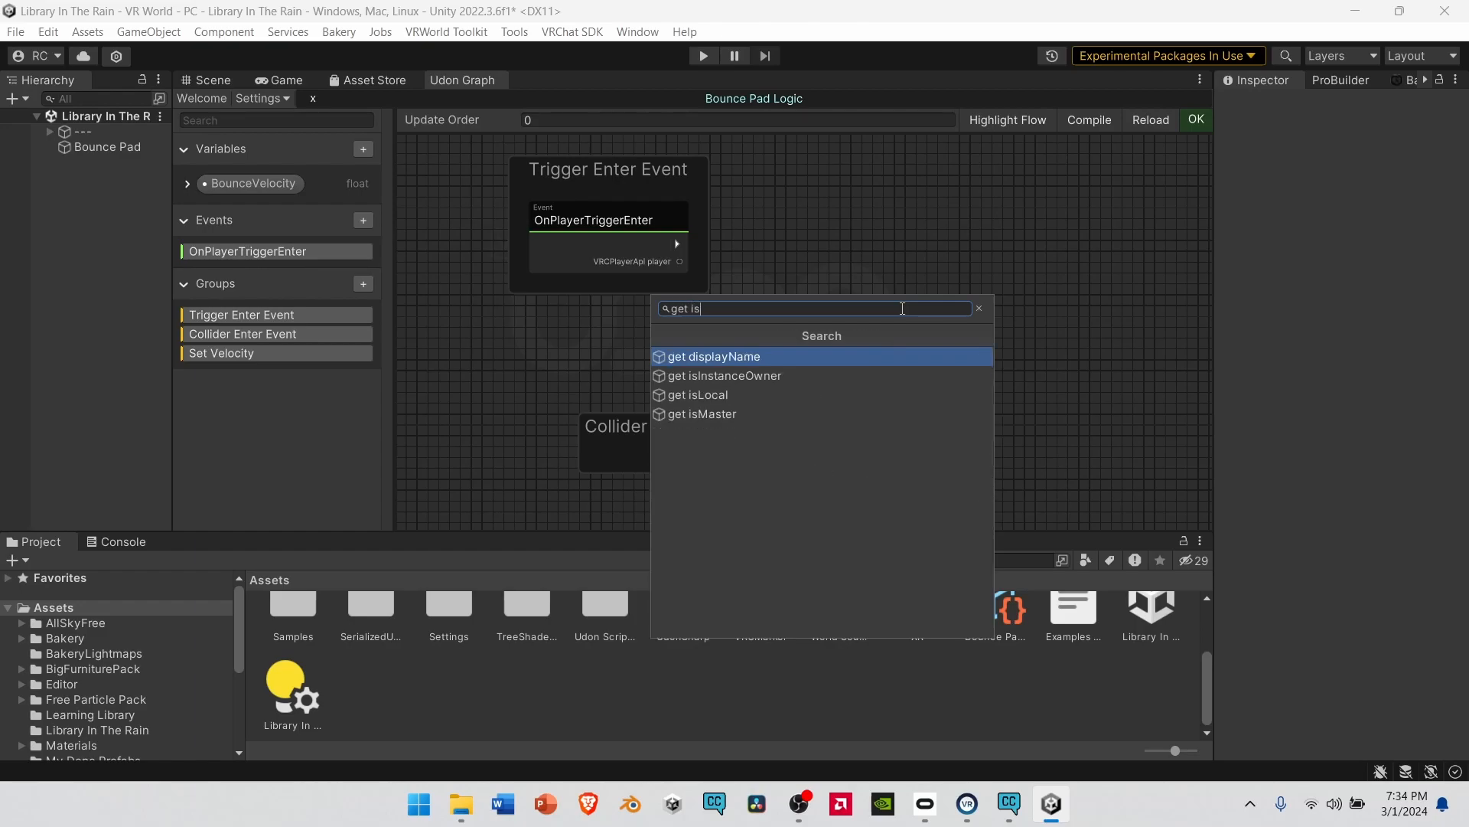
click(696, 395)
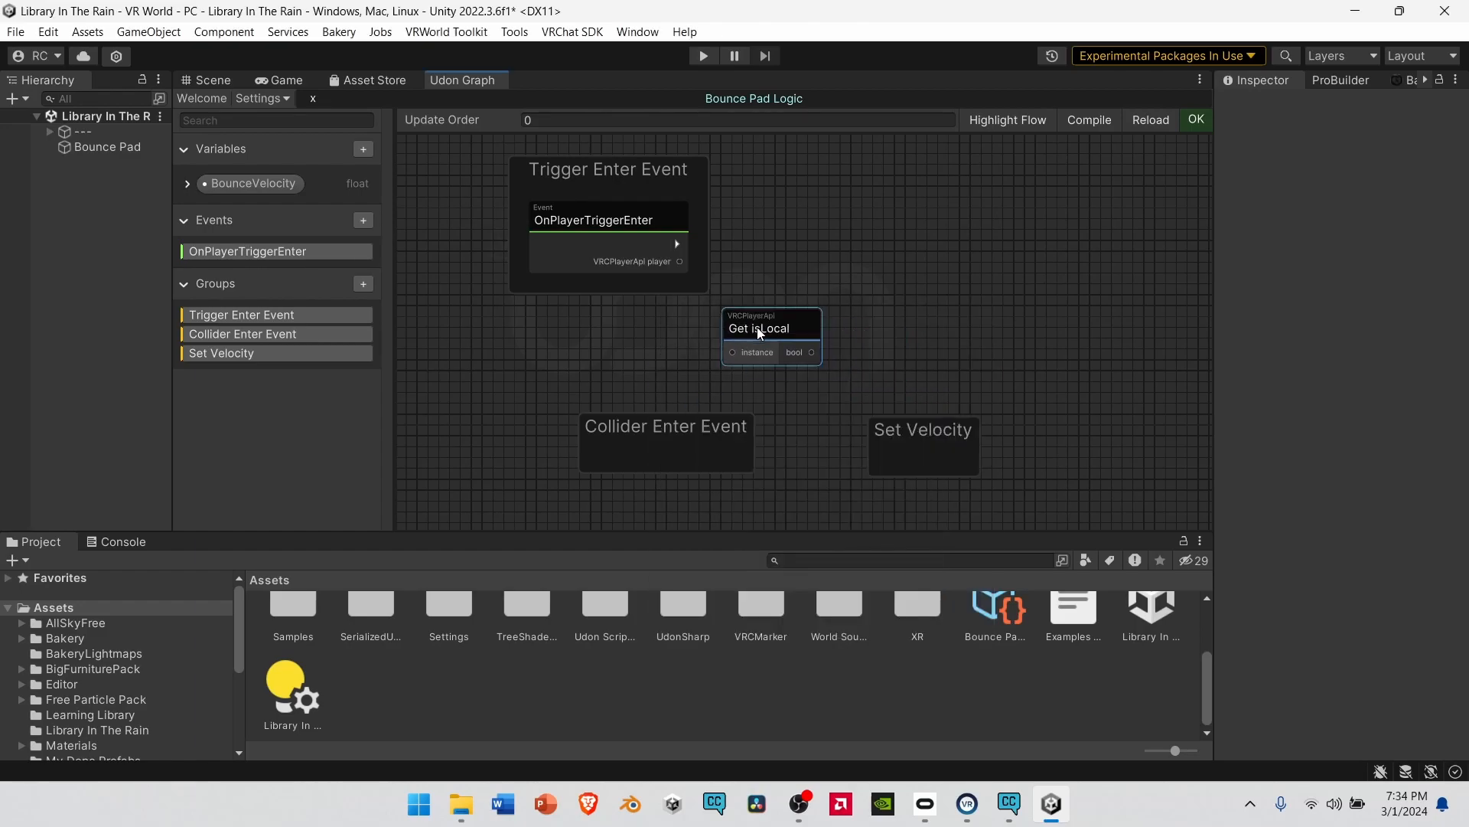
drag(759, 328, 740, 284)
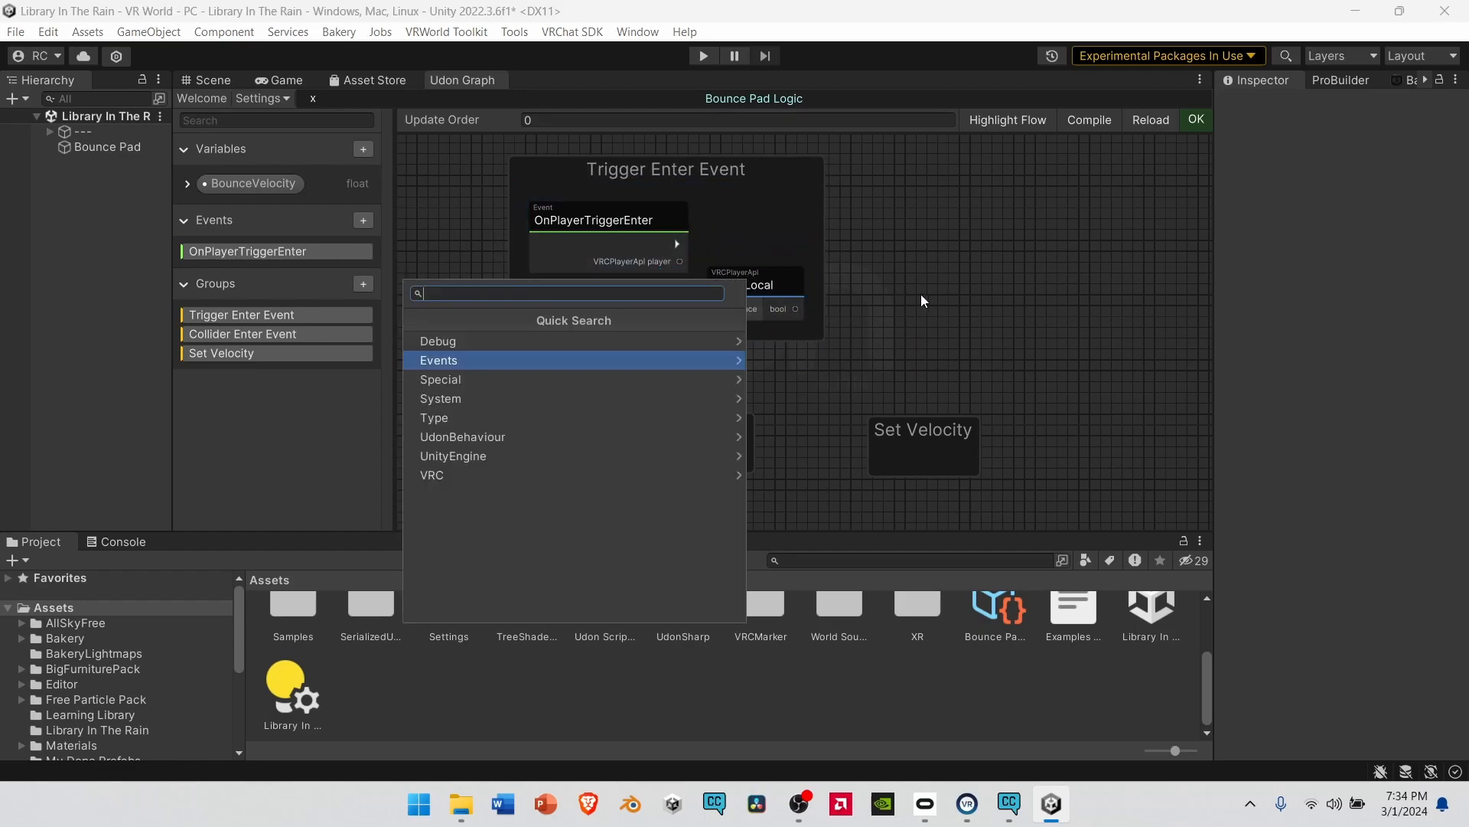
- Add a Branch node and an UdonBehaviour SendCustomEvent node after the isLocal check
text(branch)
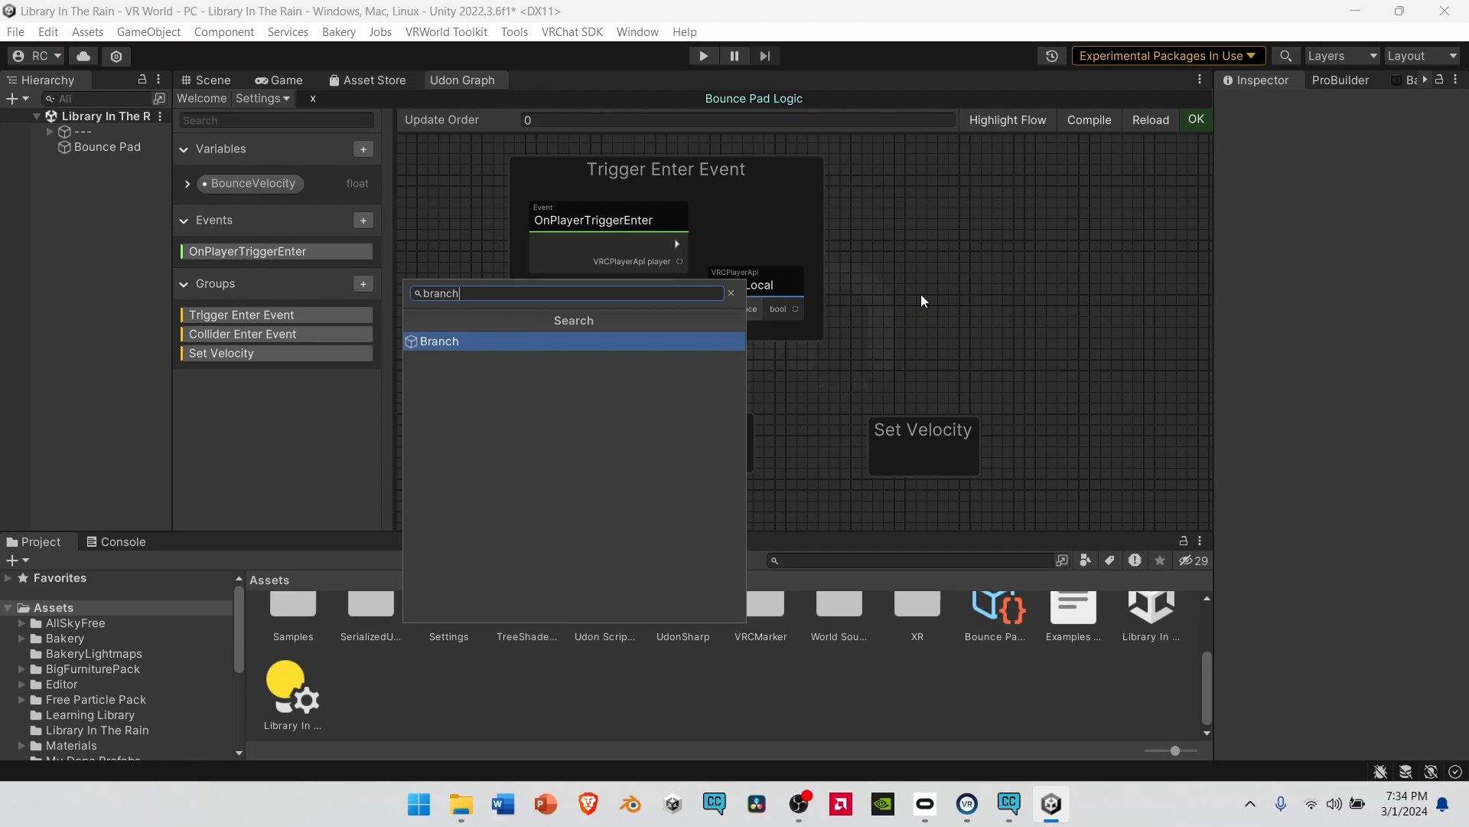
mouse_move(560, 351)
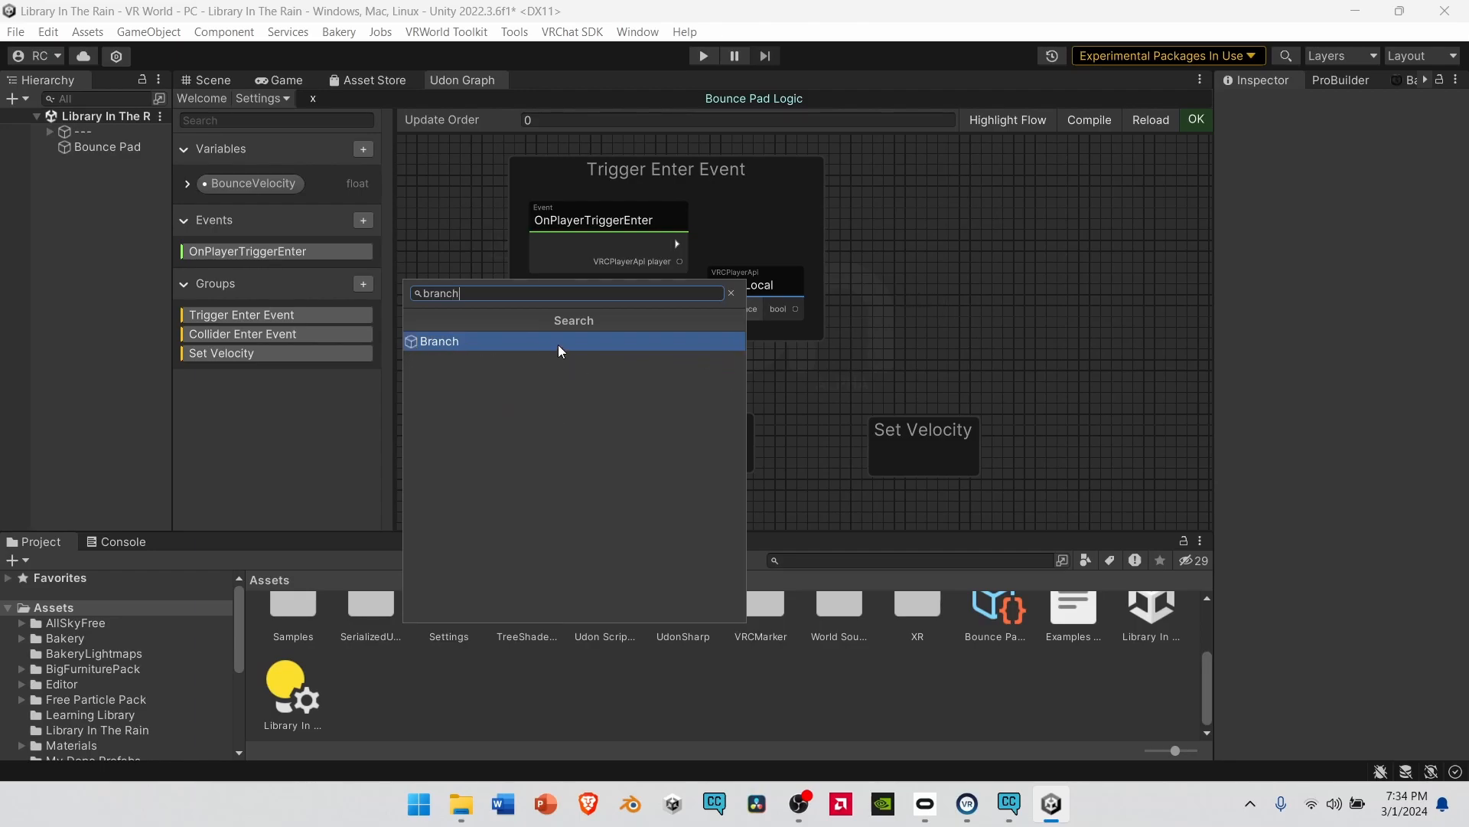
click(438, 340)
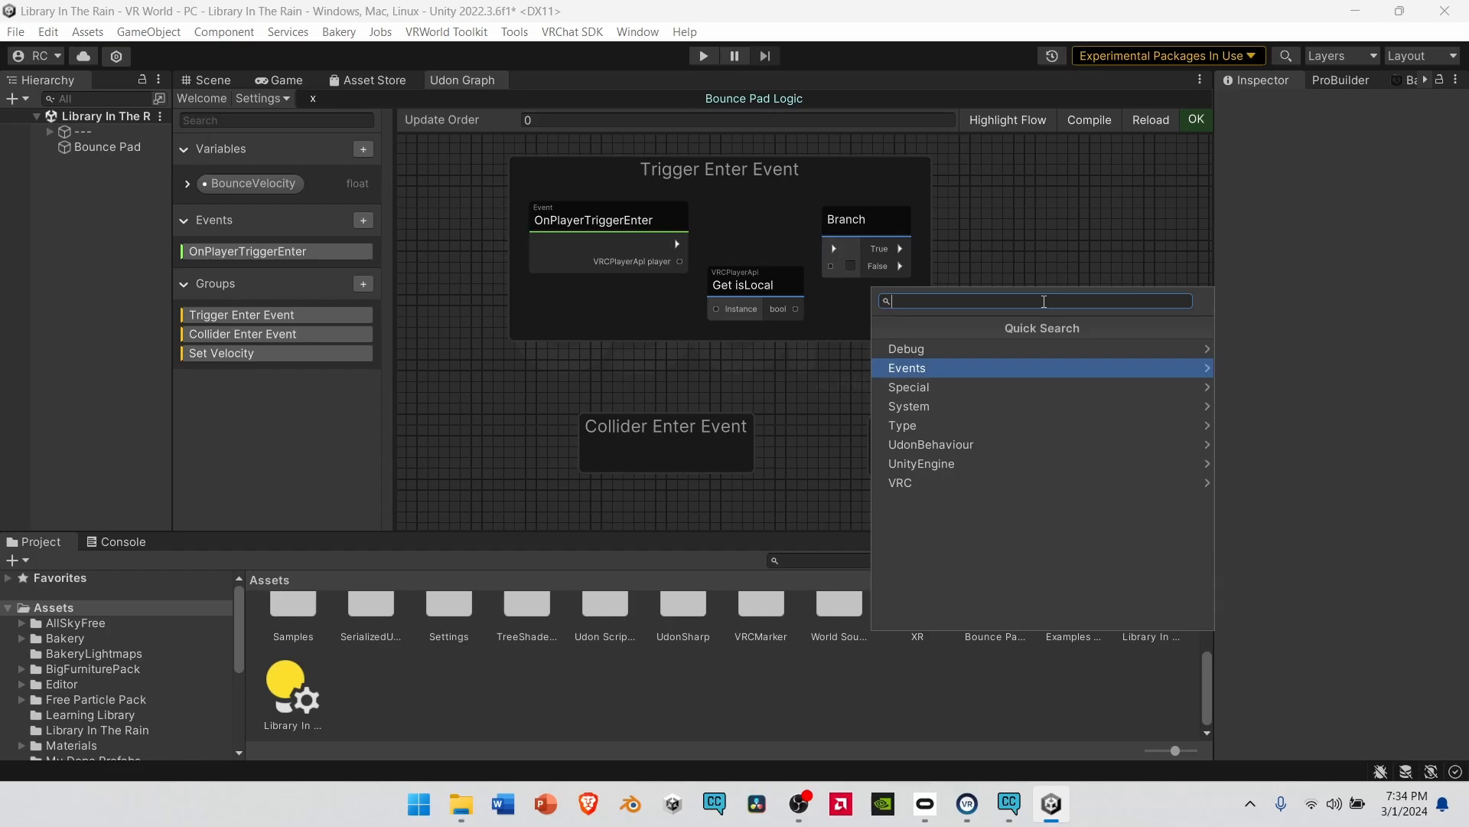
text(udon beh)
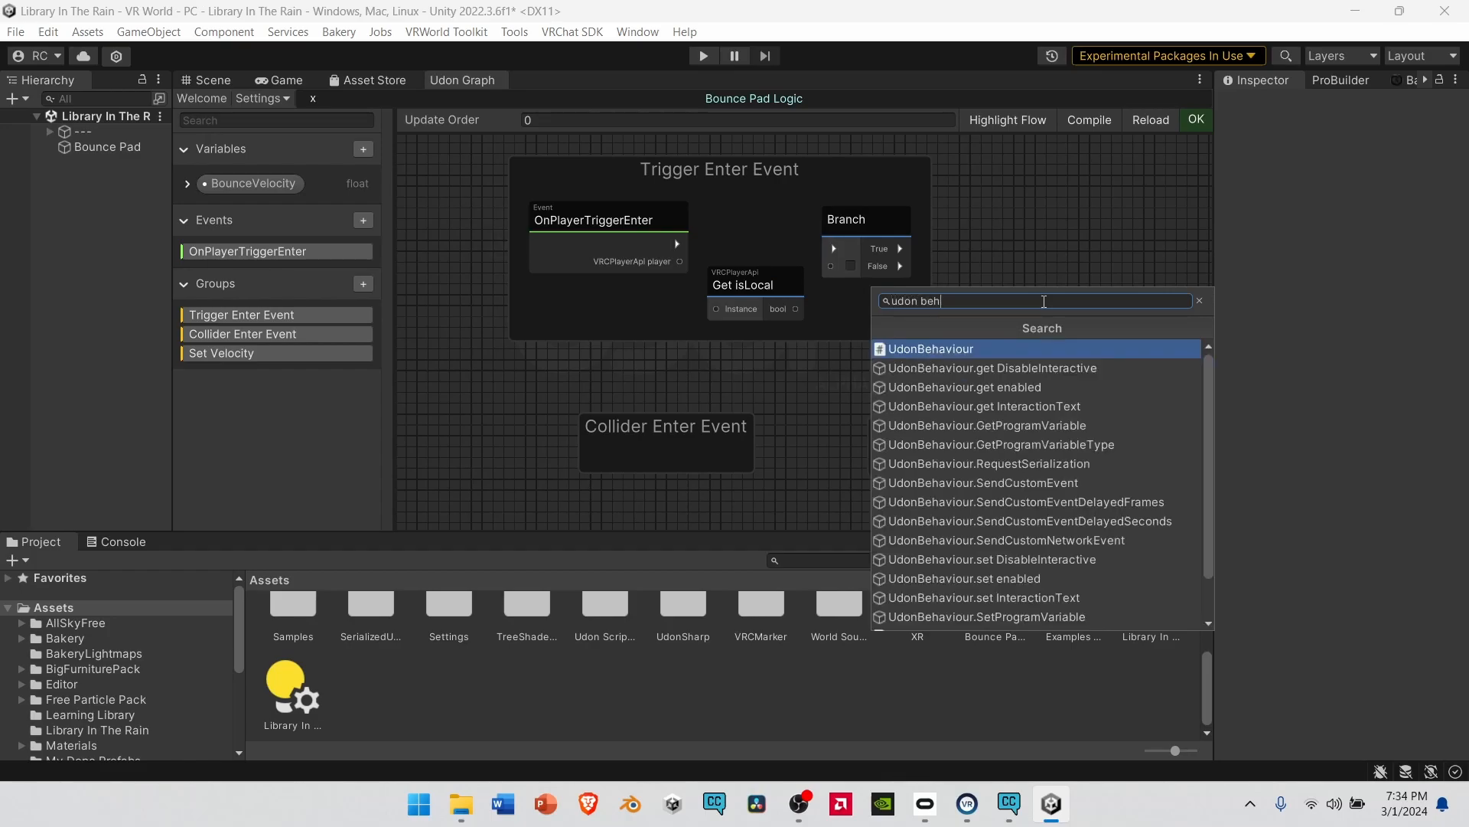
click(930, 349)
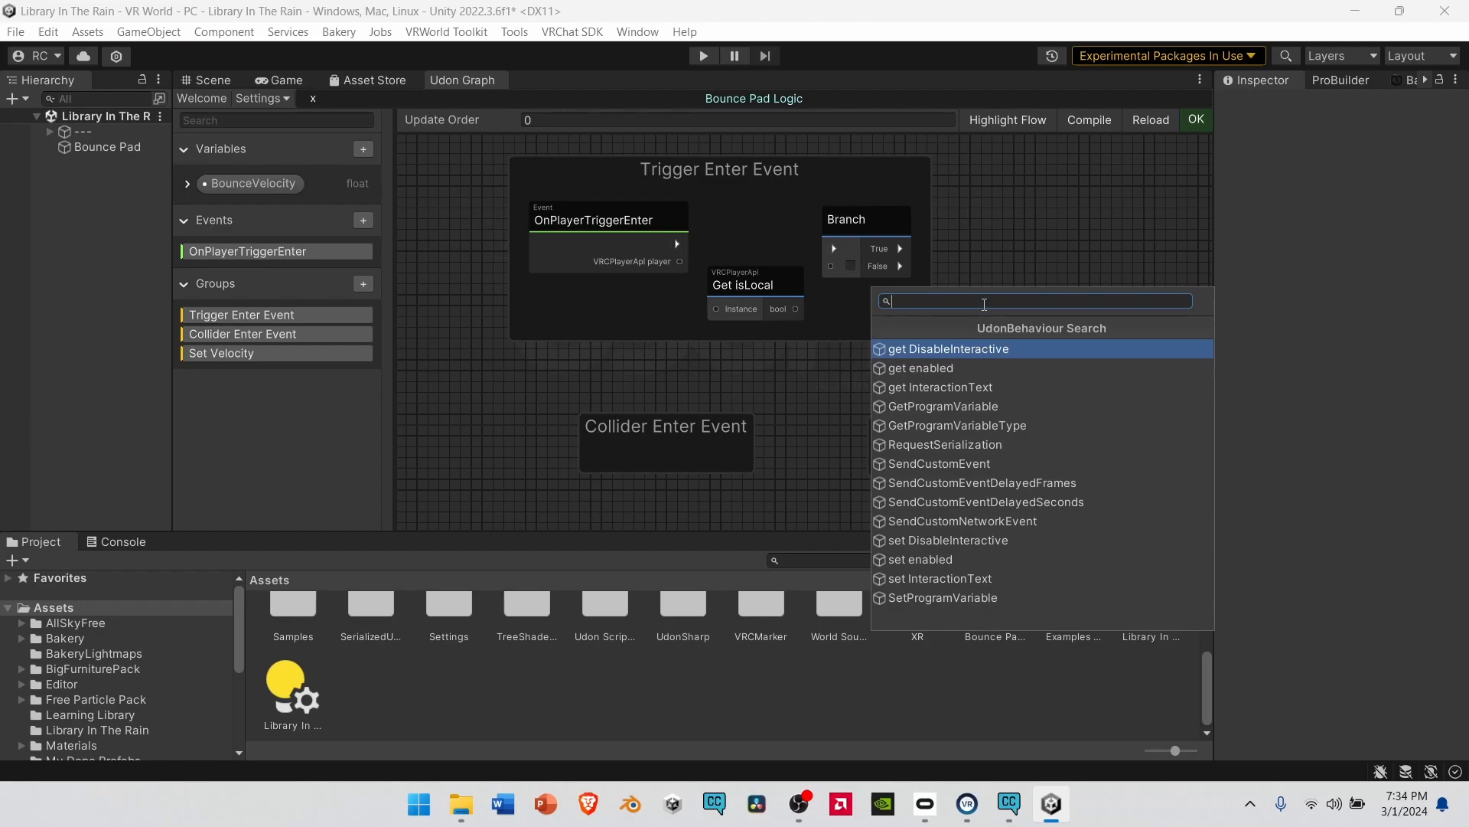
text(send cust)
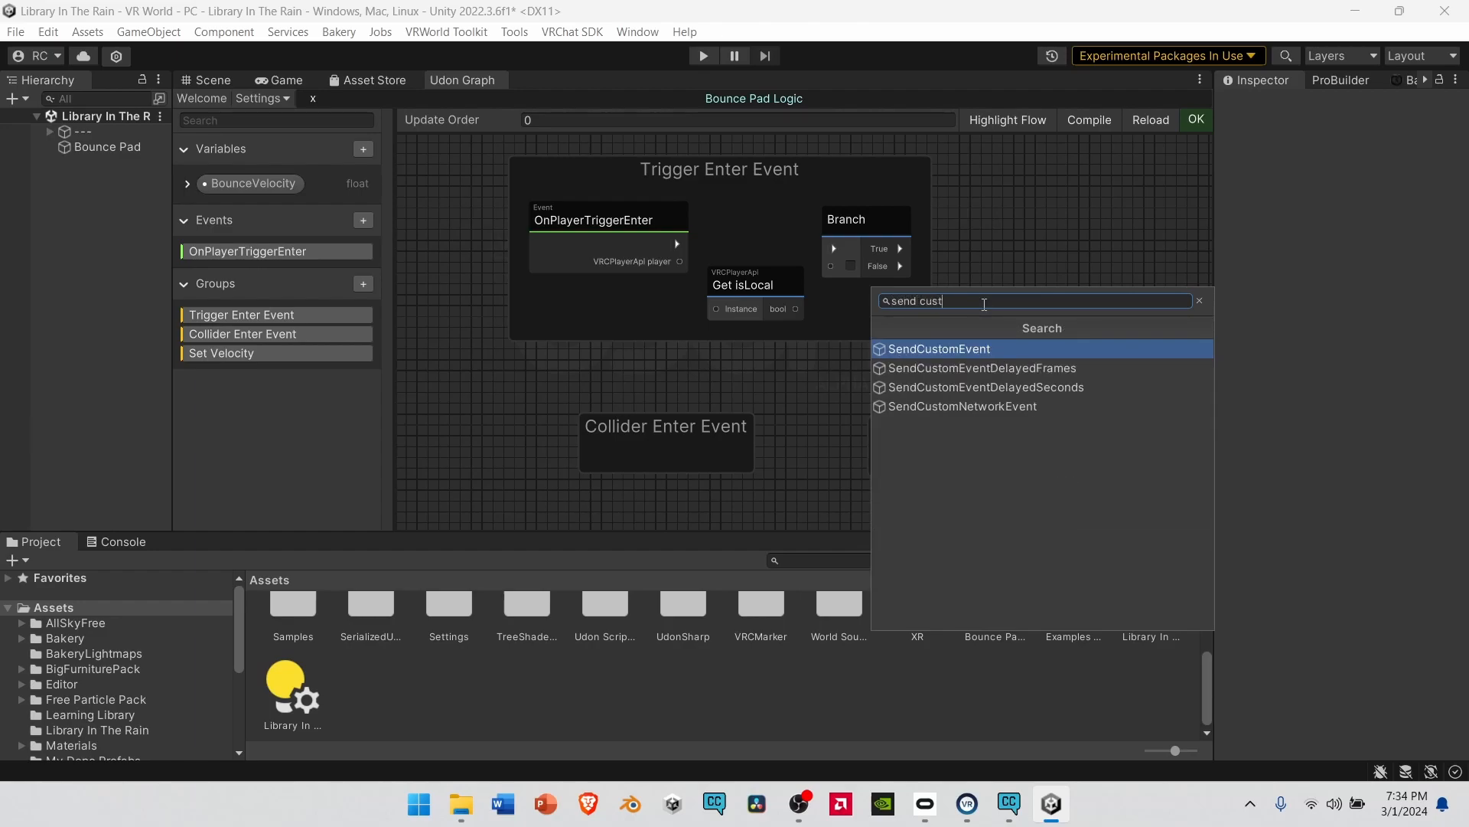
click(936, 349)
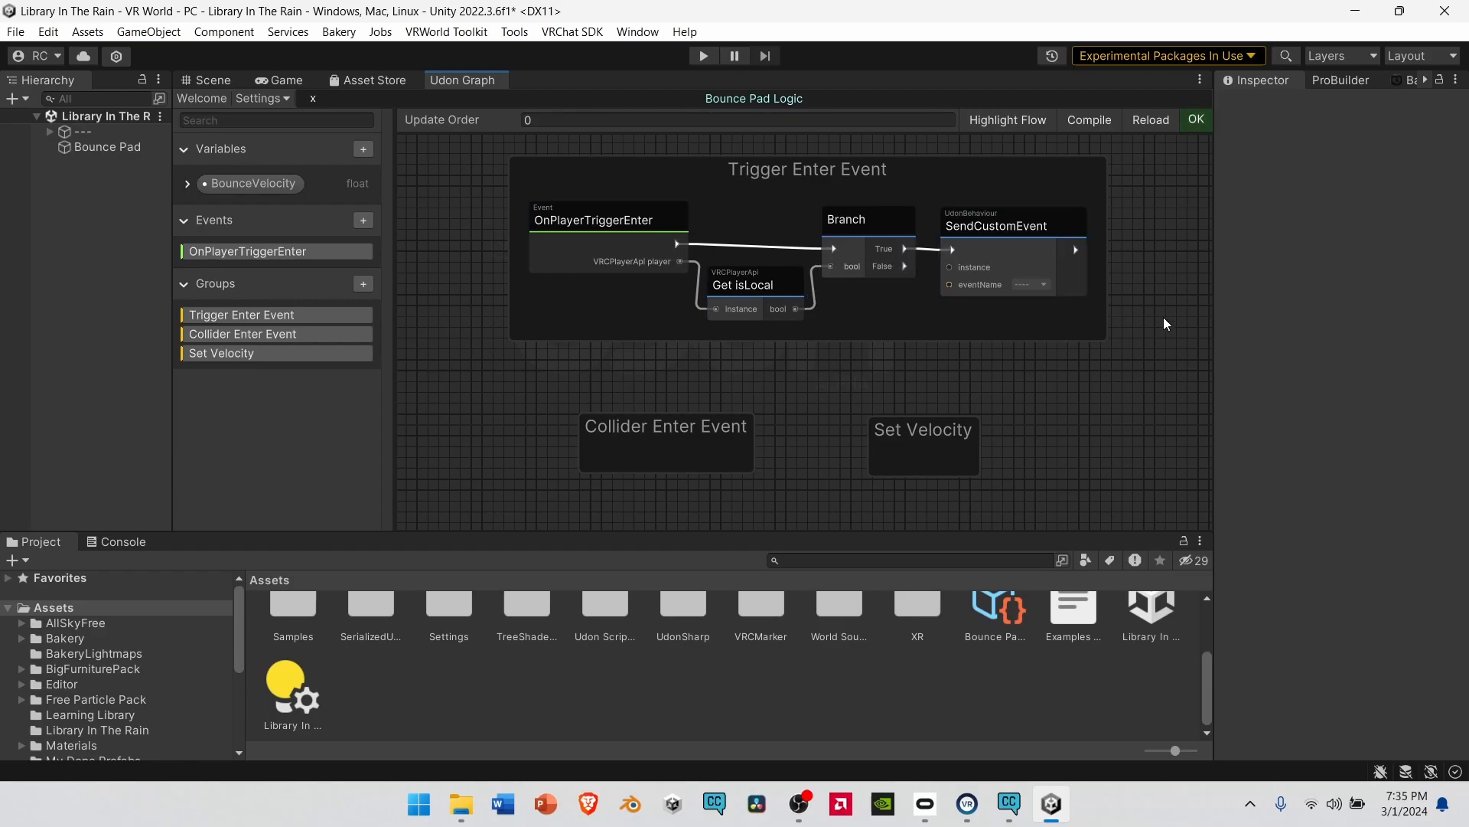
mouse_move(642, 173)
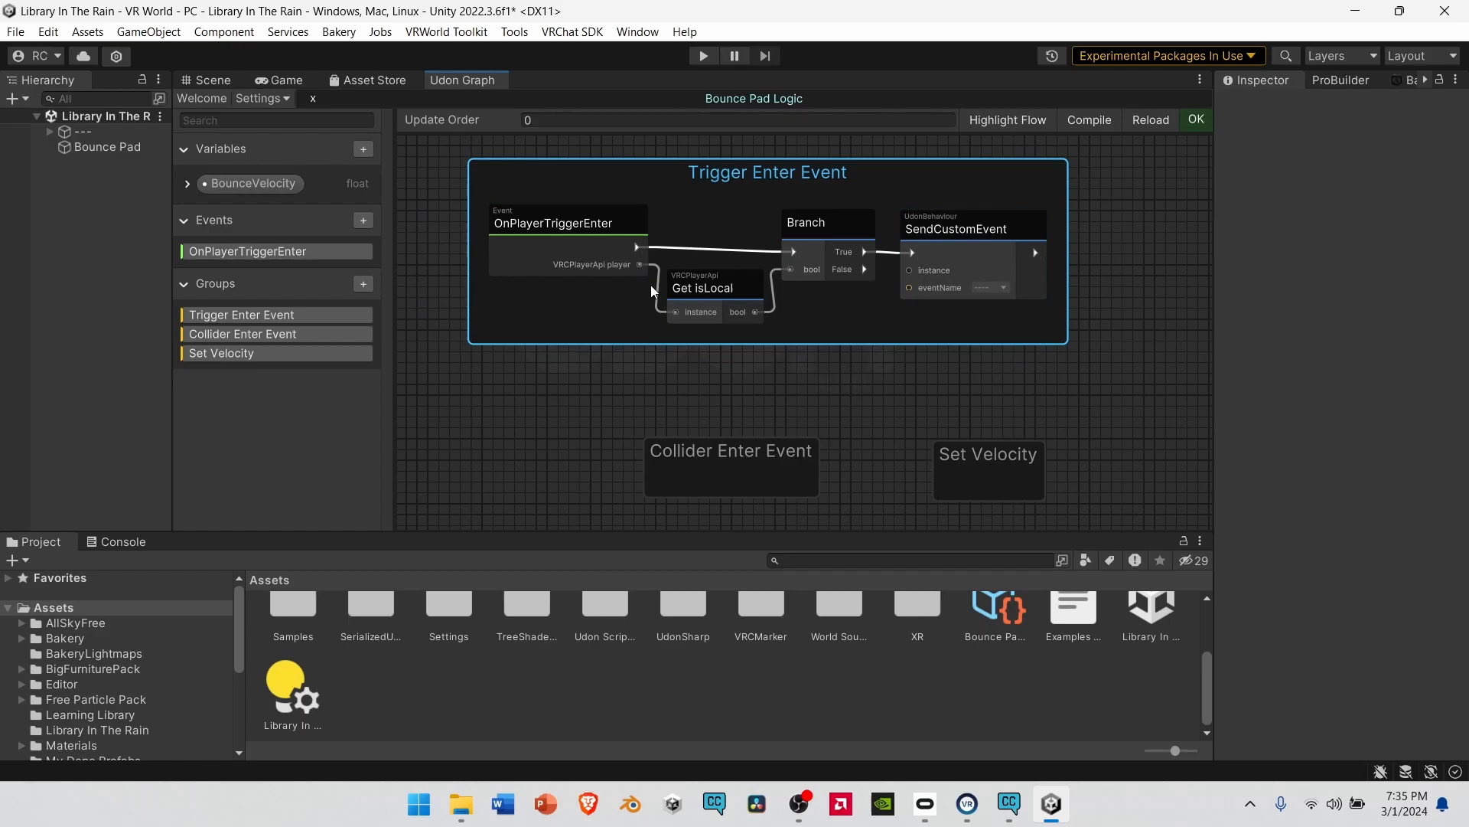
mouse_move(480, 167)
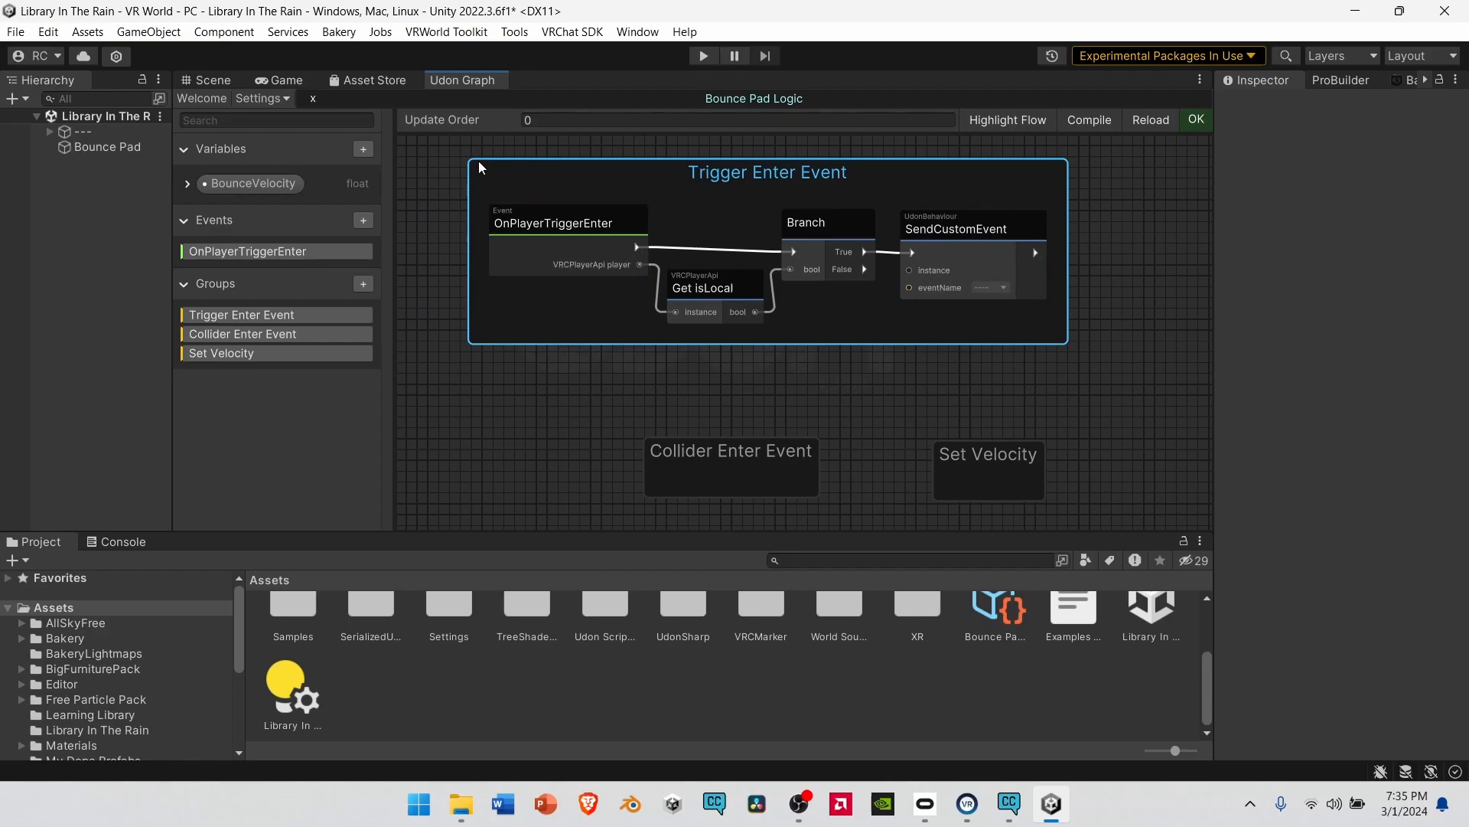
- Duplicate isLocal, Branch and SendCustomEvent into Collider Enter Event and add OnPlayerCollisionEnter
right_click(970, 228)
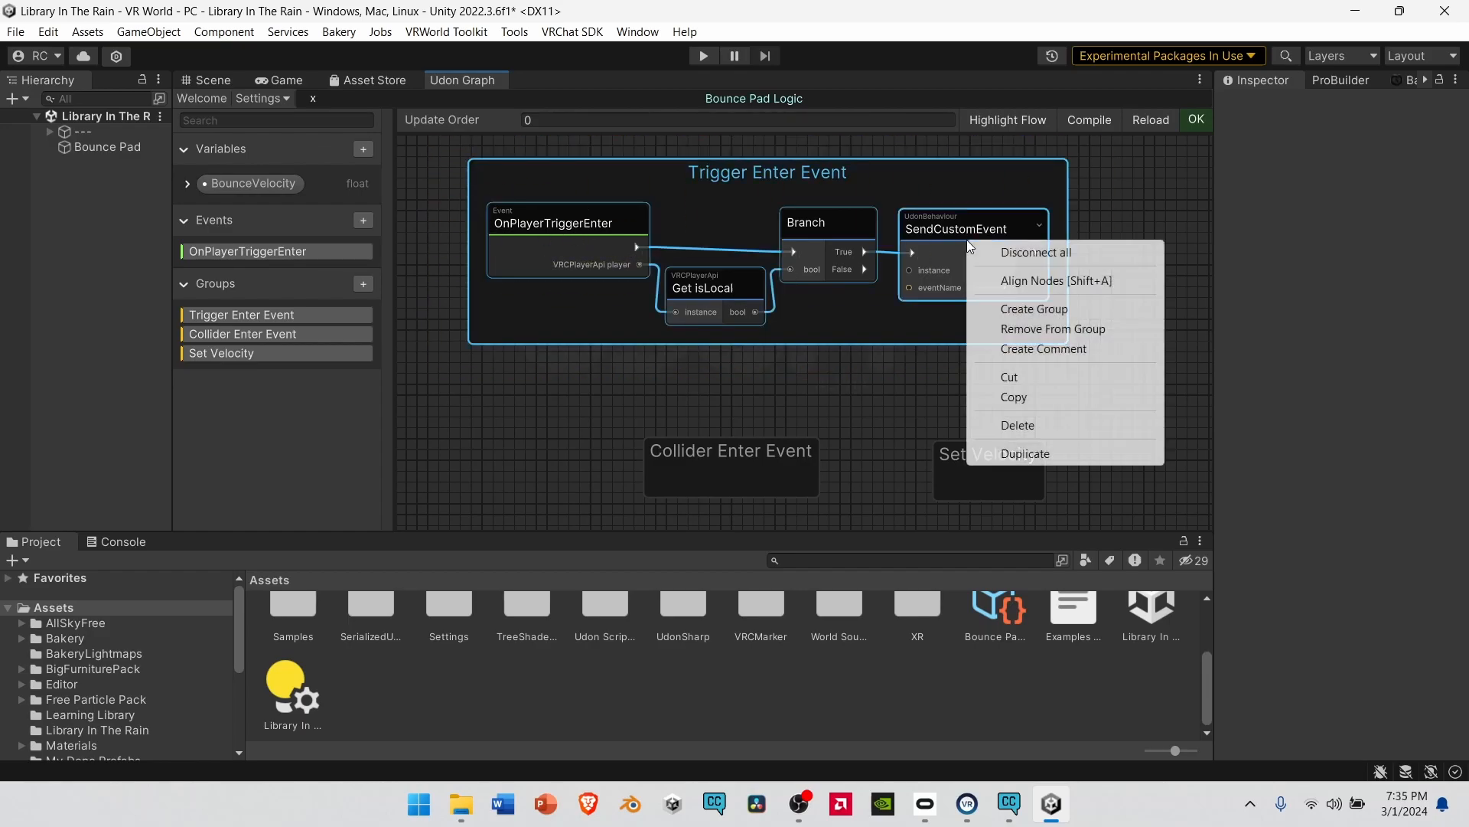
click(1015, 425)
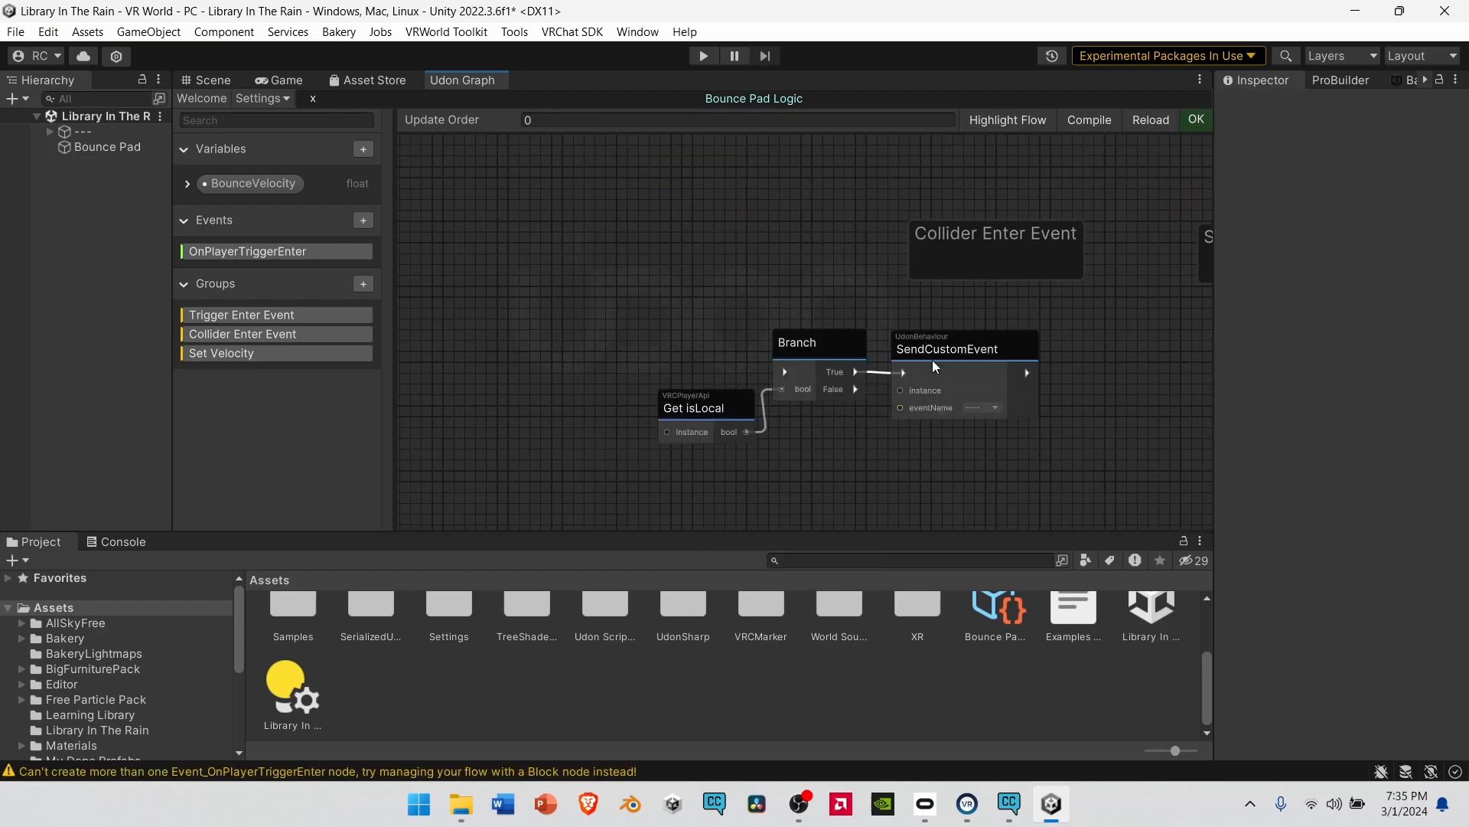
click(817, 342)
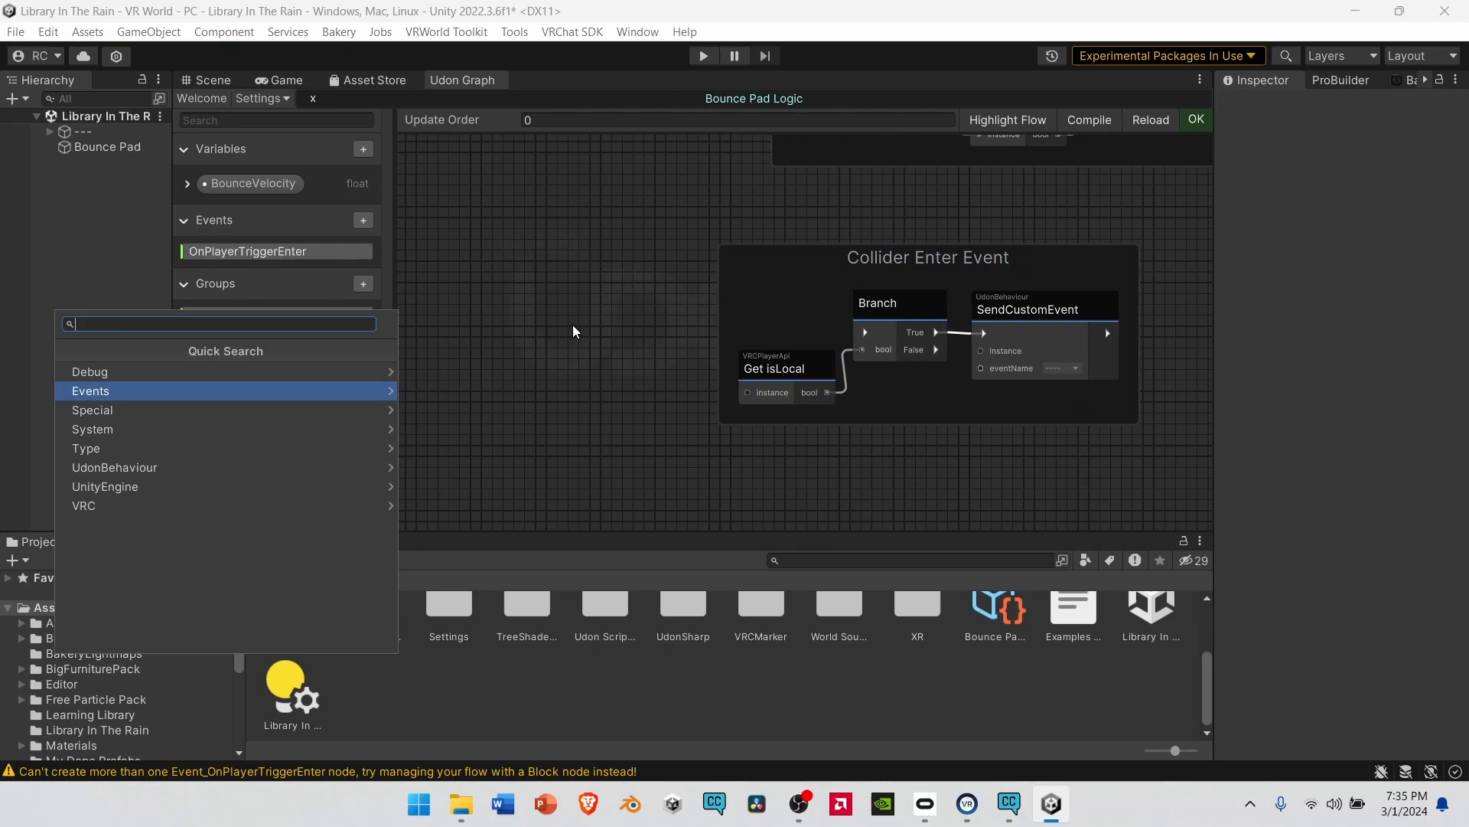
text(on player coll)
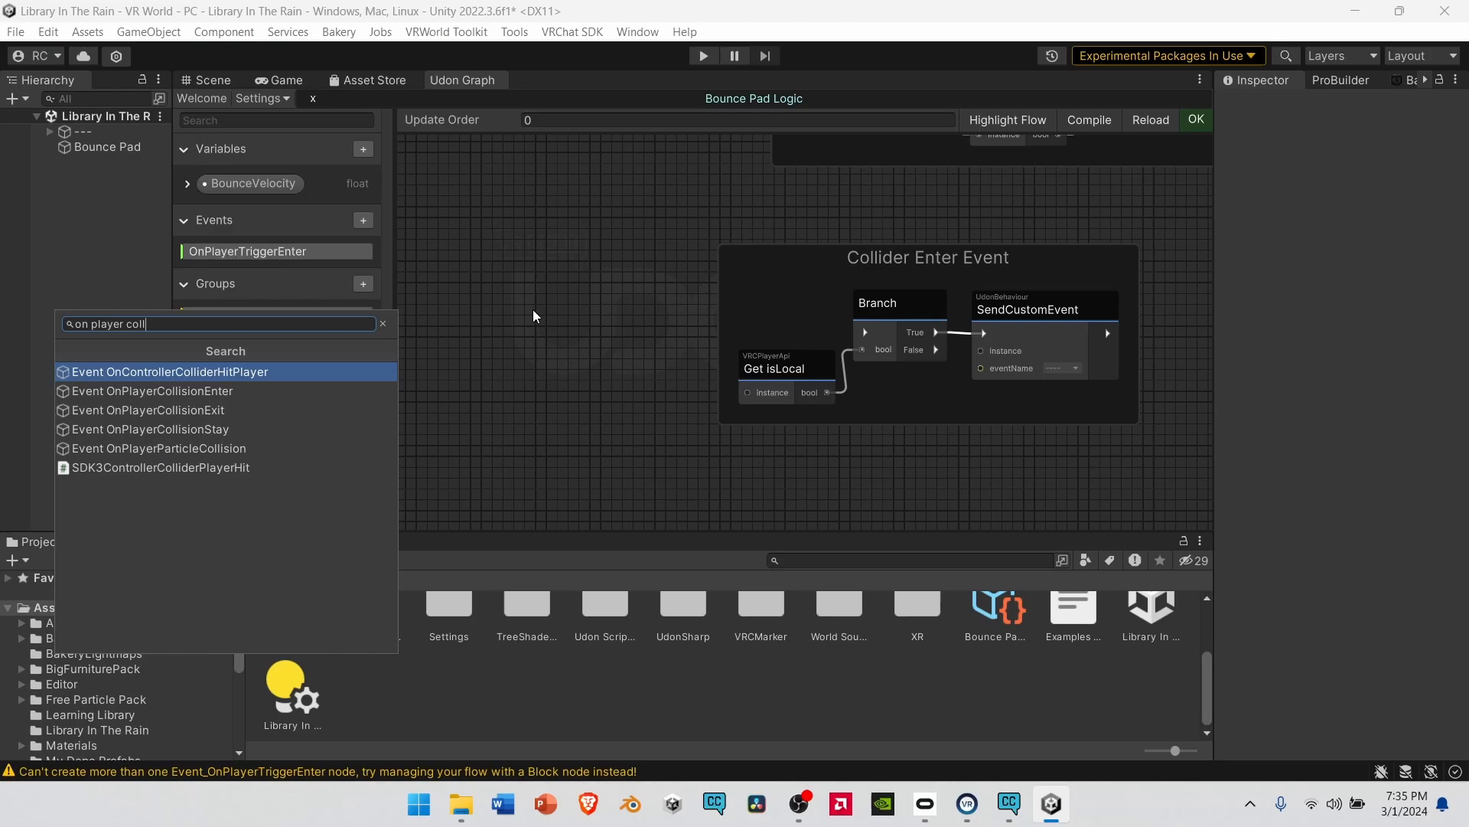
click(151, 391)
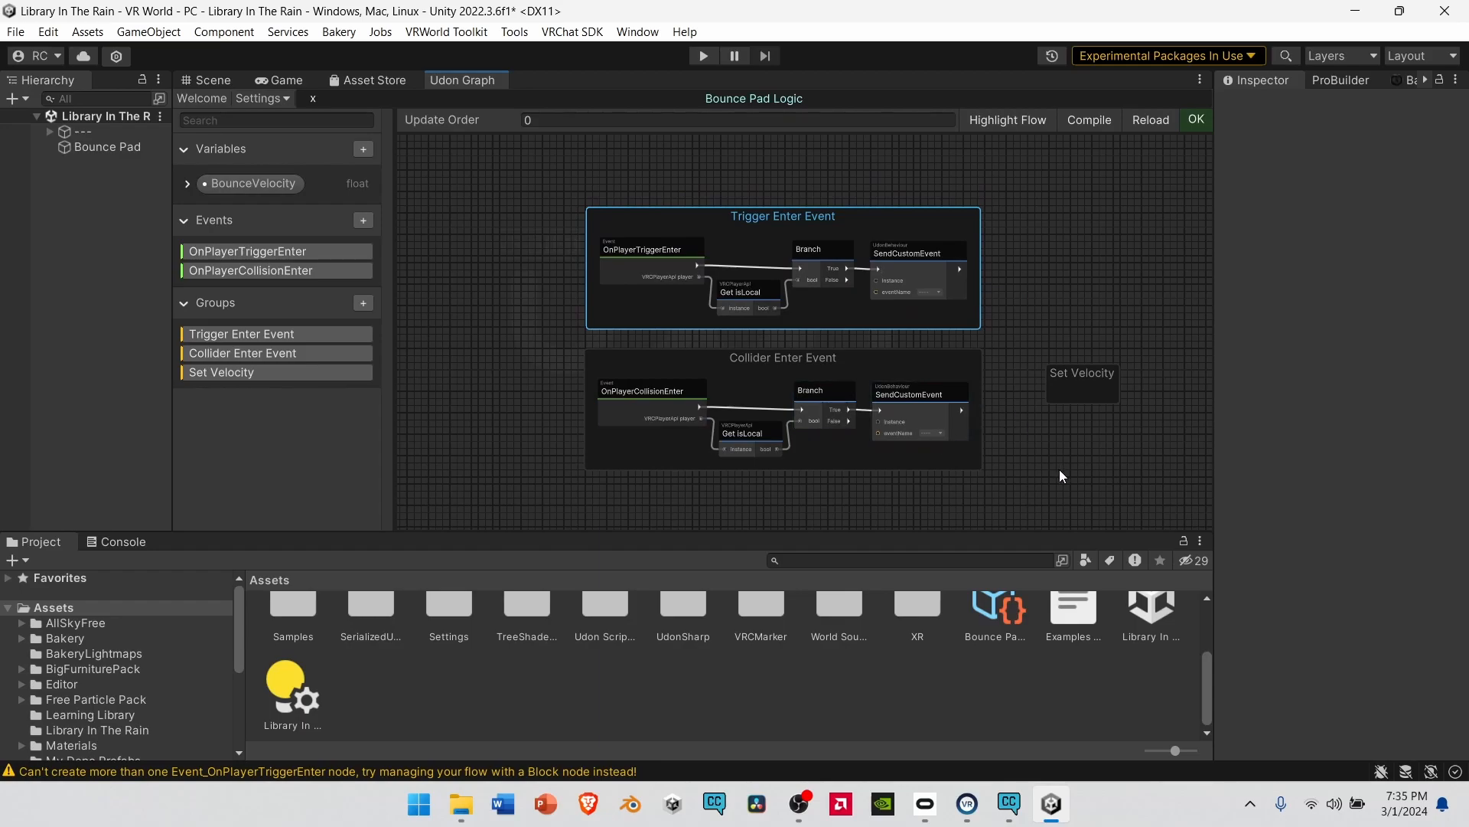
mouse_move(1074, 404)
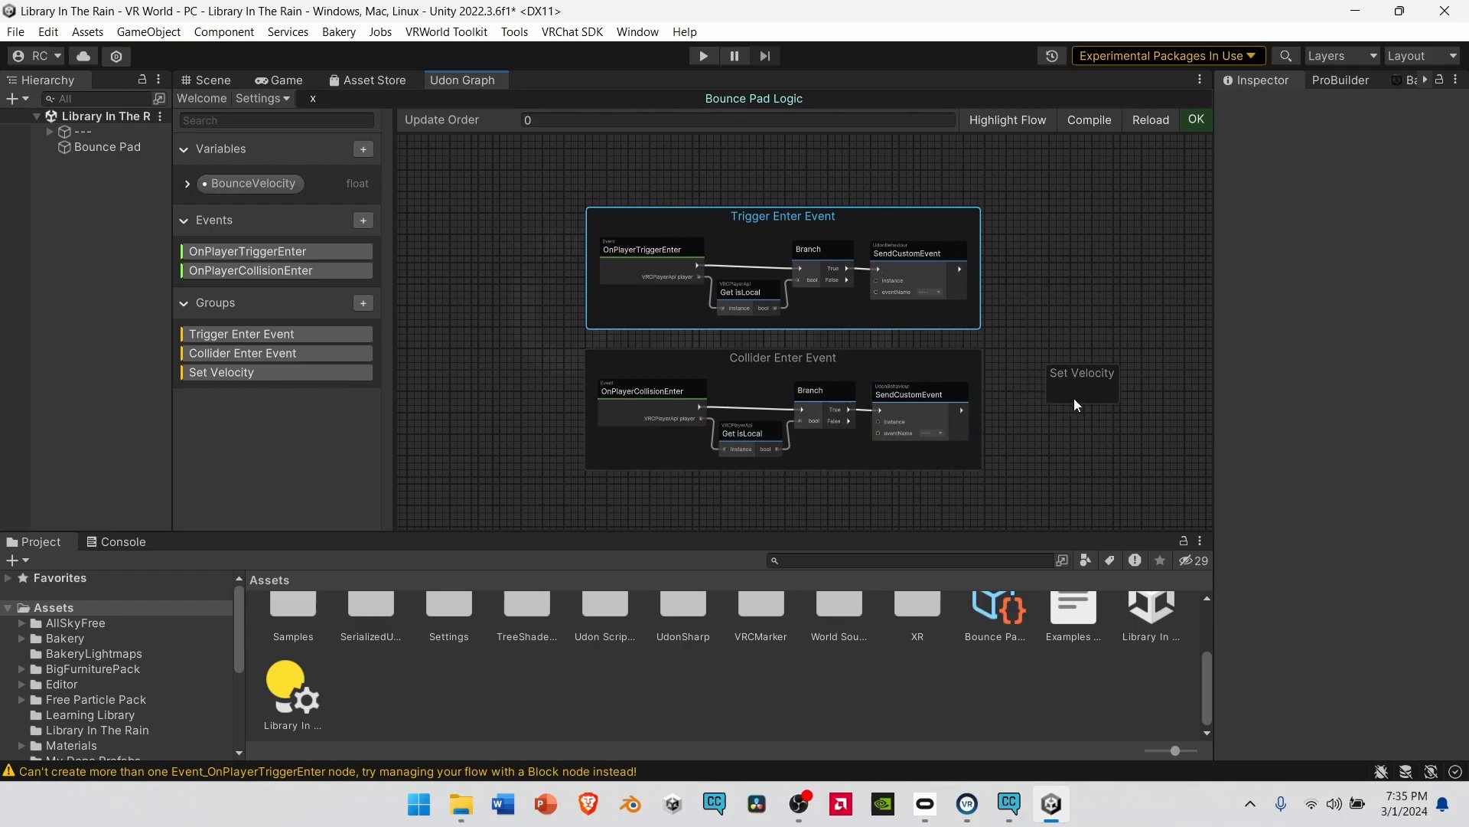
mouse_move(1087, 404)
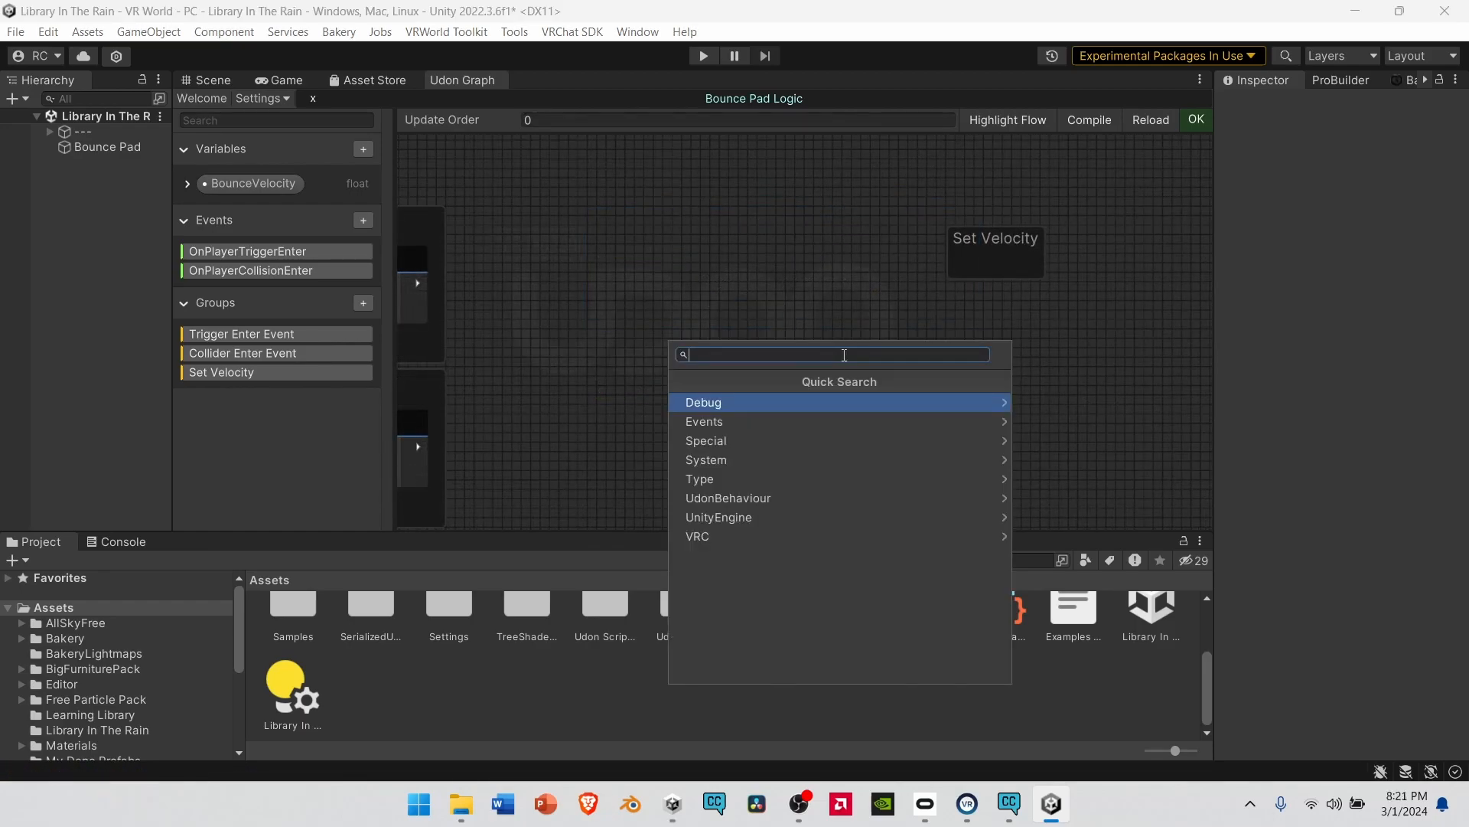
- Add an Event Custom node and name it SetPlayerVelocity
text(custom e)
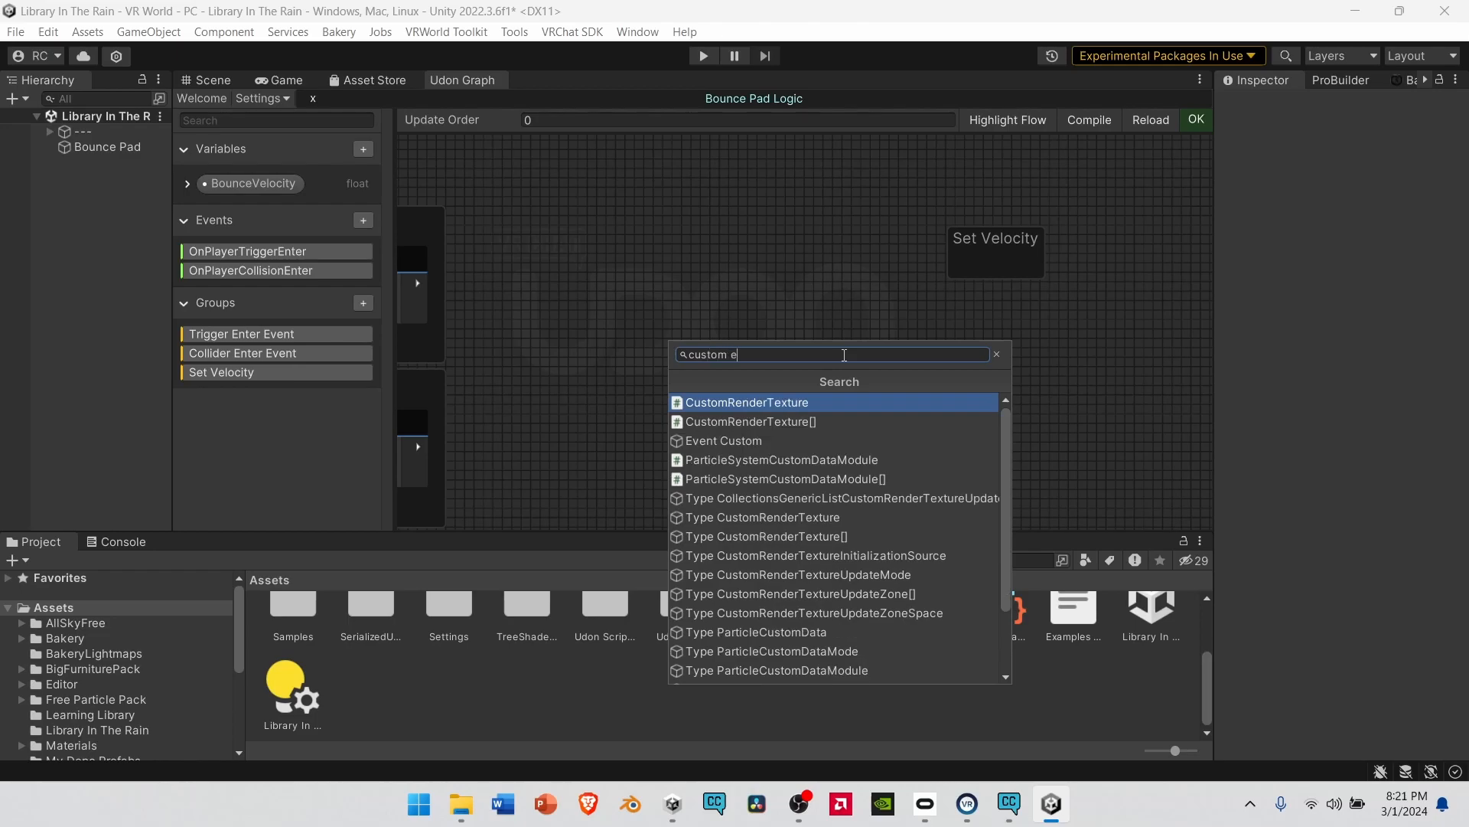
click(724, 441)
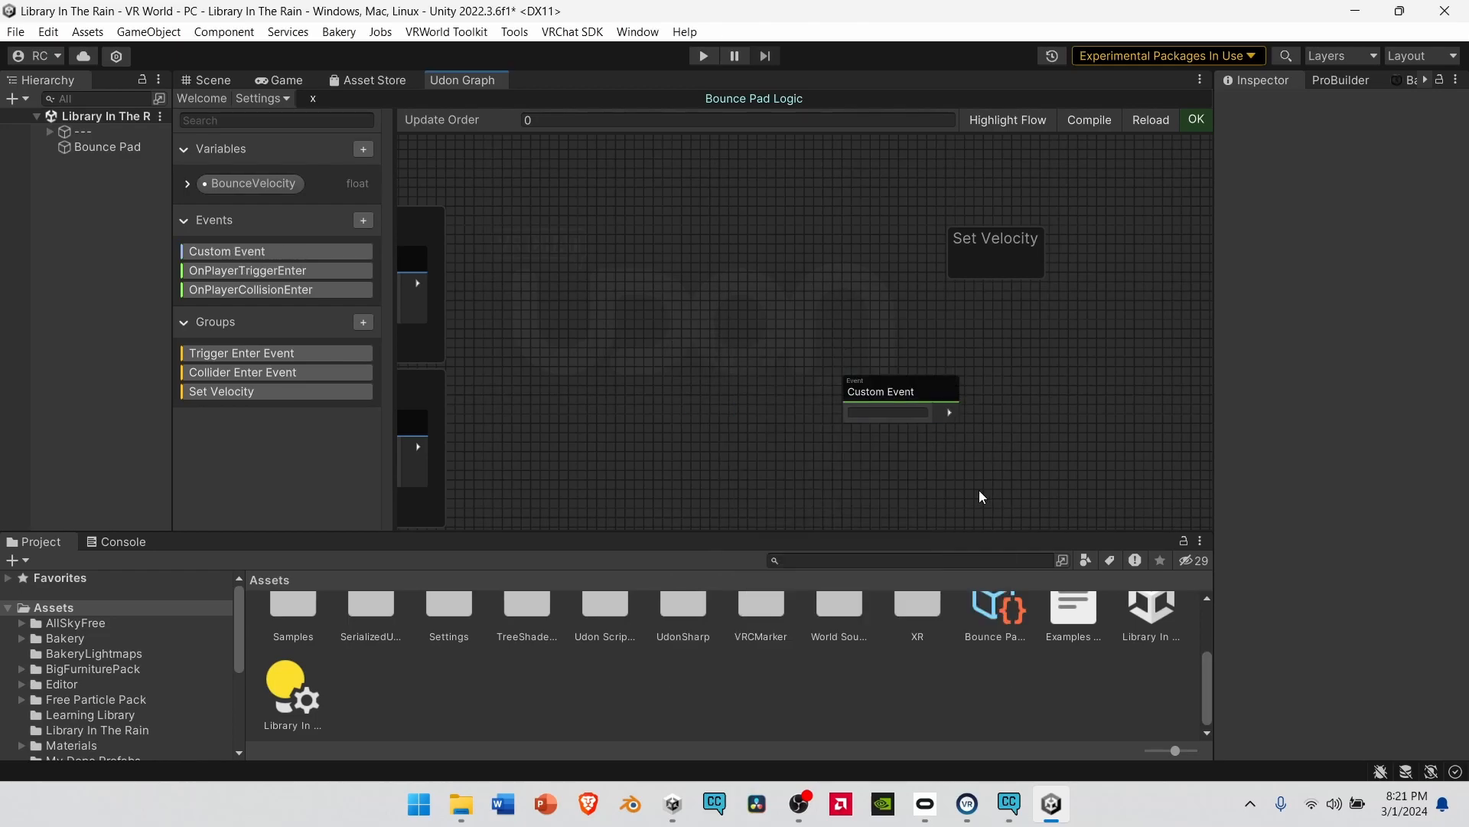
click(885, 412)
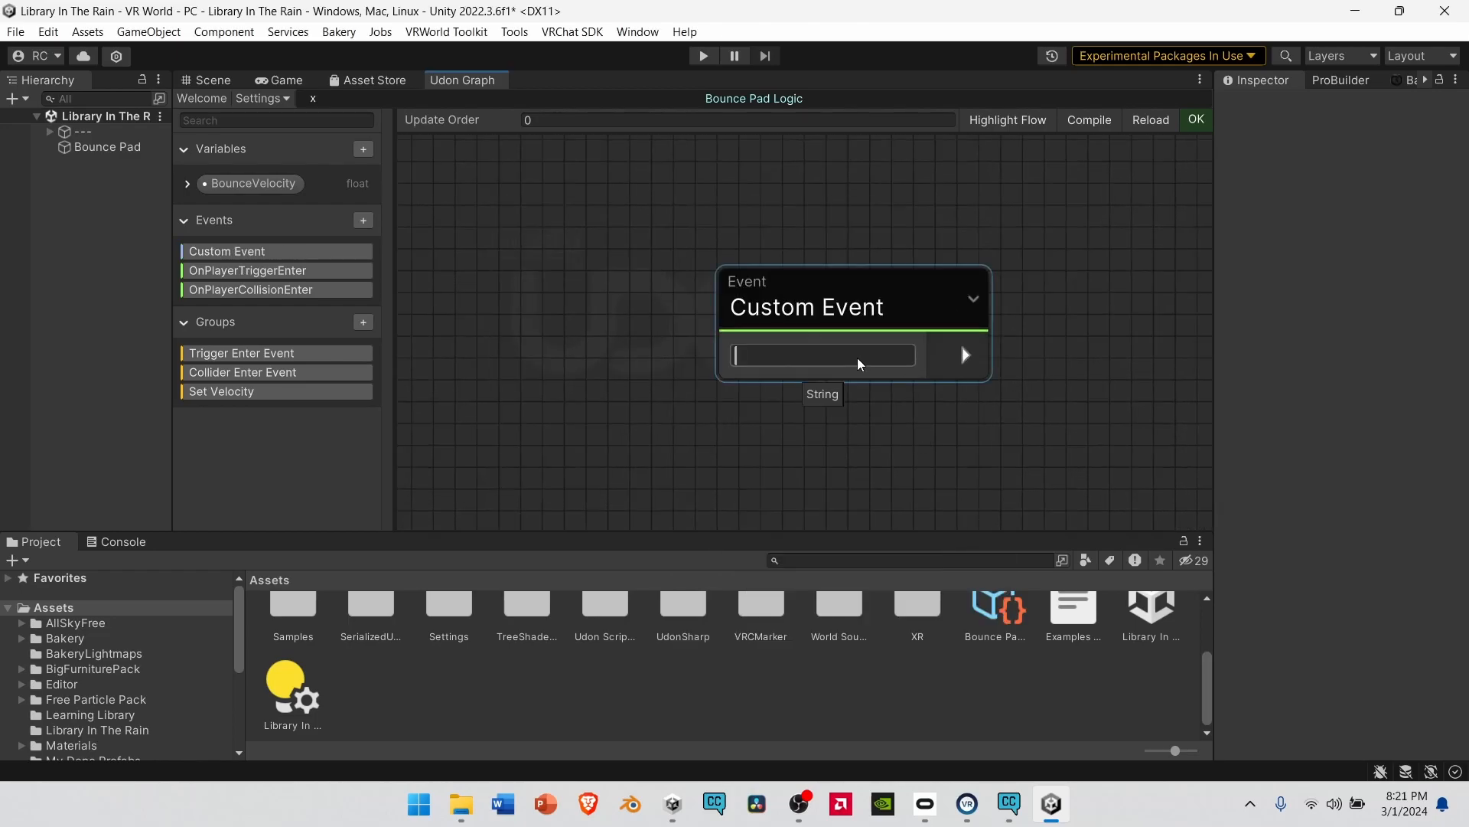
text(Set Ply)
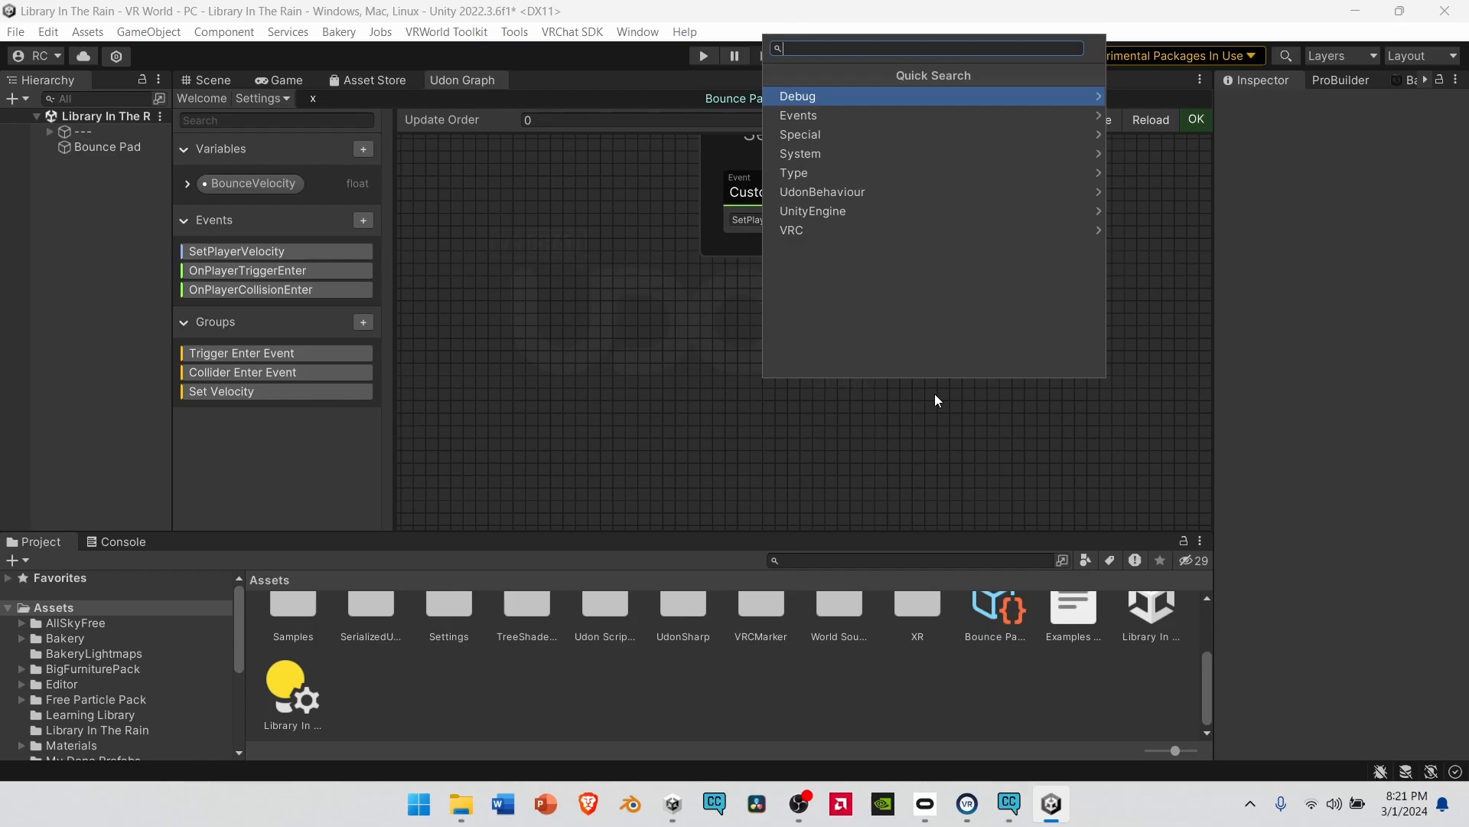
- Add a SetVelocity node and a Networking get LocalPlayer node, with SetVelocity placed below
text(player)
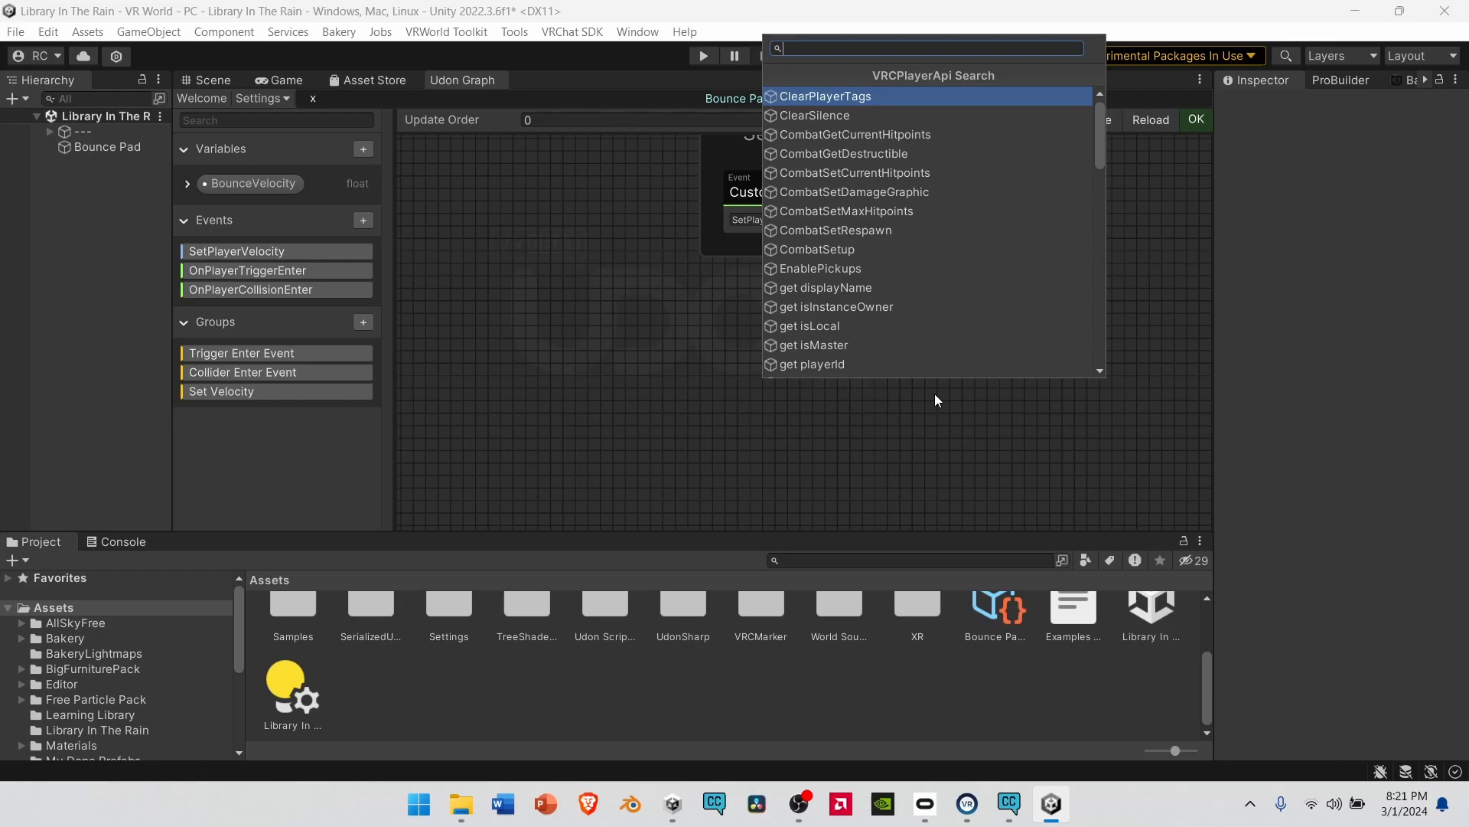
text(setve)
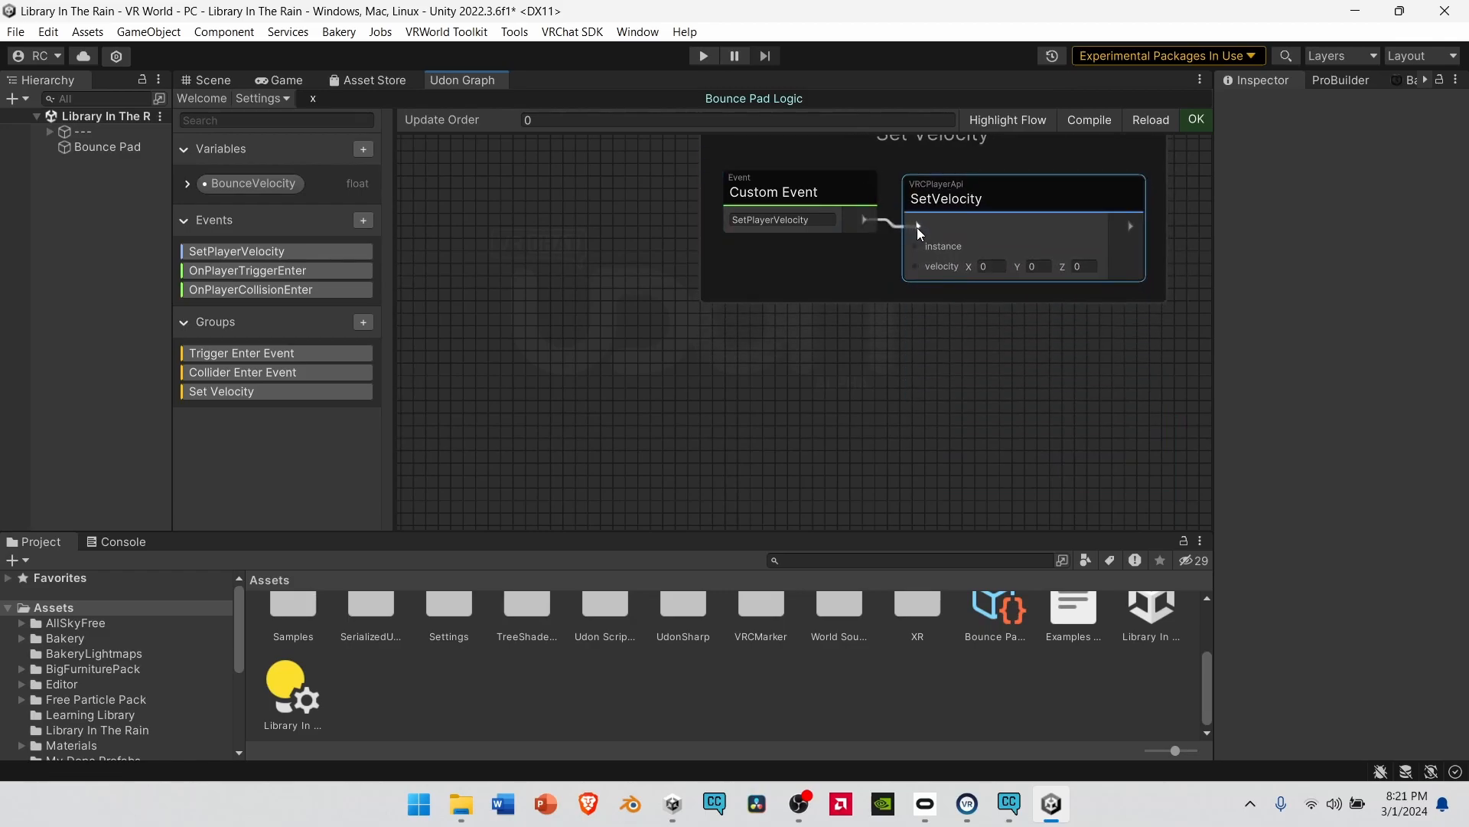
click(651, 388)
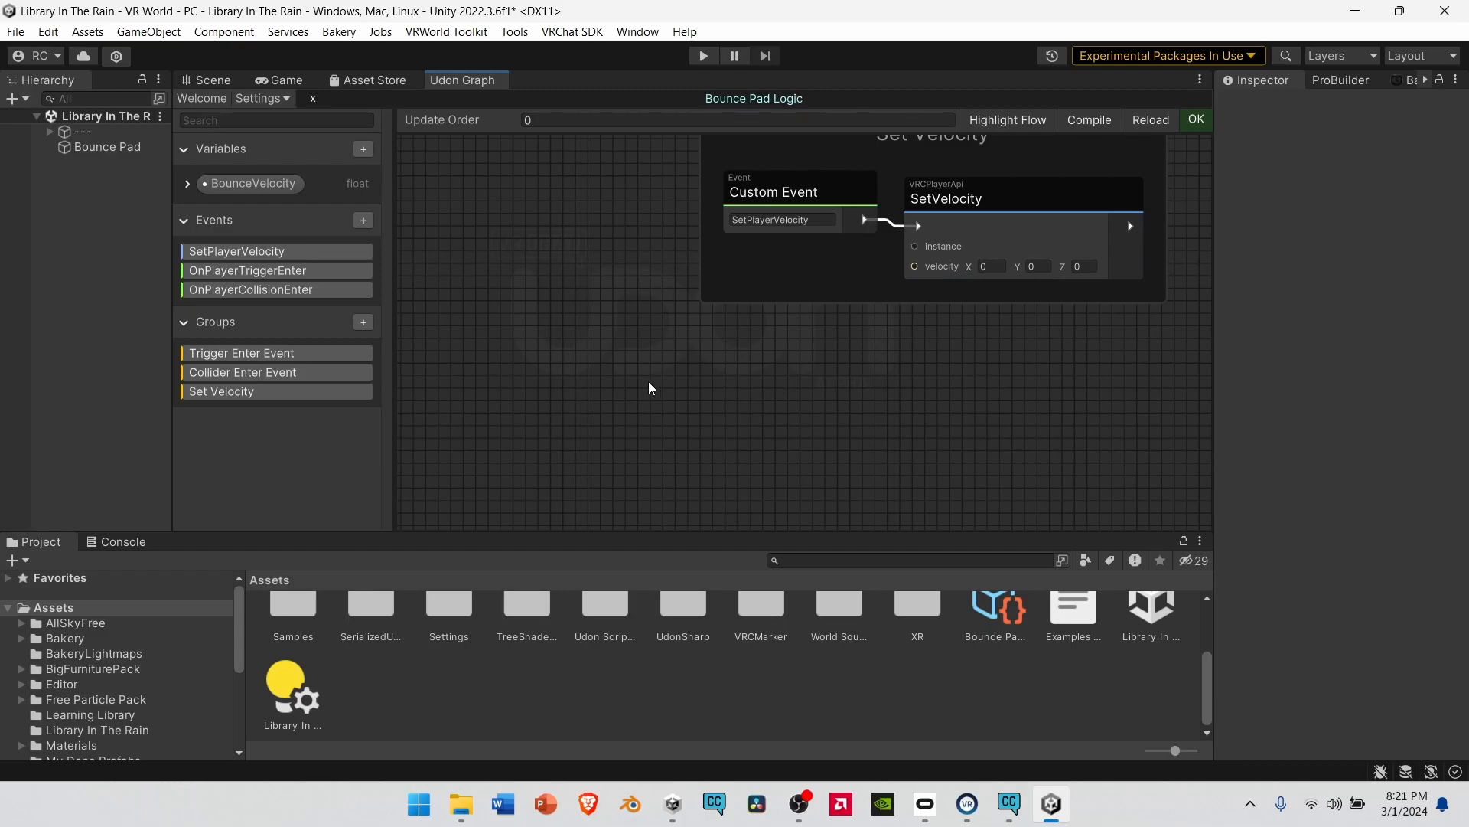
text(ne)
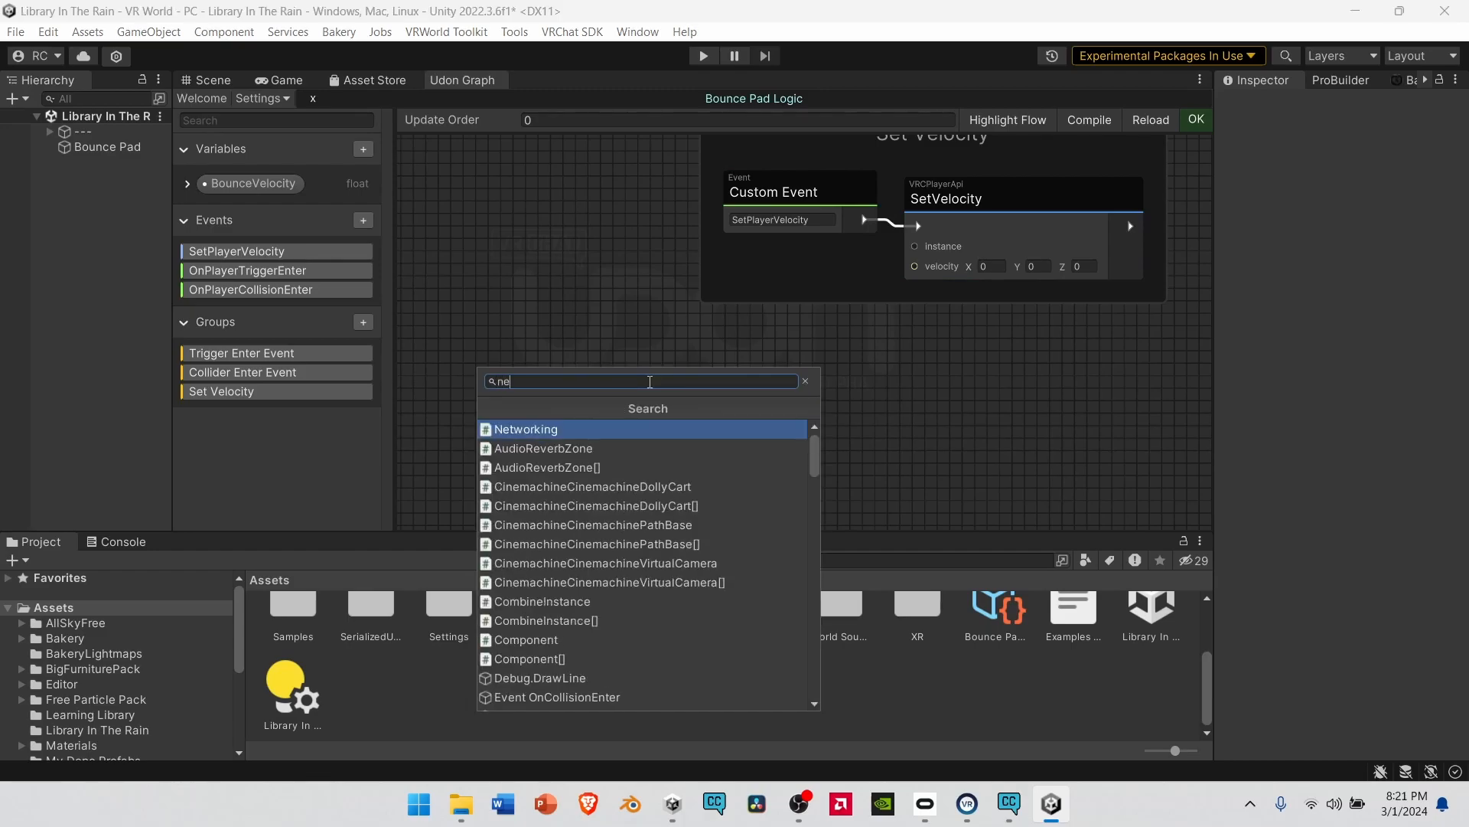
click(525, 429)
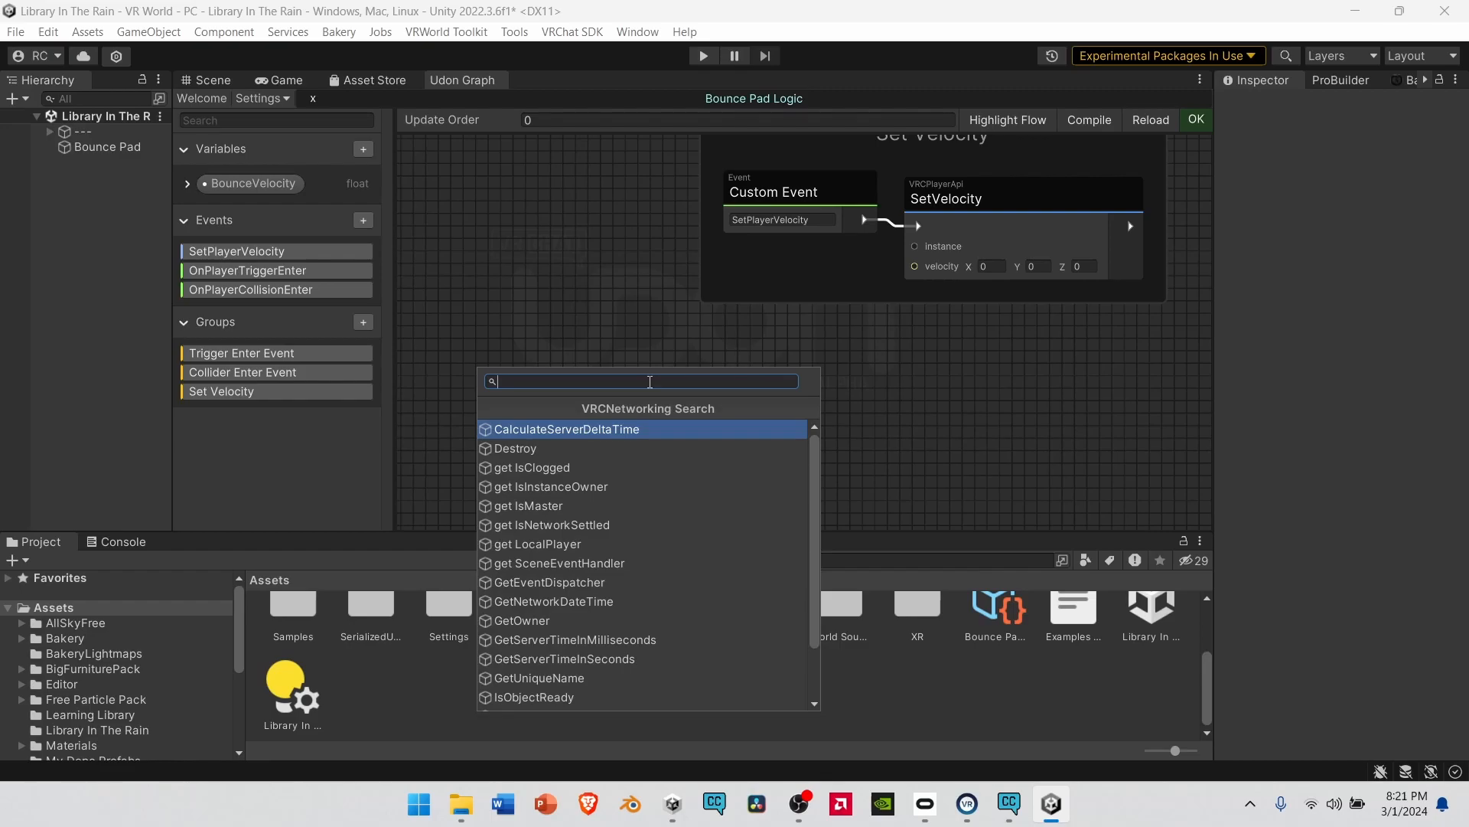
text(get lo)
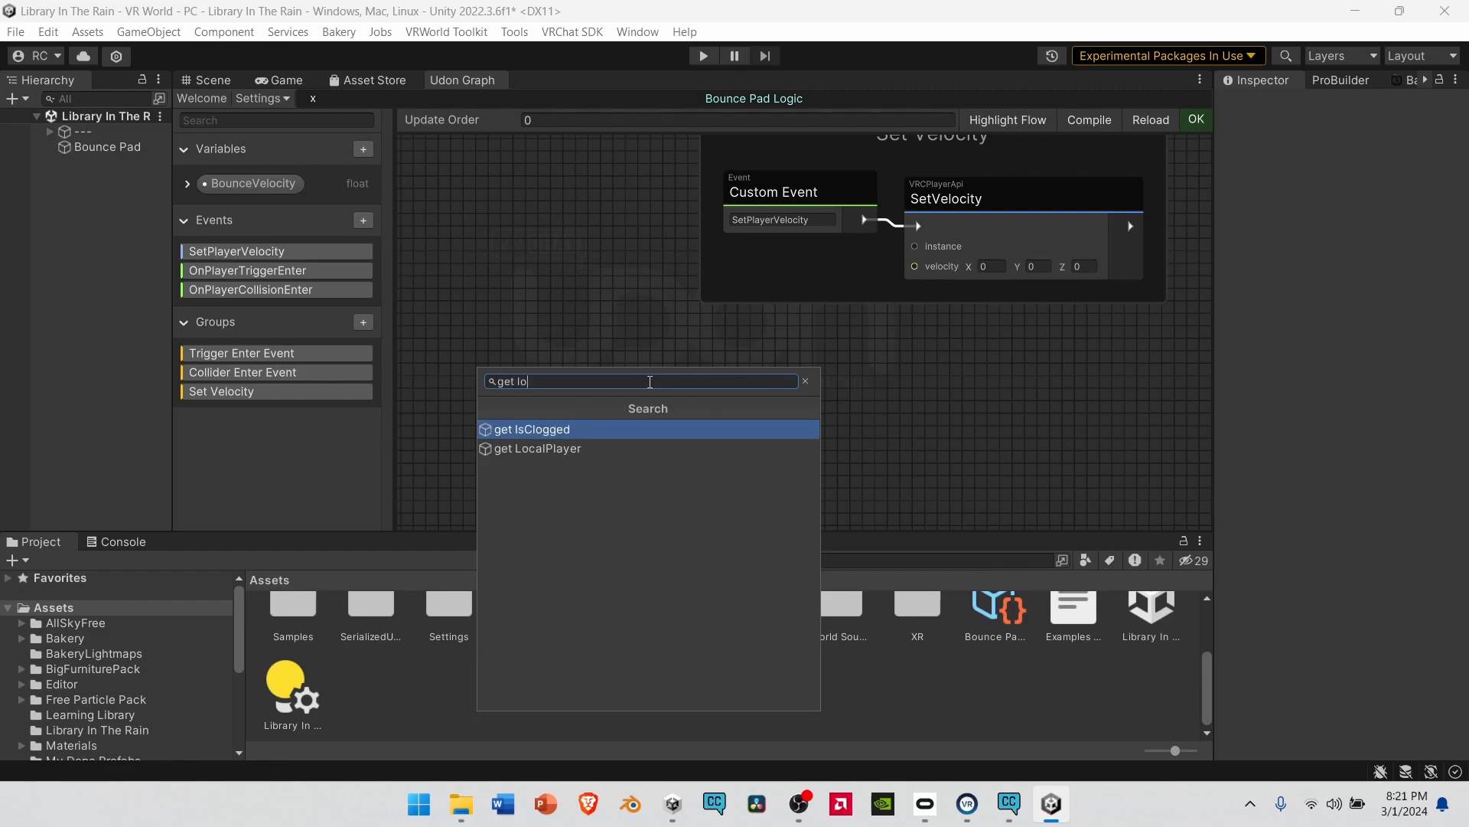
click(539, 447)
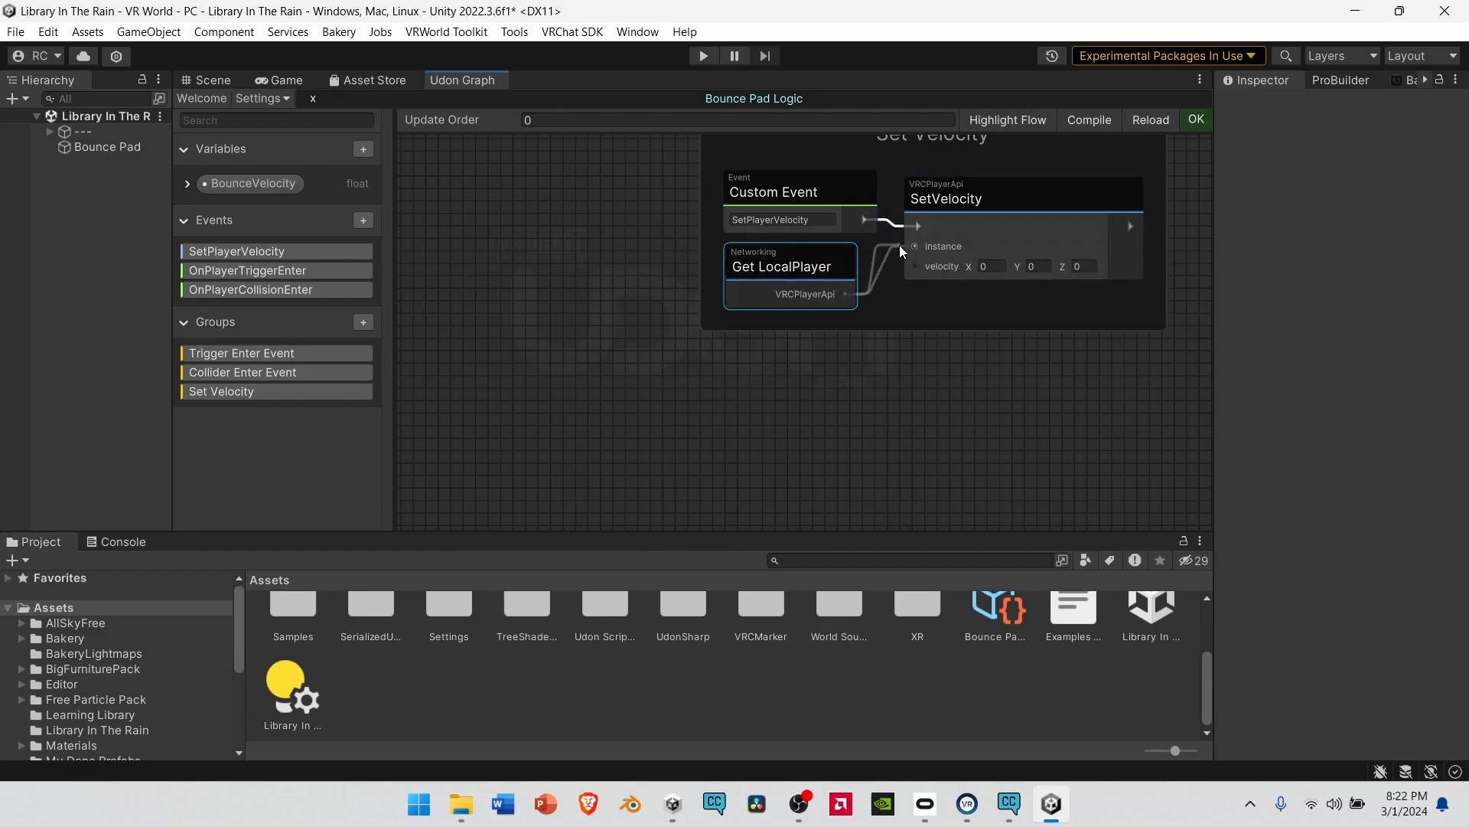
drag(946, 198, 947, 297)
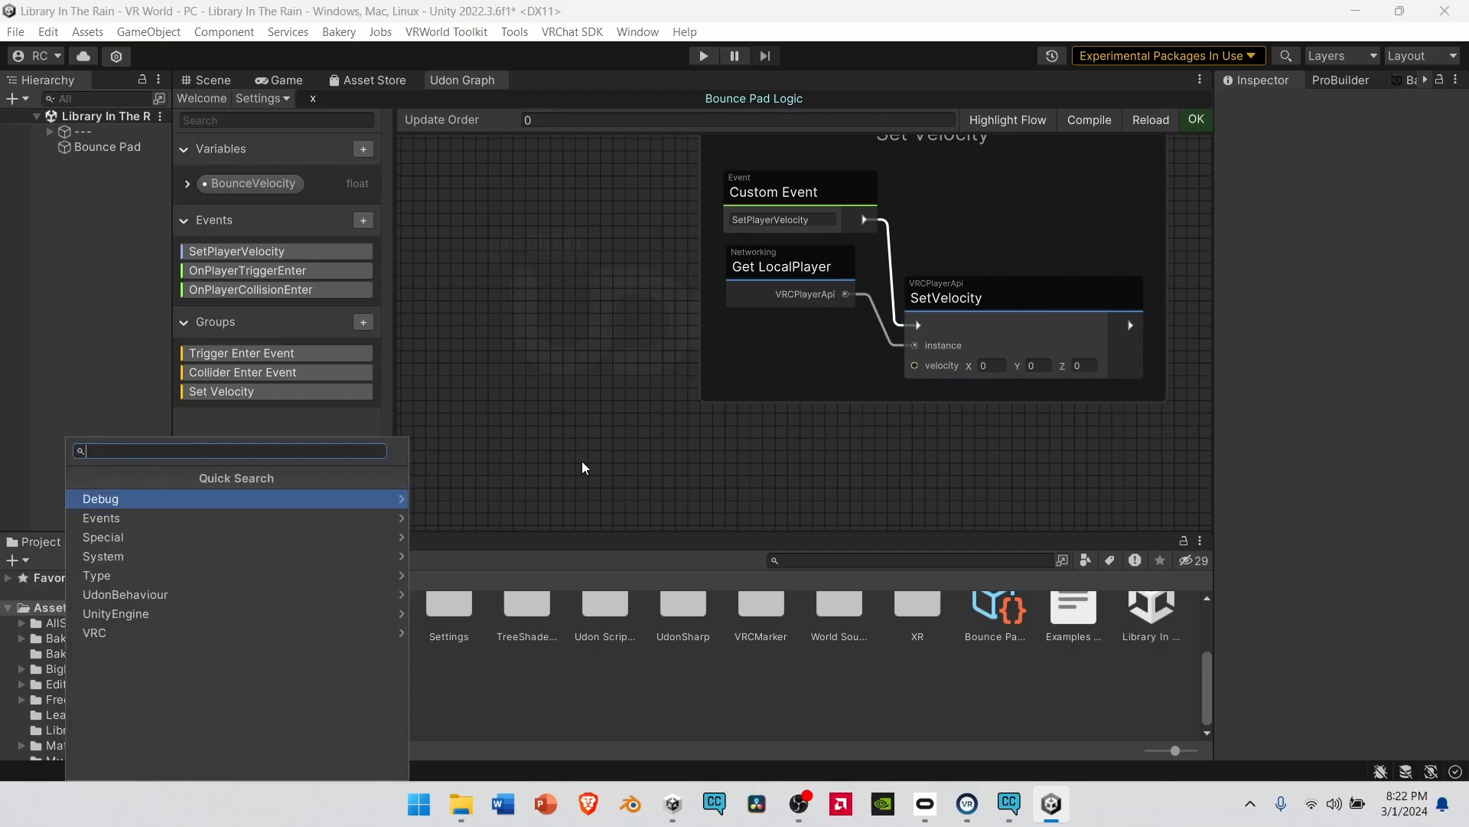
- Add a Vector3 Multiply (Vector3, float) node feeding SetVelocity's velocity input
text(ve)
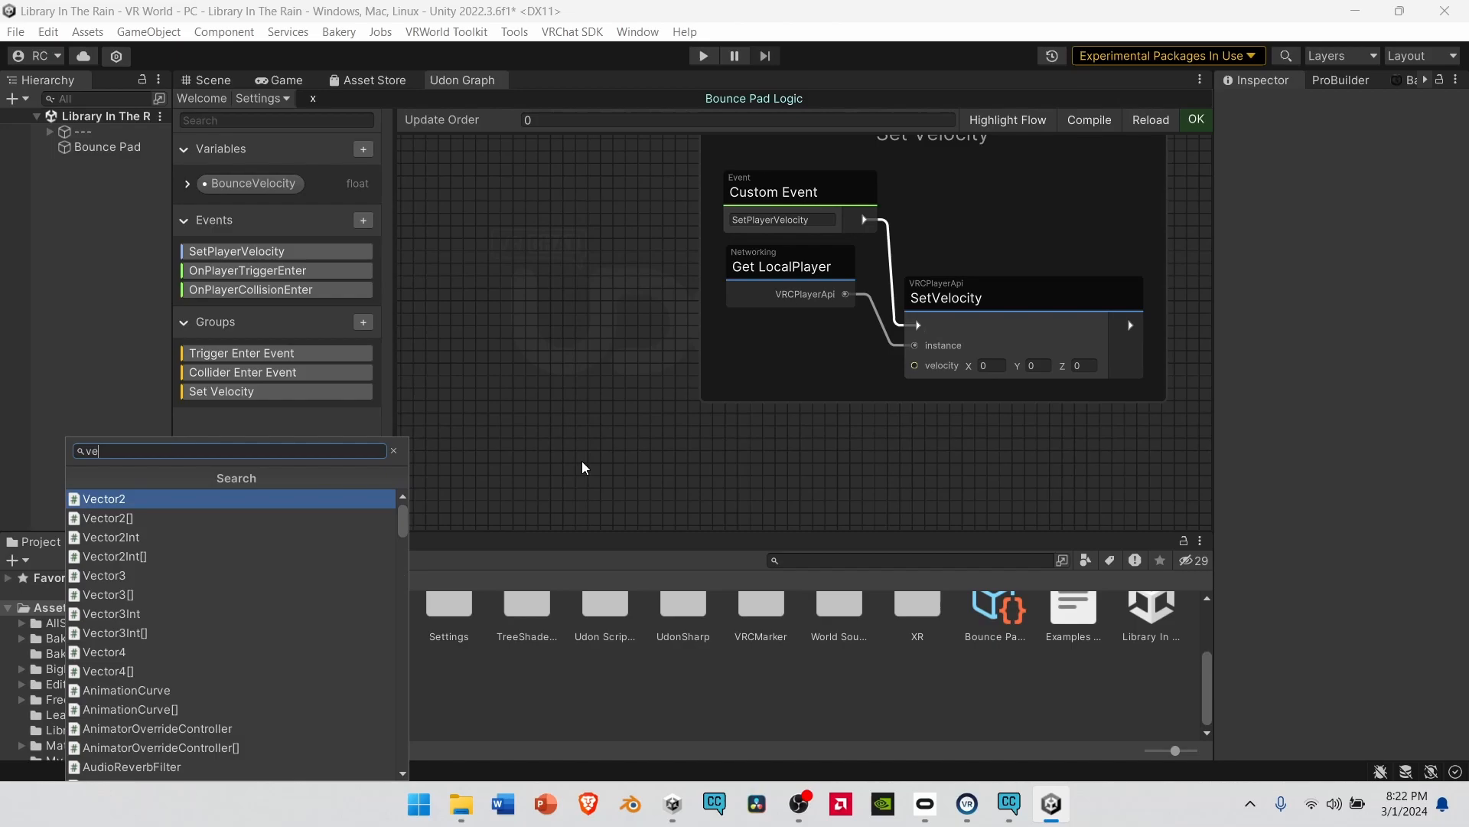
text(vector3)
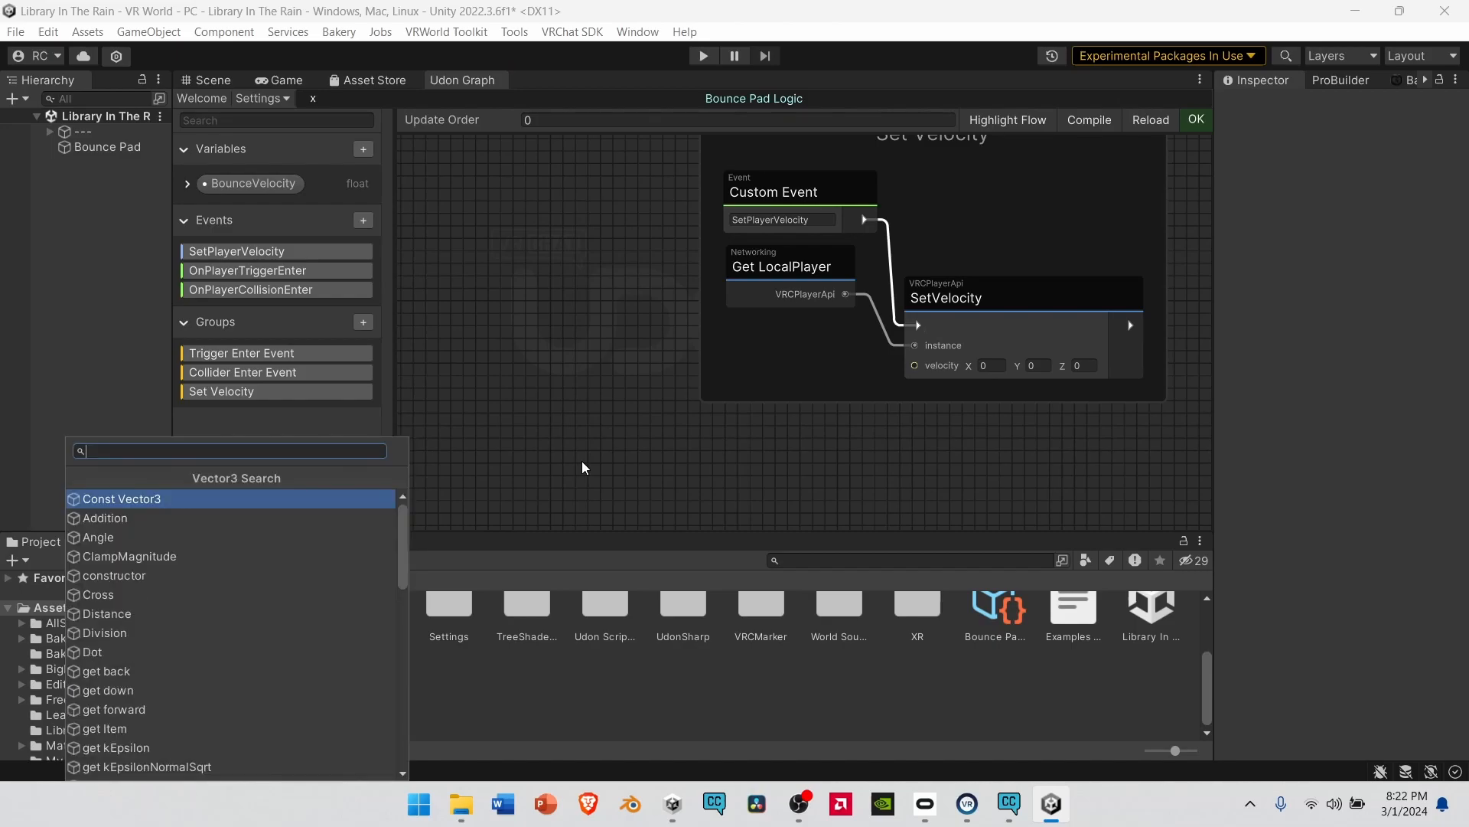
text(mul)
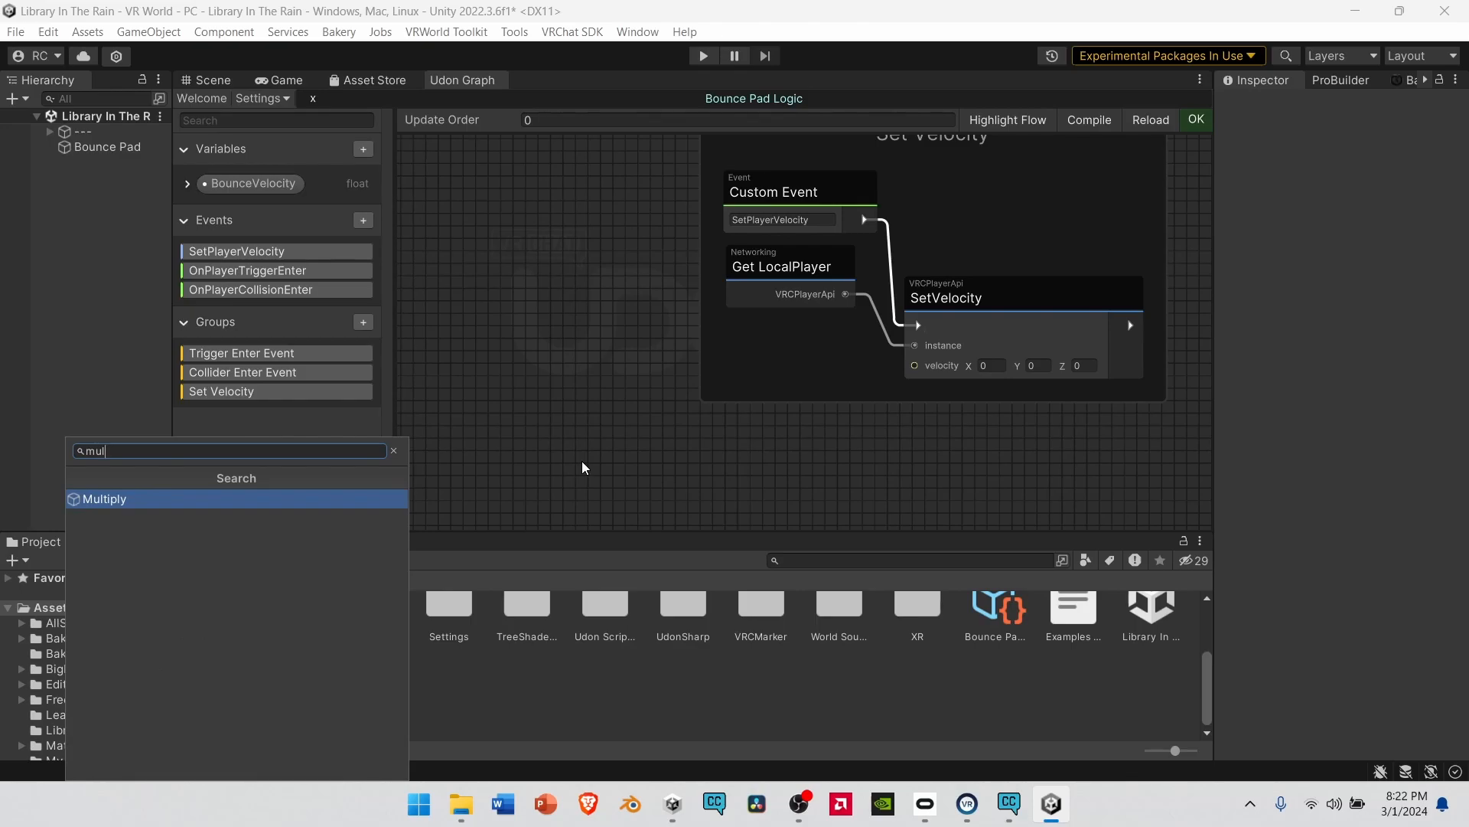
click(104, 497)
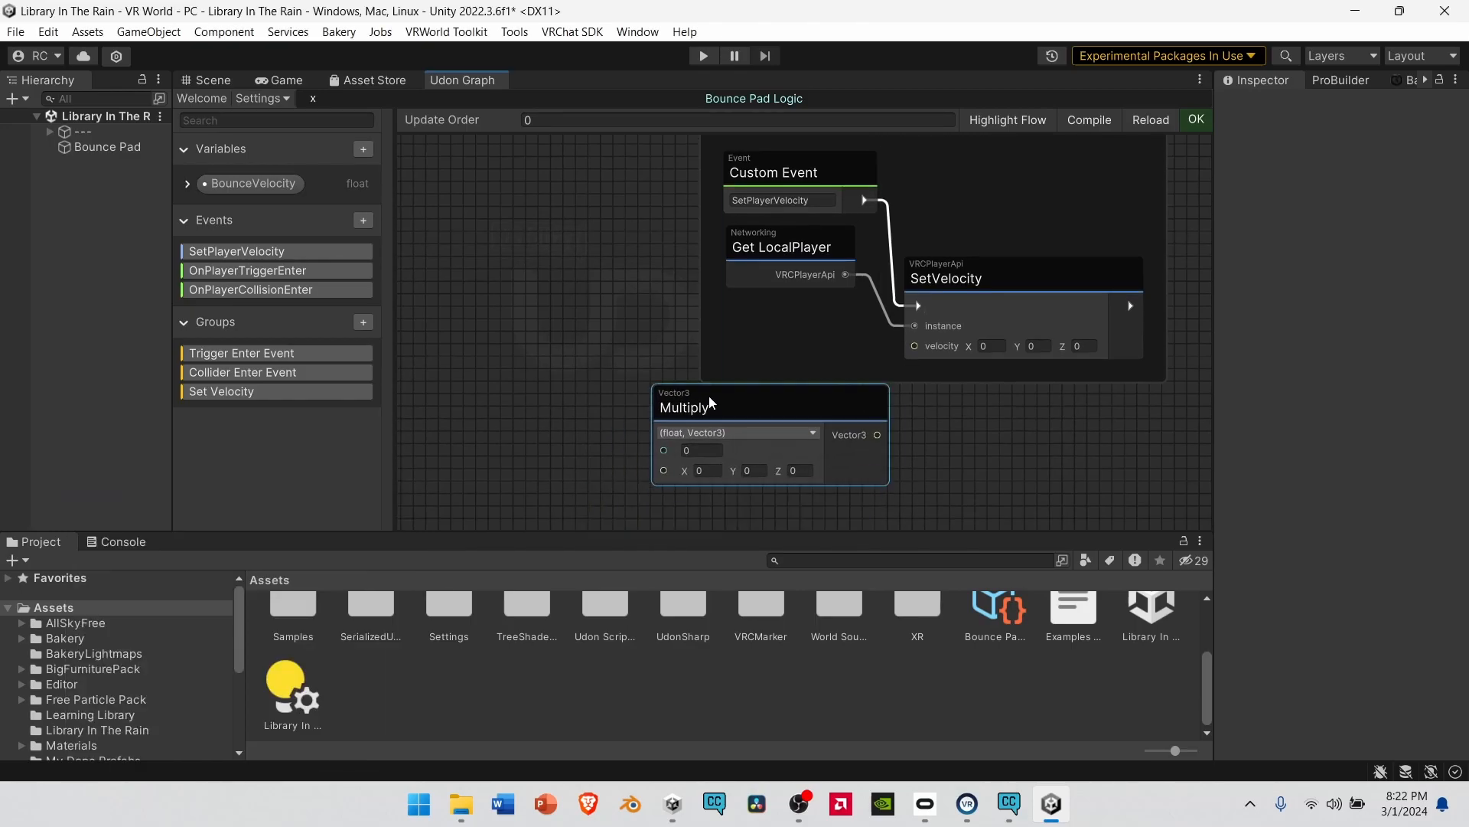
drag(684, 406, 689, 338)
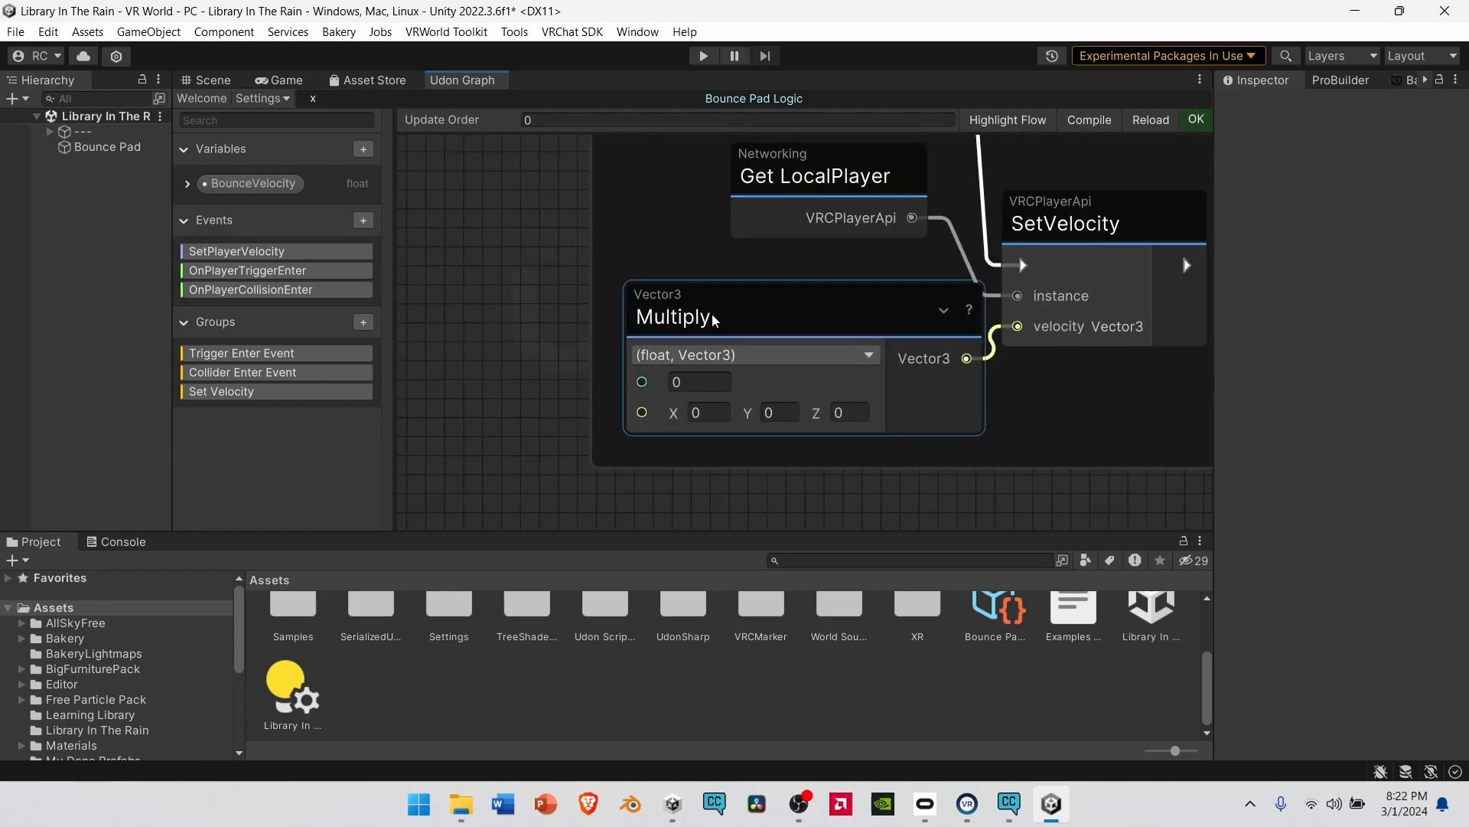
mouse_move(793, 363)
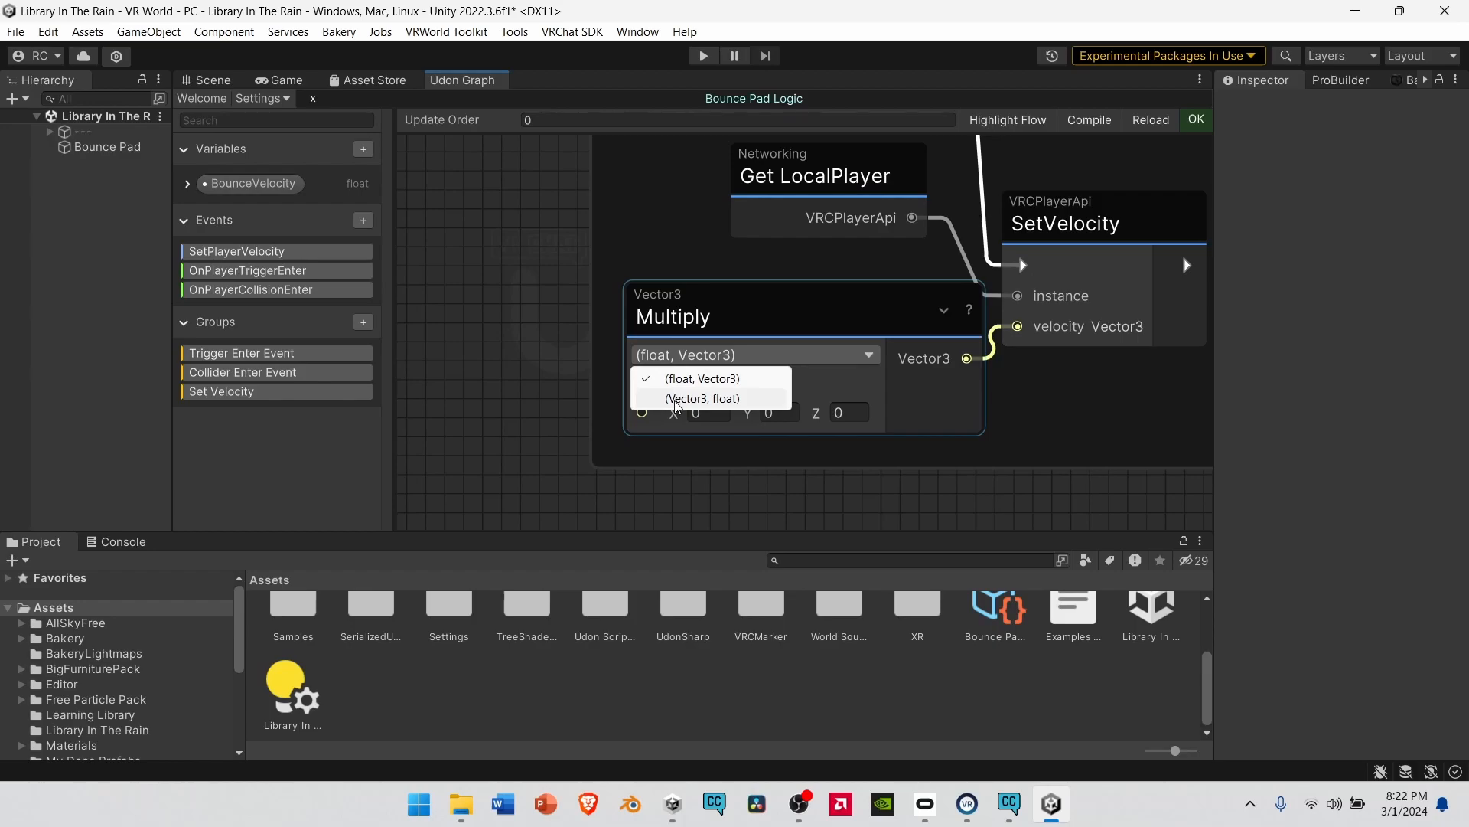
click(702, 398)
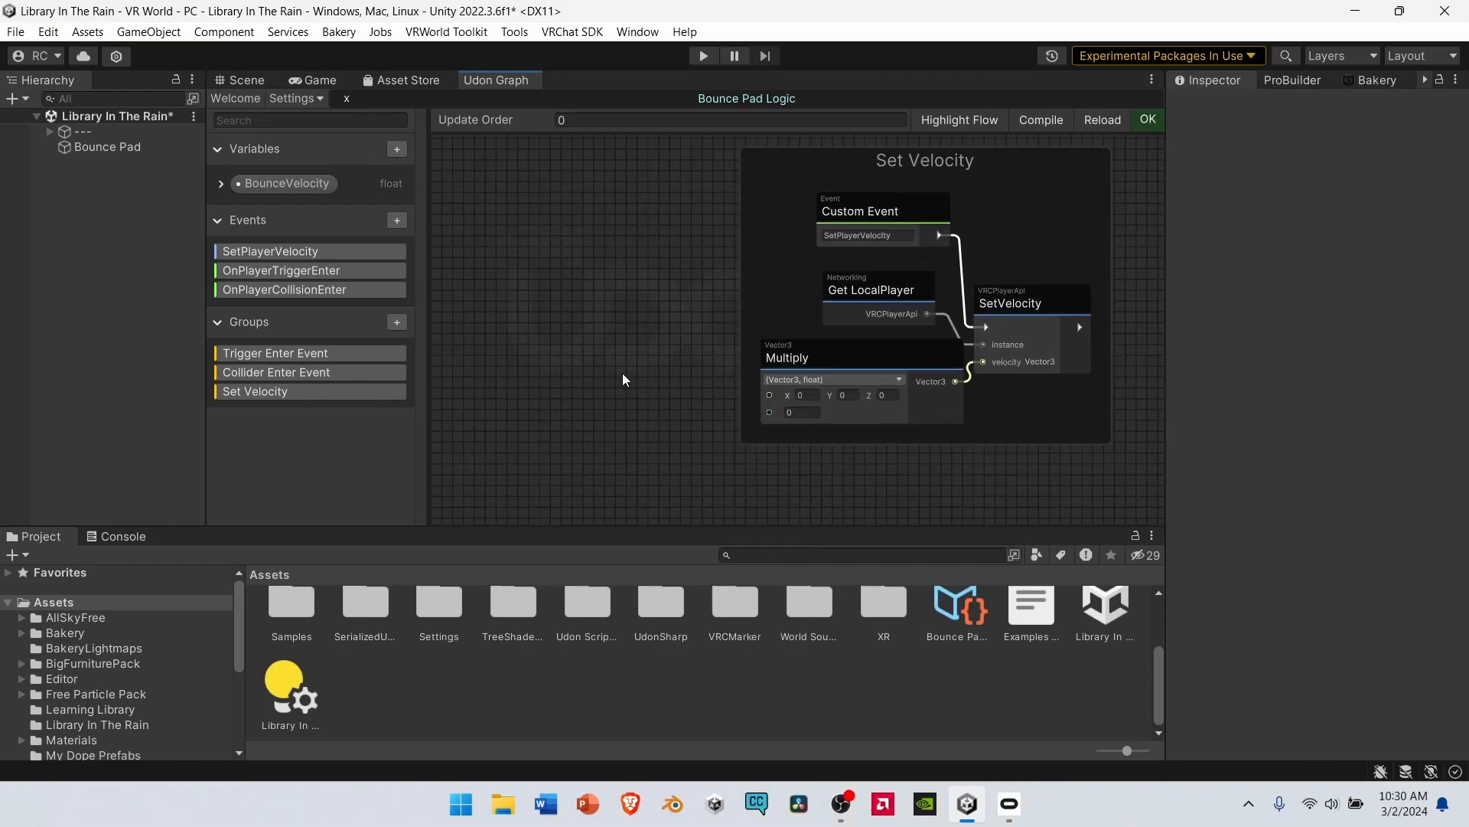
- Search for the Vector3 get up node for Multiply's vector input
text(vec)
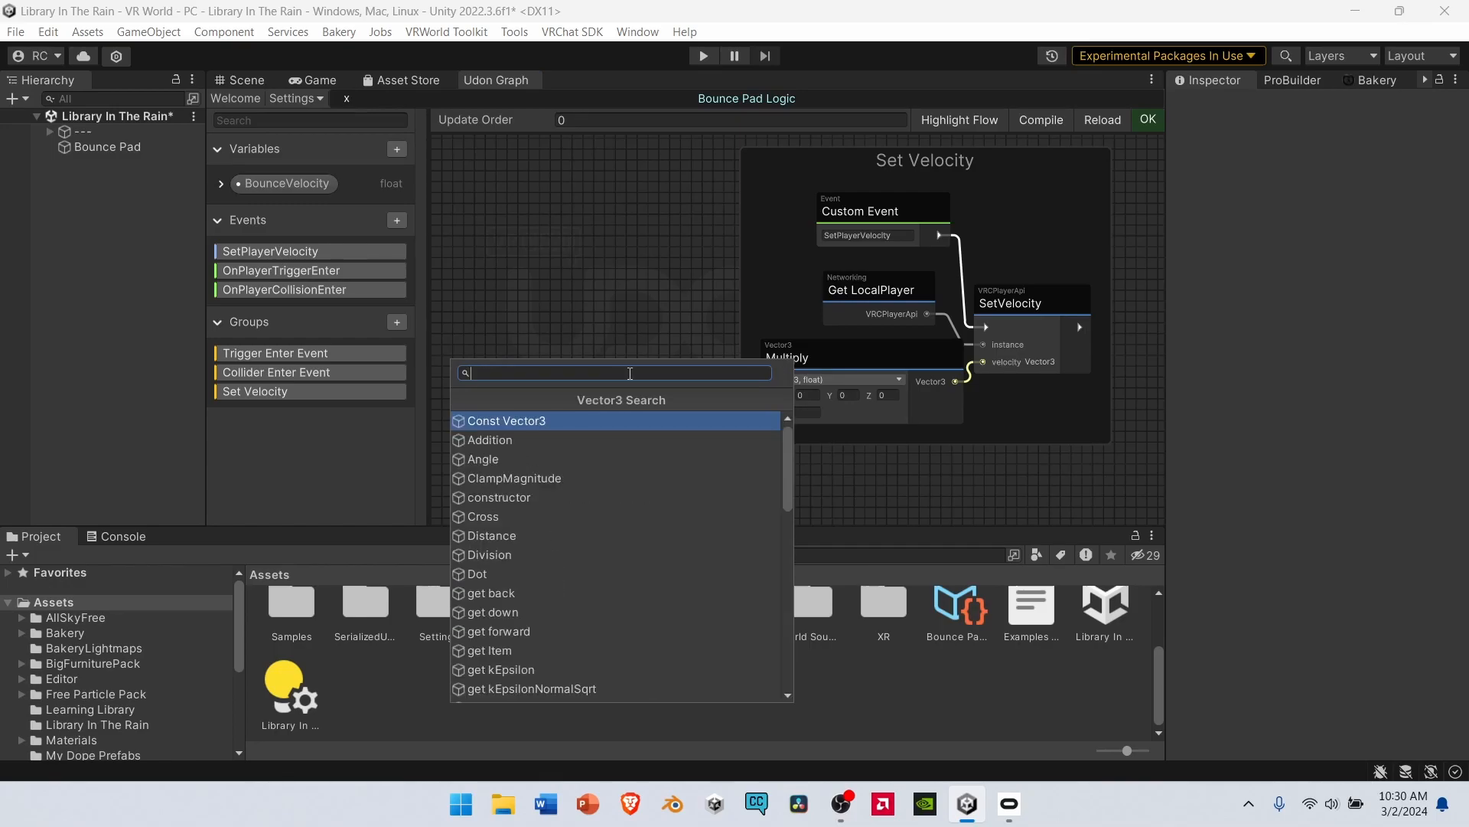
text(ge)
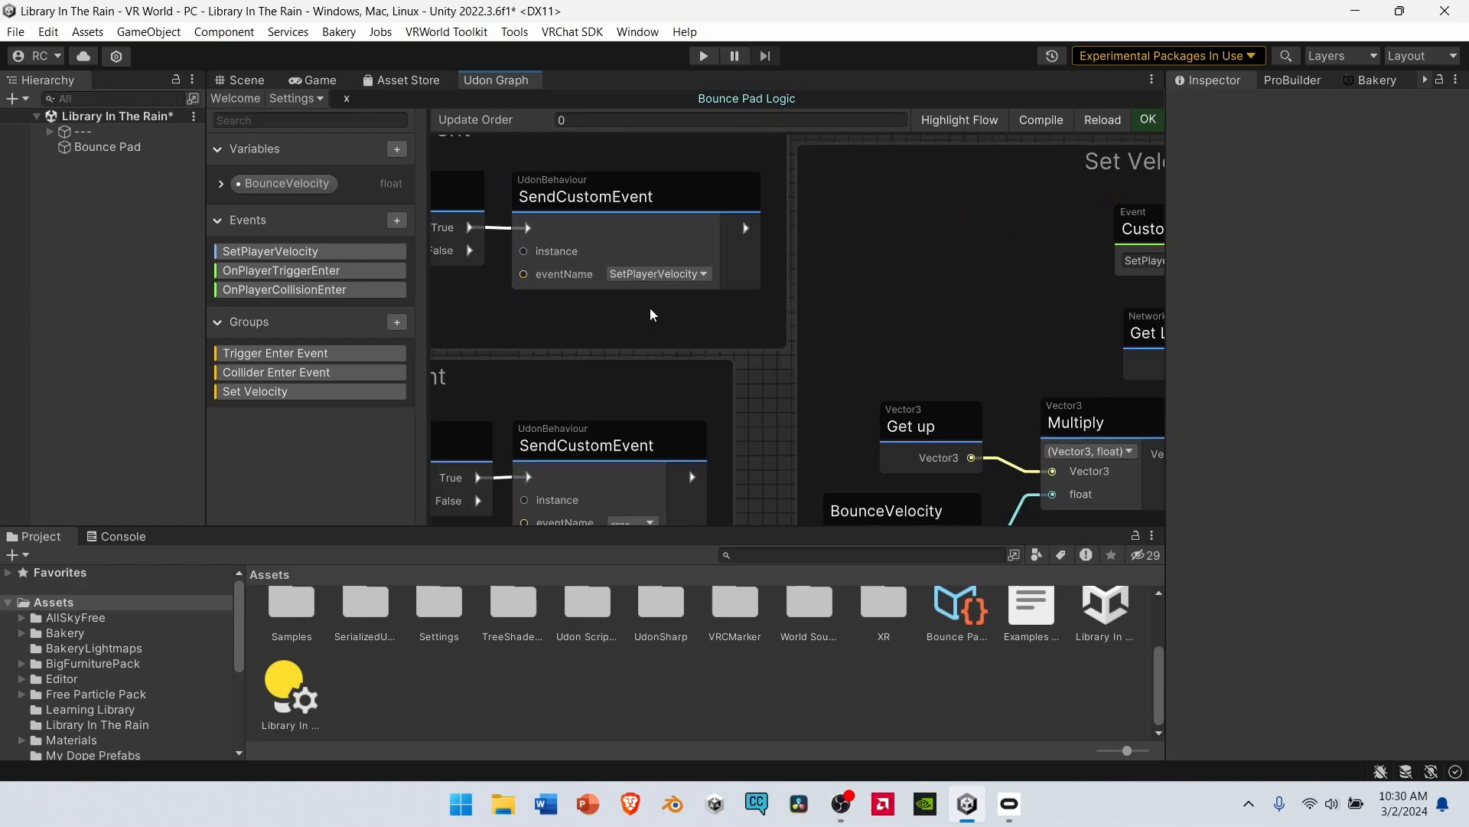
- Set the lower SendCustomEvent node's eventName to SetPlayerVelocity
click(643, 384)
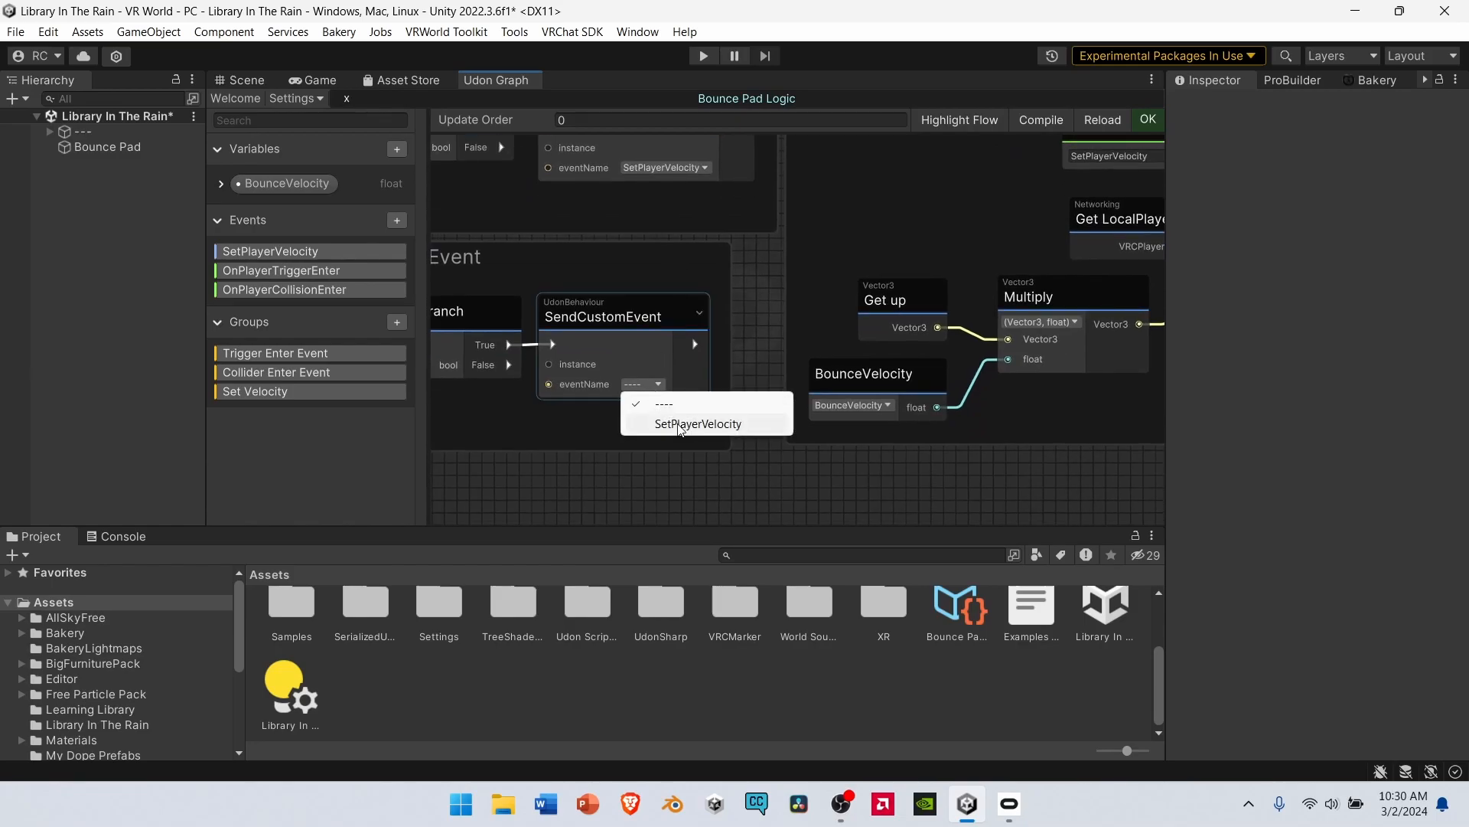
click(698, 423)
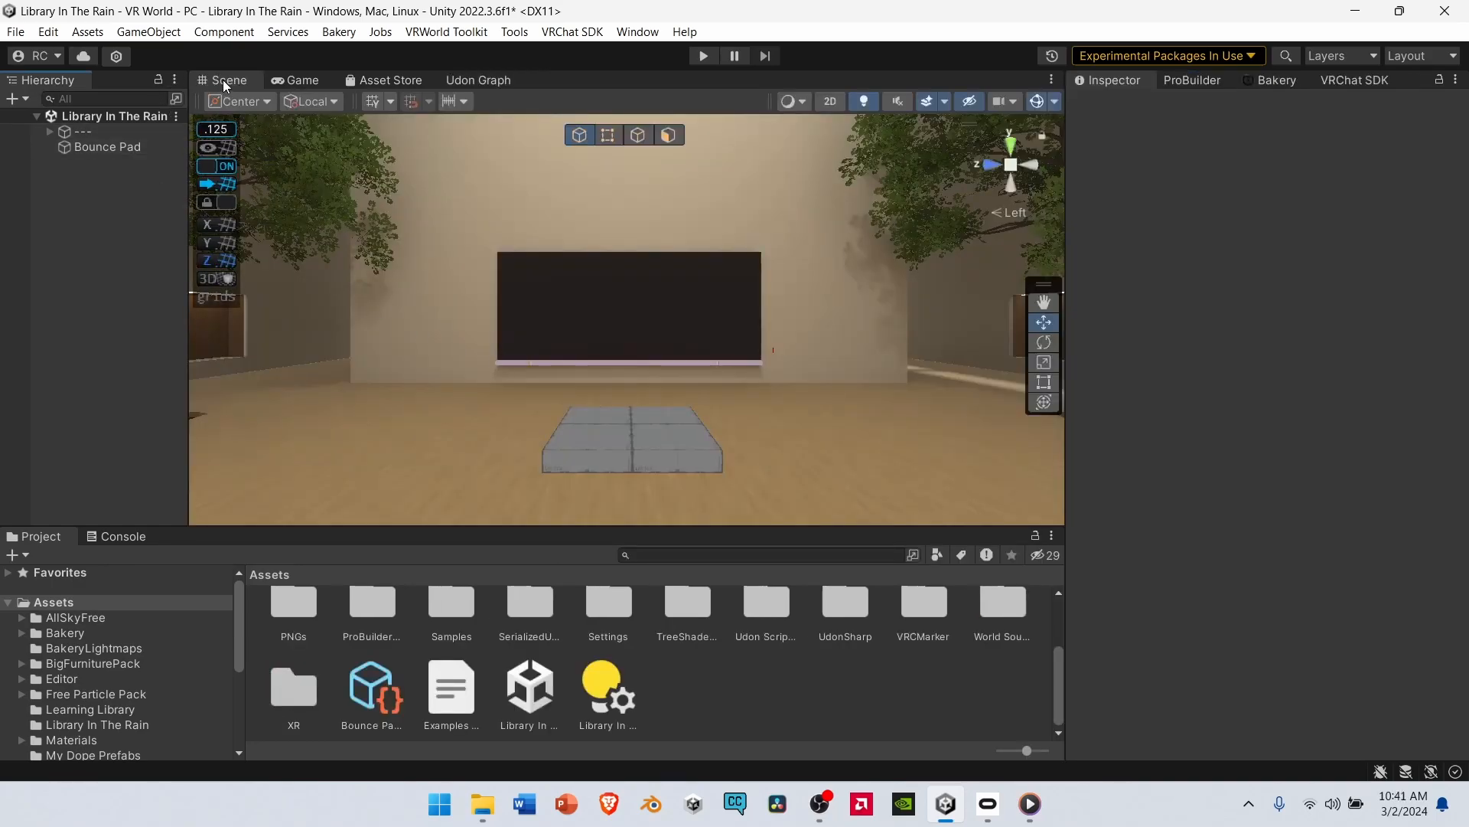
- Select Bounce Pad and assign Bounce Pad Logic as its Udon Behaviour's Program Source
click(107, 146)
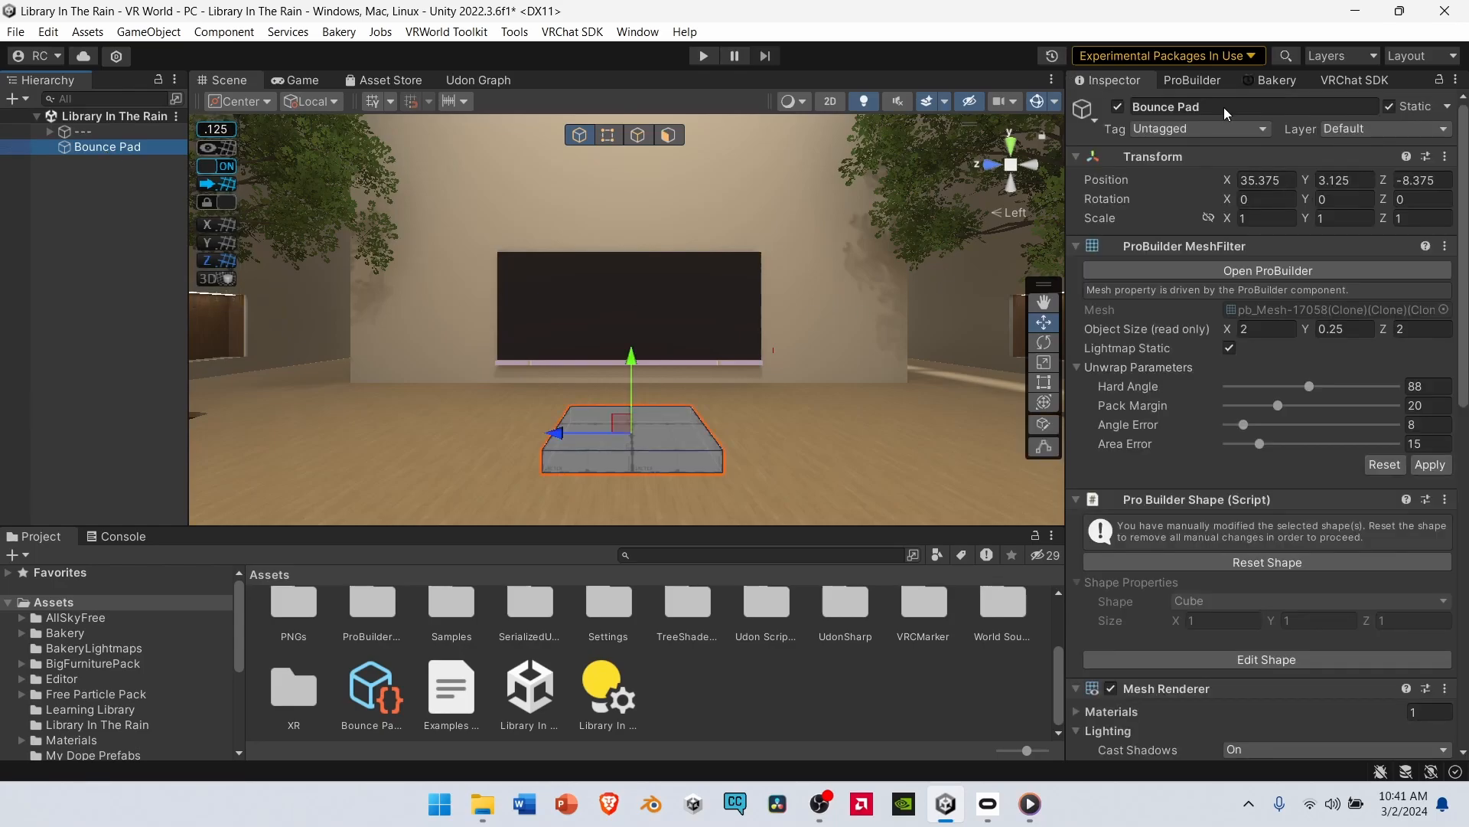
scroll(down, 3)
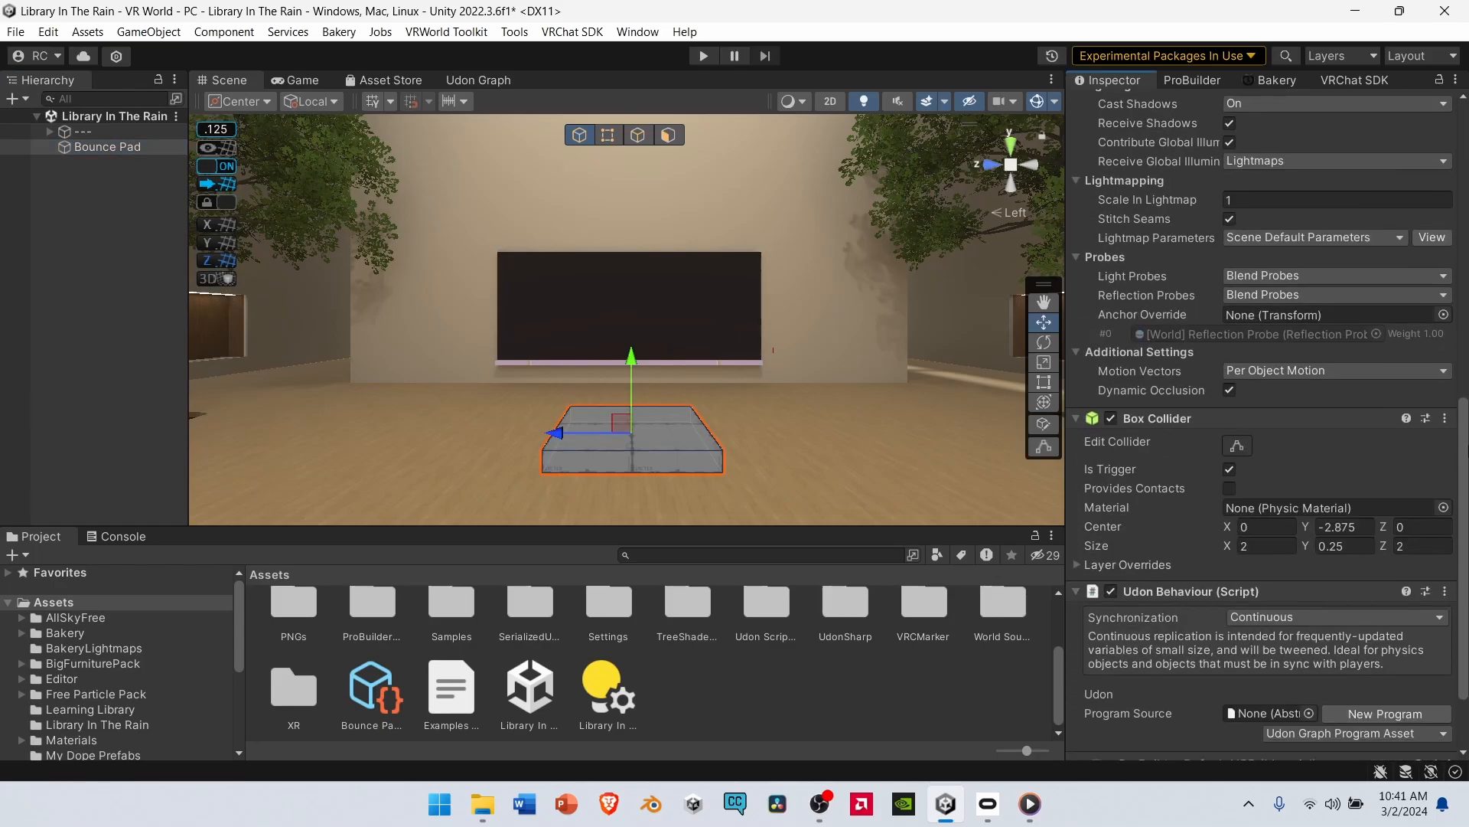
scroll(down, 3)
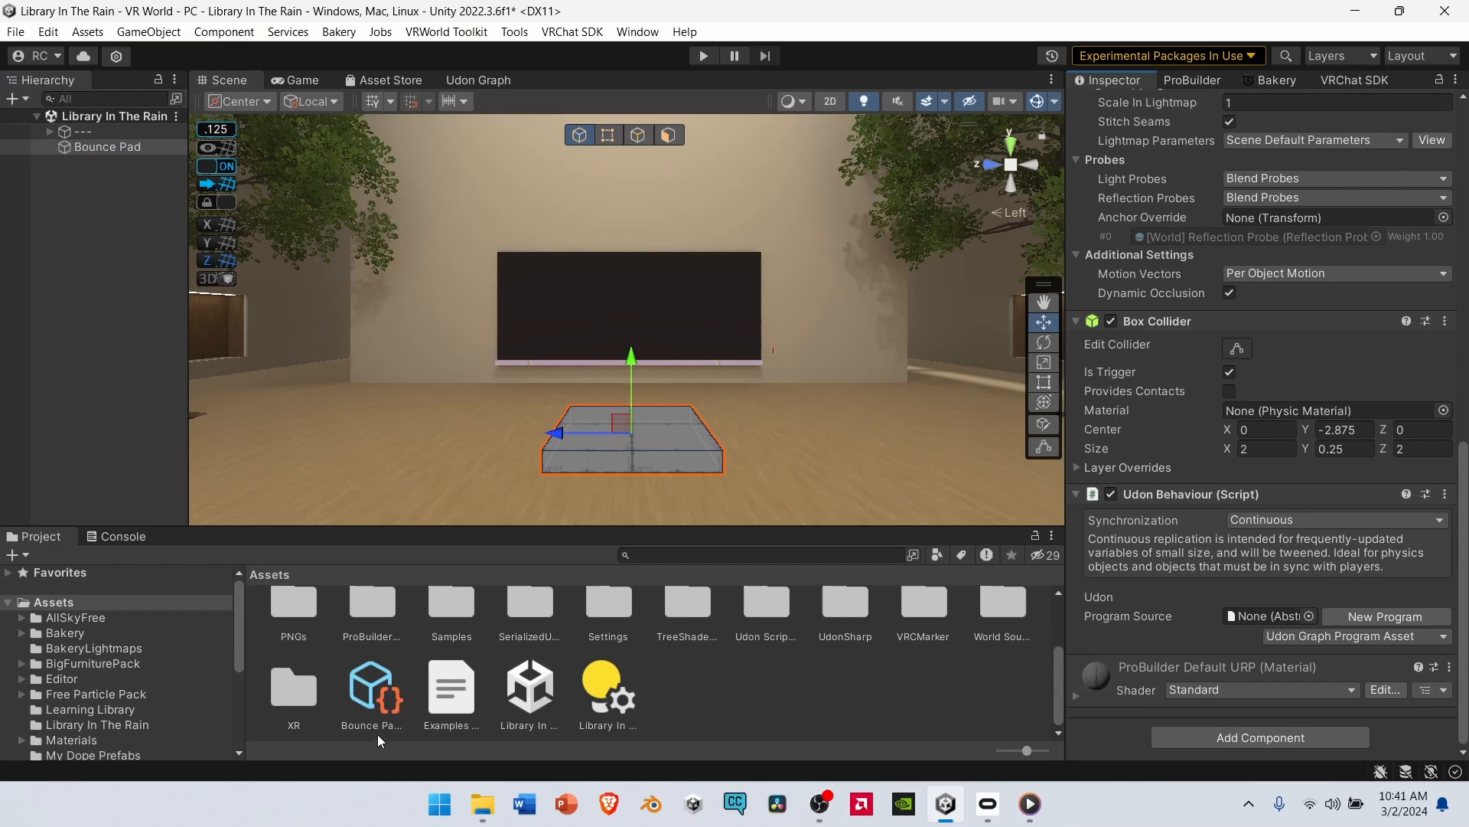
scroll(up, 3)
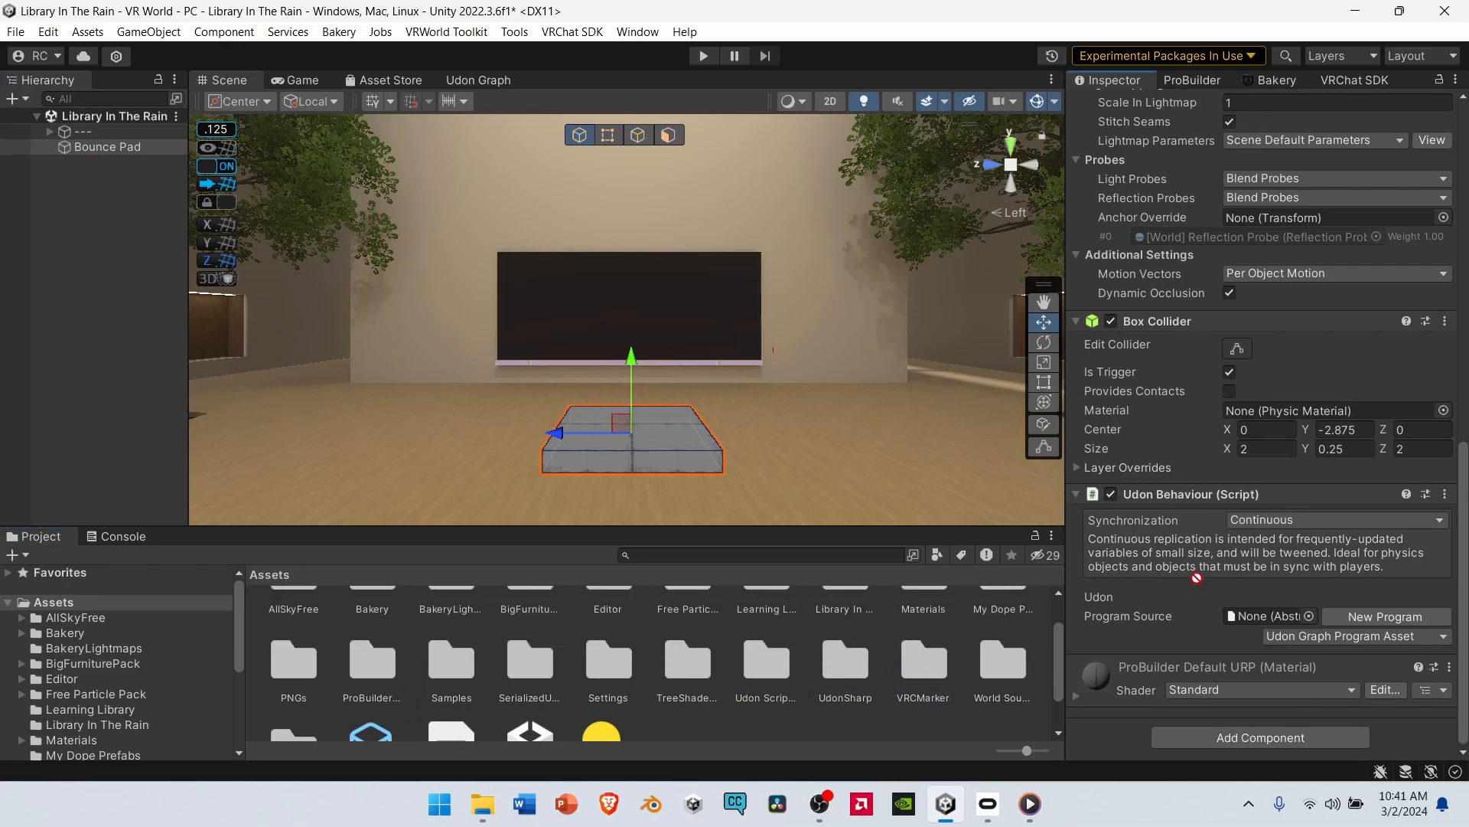
click(1303, 616)
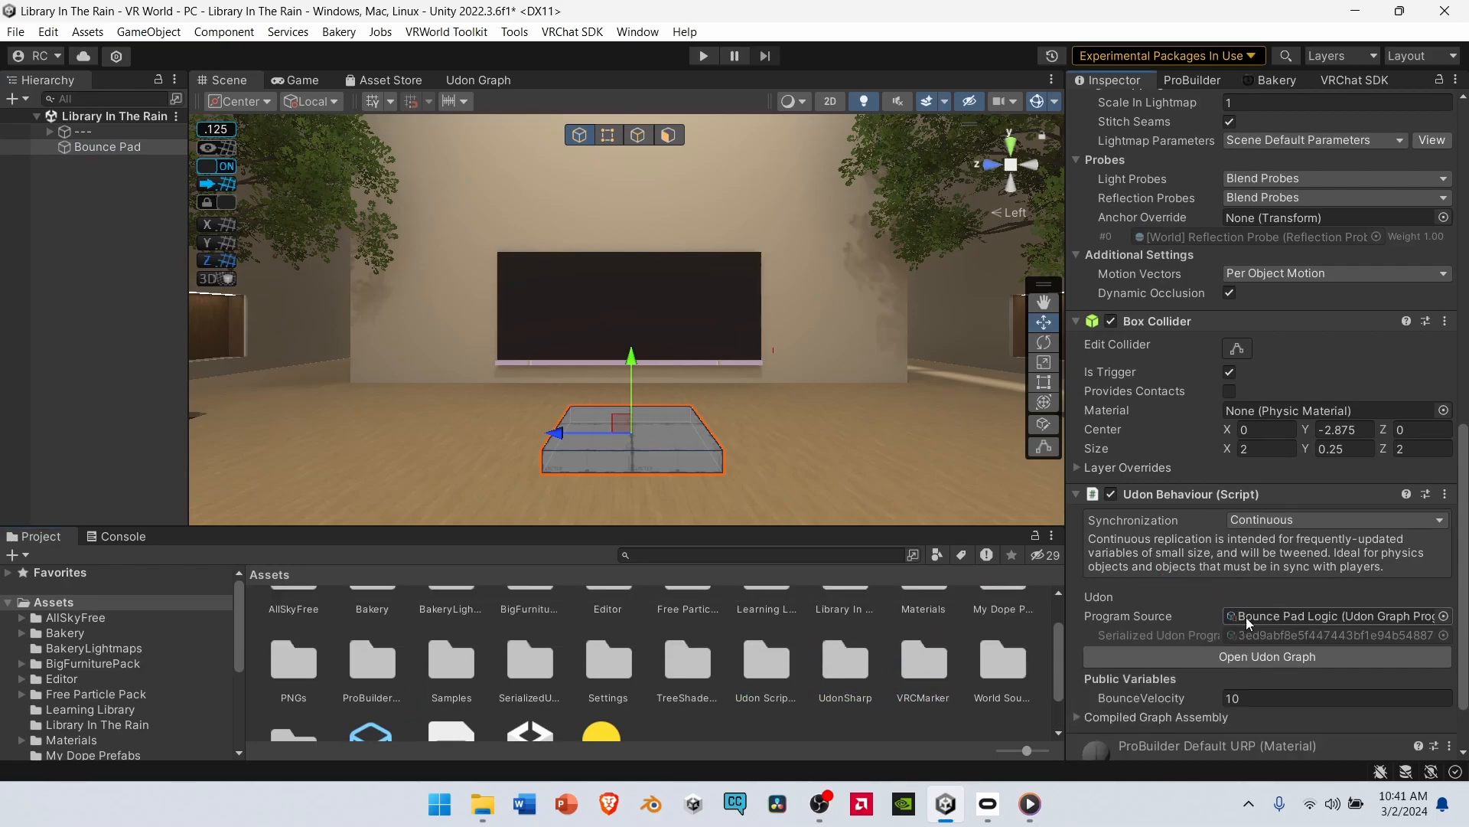
scroll(down, 3)
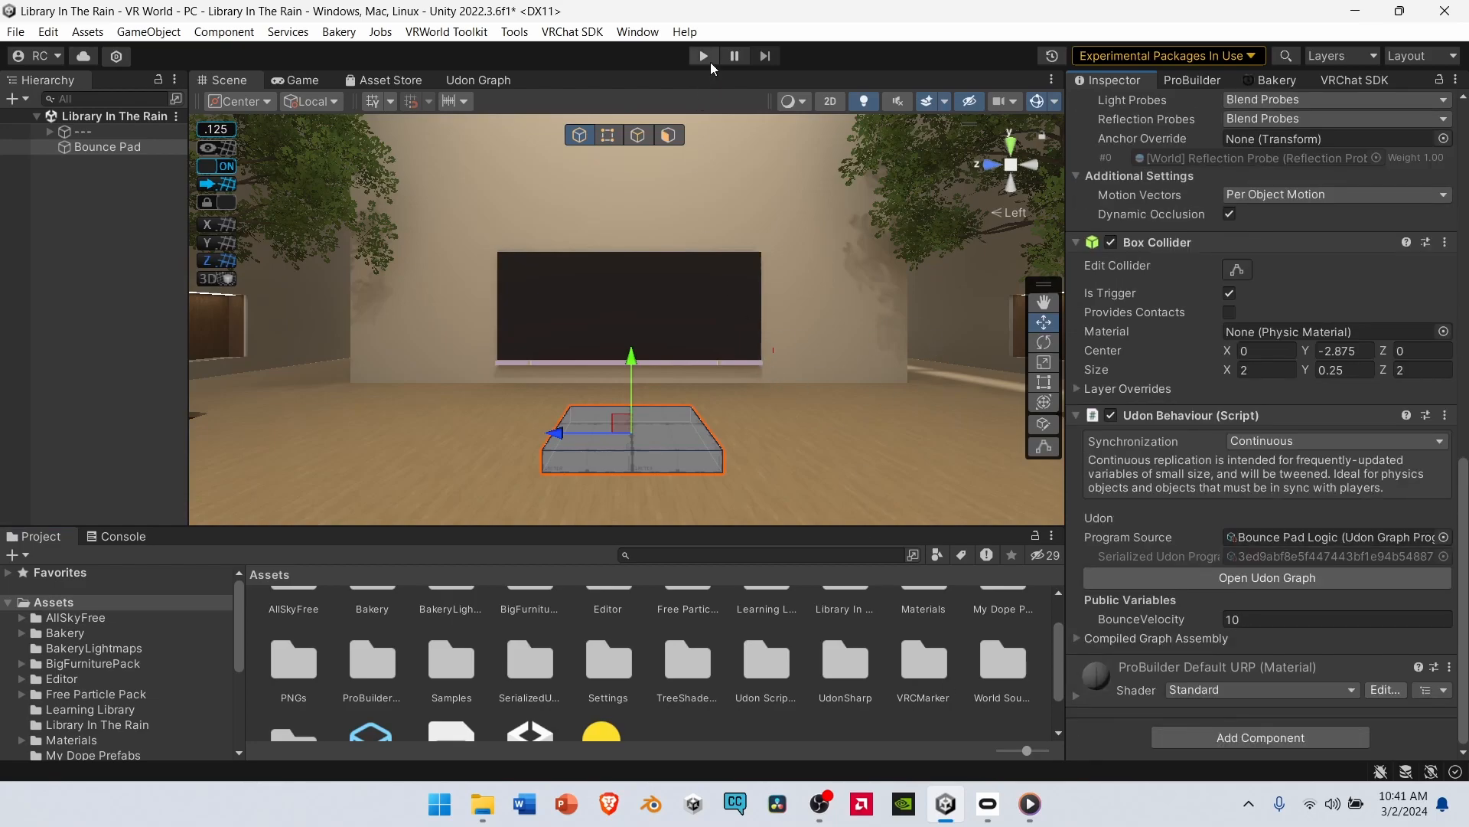
- Enter Play mode to test the bounce pad in the Game view
click(701, 55)
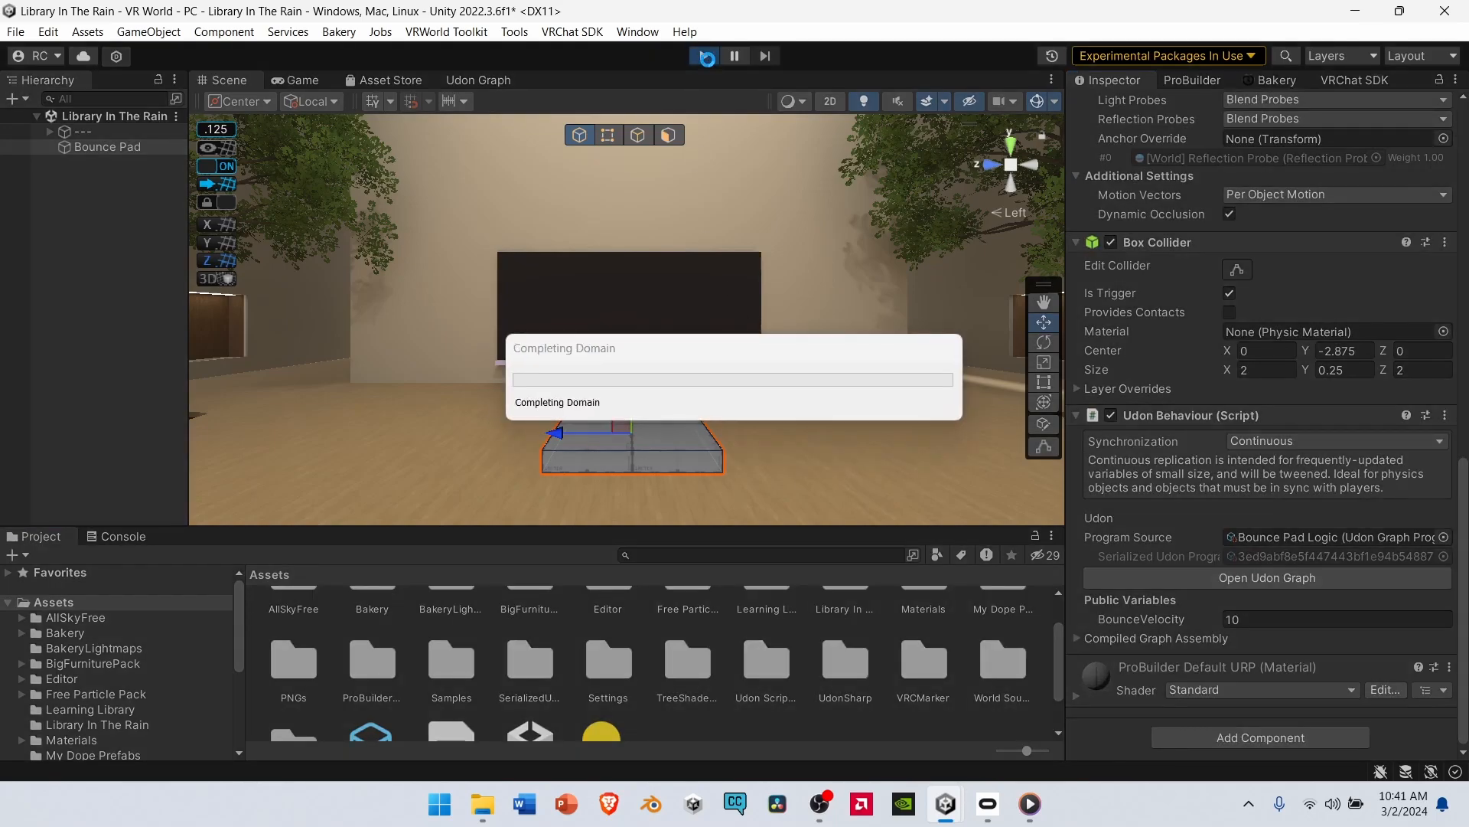
click(702, 55)
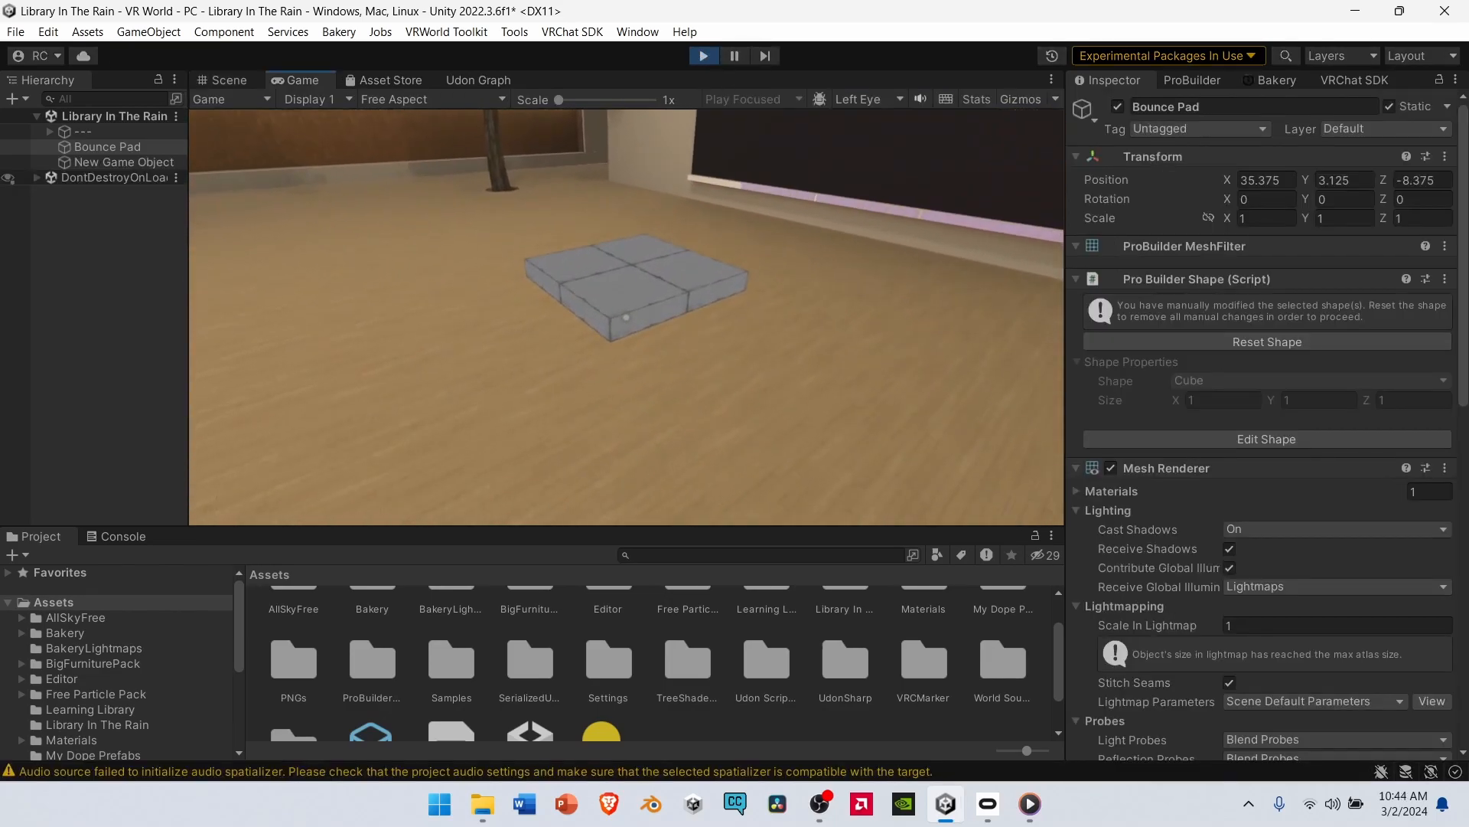